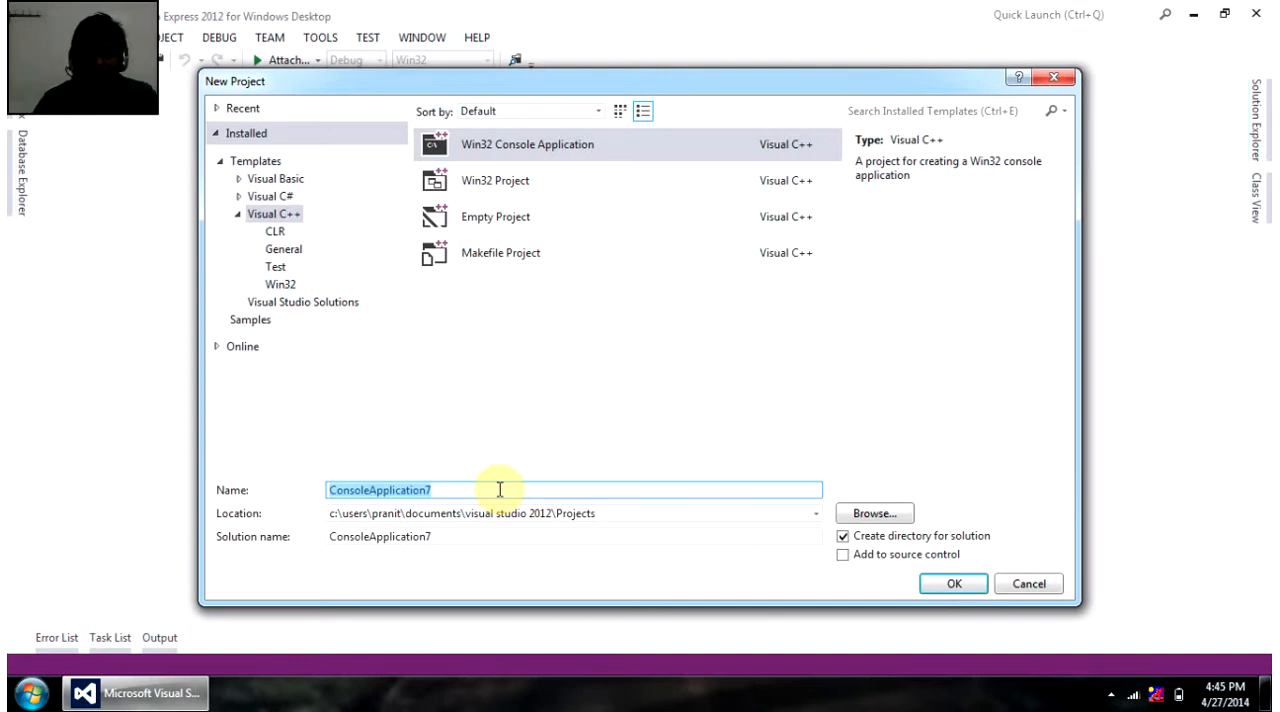
- Name the new Win32 console project tuple_intro and confirm it
{"action": "type", "text": "tuple_"}
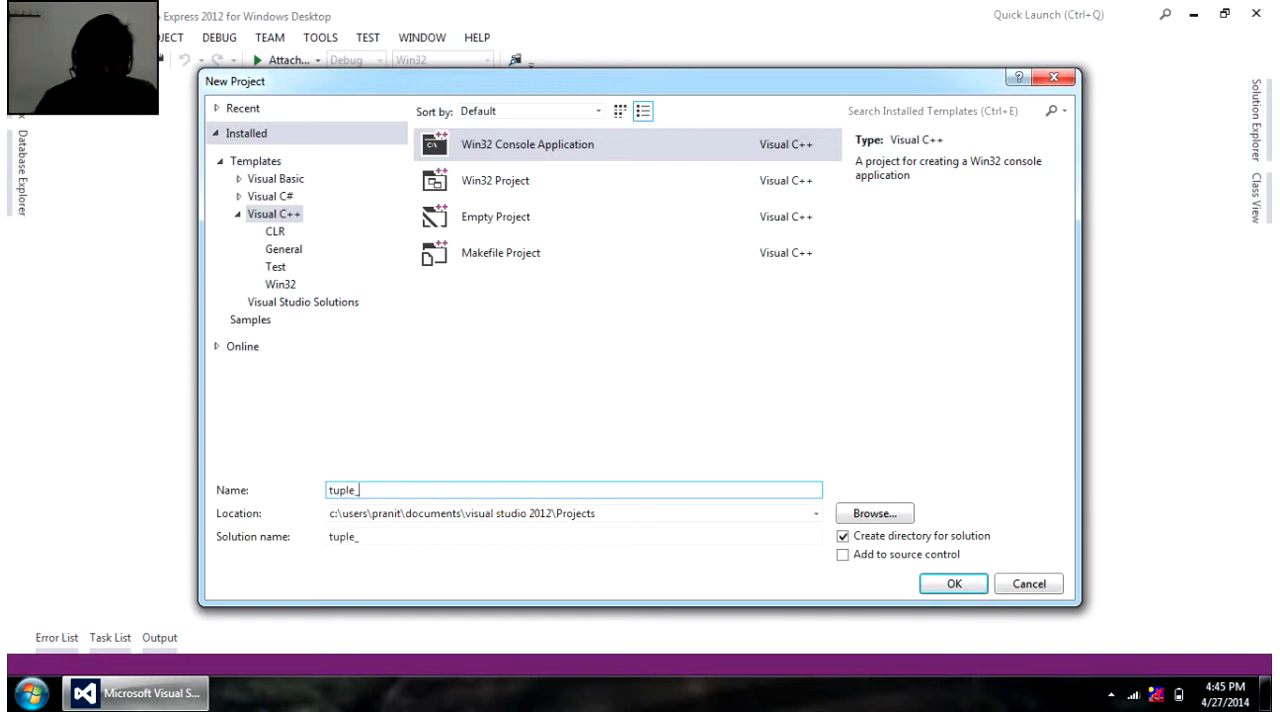
{"action": "type", "text": "intro"}
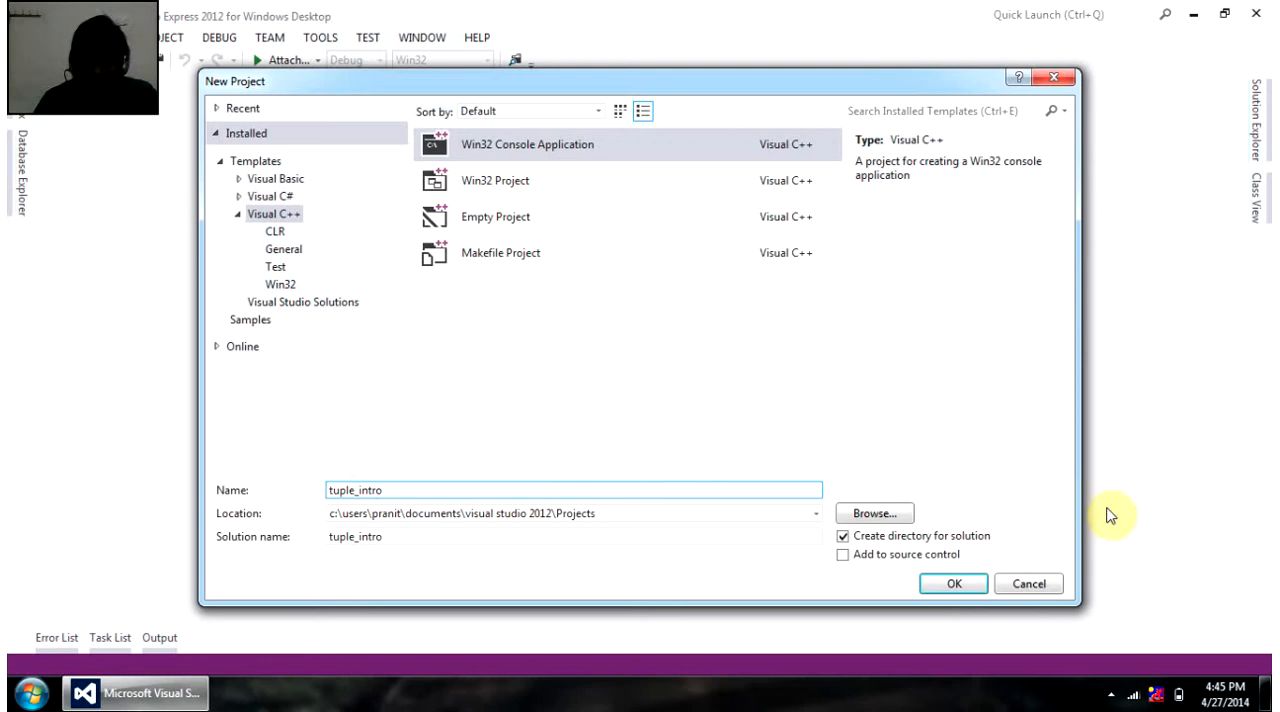
{"action": "left_click", "coordinate": [952, 583]}
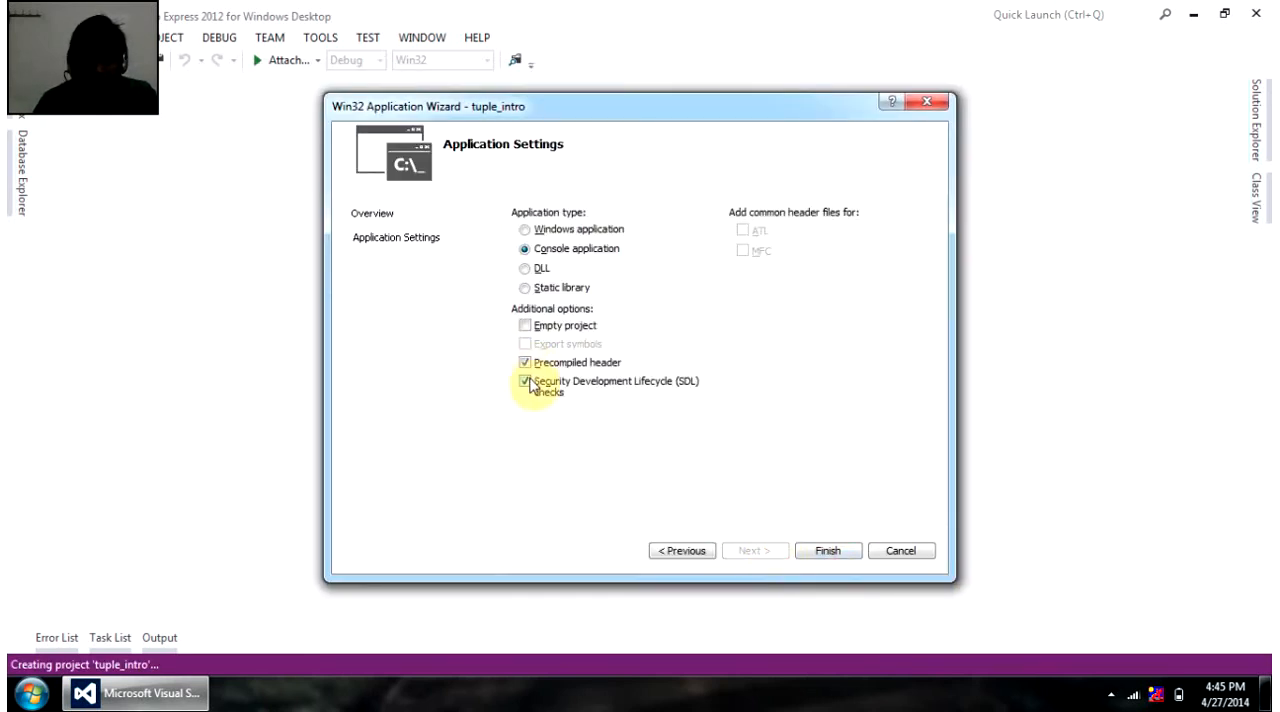
- Turn off SDL checks and finish the wizard to create the project
{"action": "left_click", "coordinate": [525, 381]}
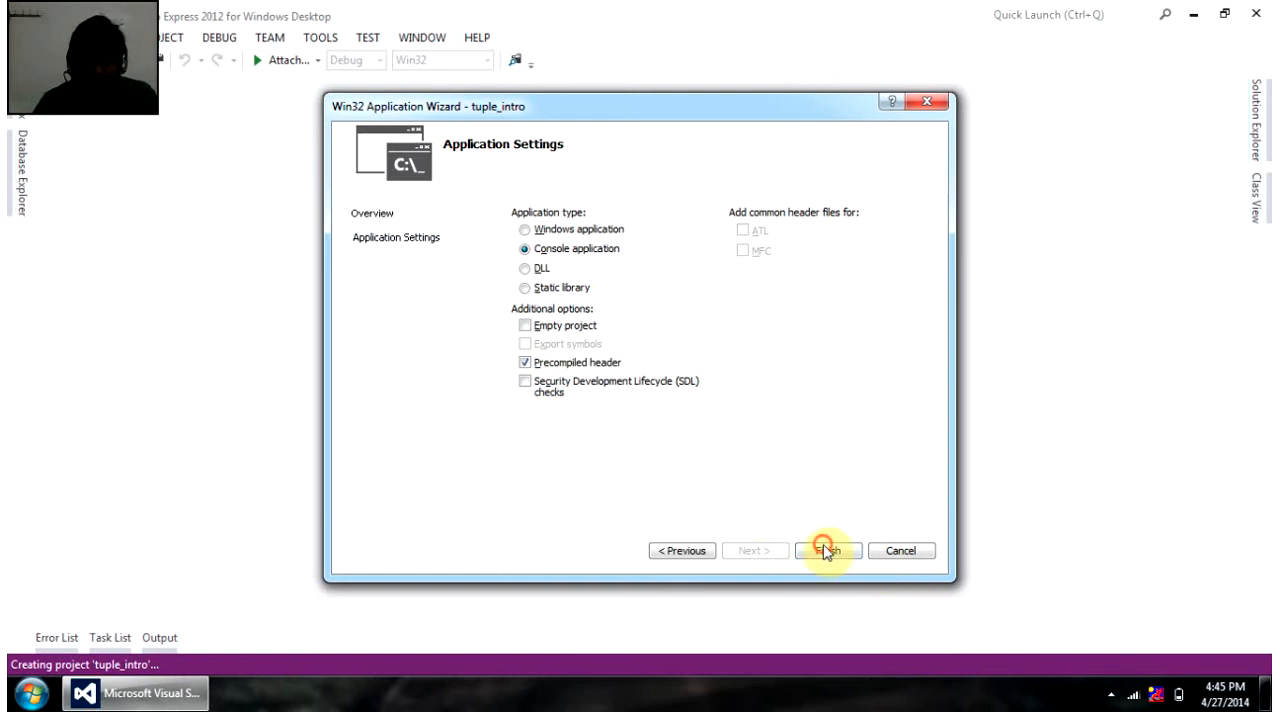
{"action": "left_click", "coordinate": [828, 550]}
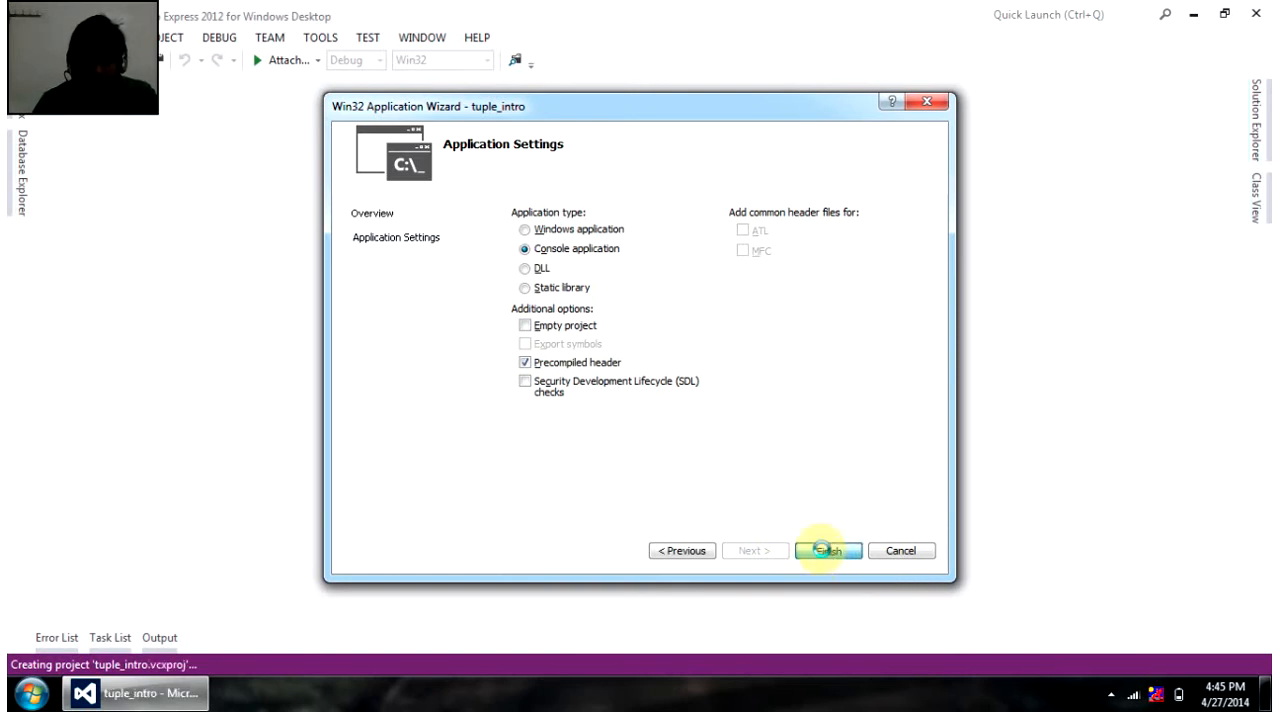
{"action": "left_click", "coordinate": [828, 550]}
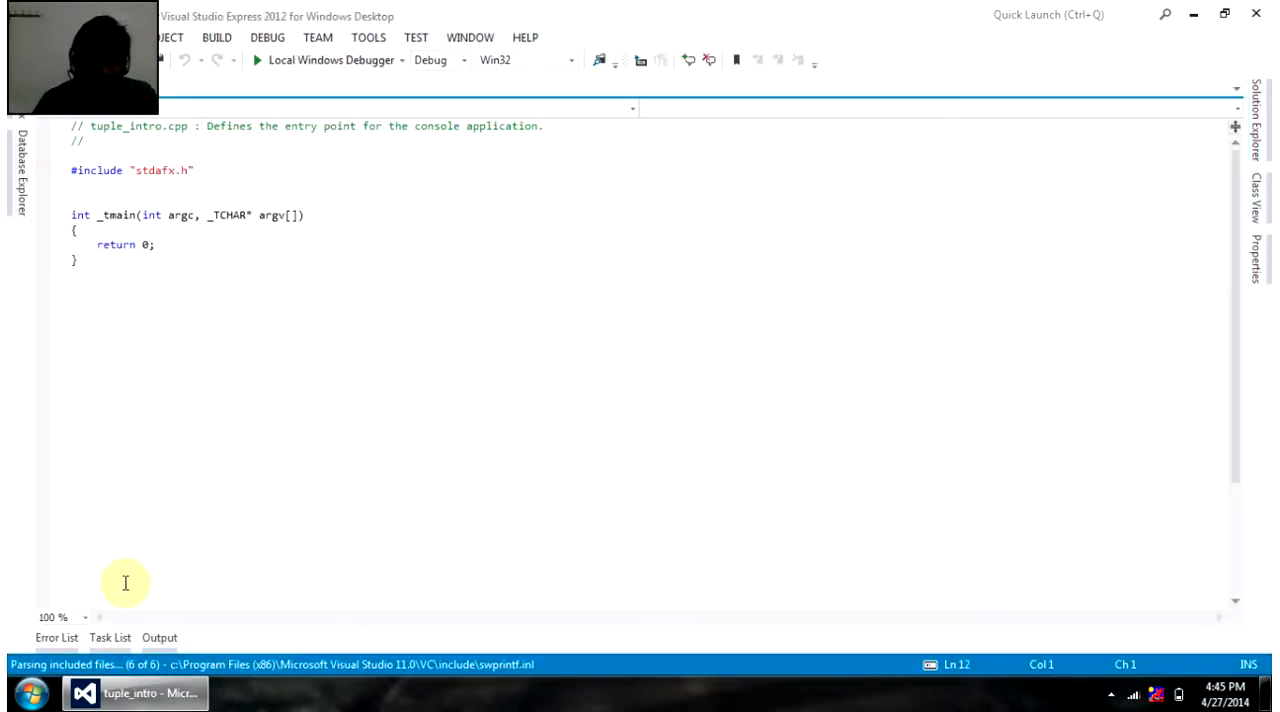
- Zoom the editor to 150% and add #include <tuple>
{"action": "left_click", "coordinate": [85, 617]}
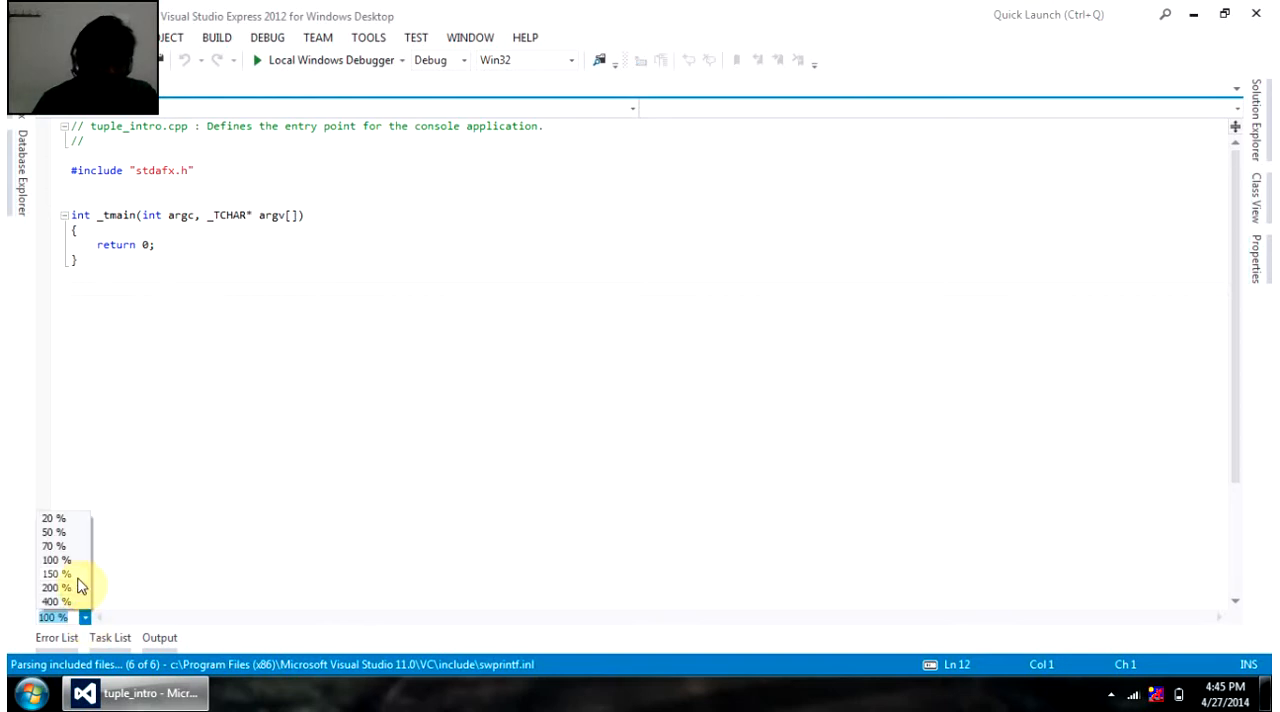
{"action": "left_click", "coordinate": [53, 573]}
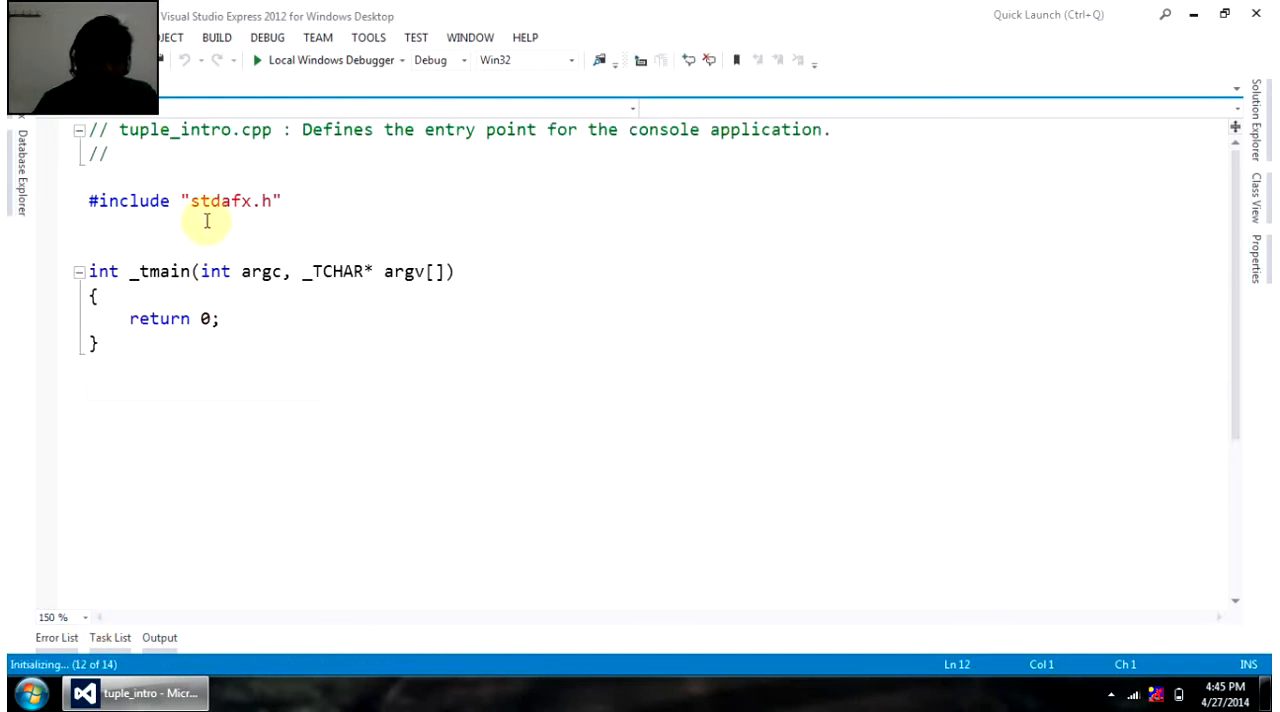
{"action": "type", "text": "#i"}
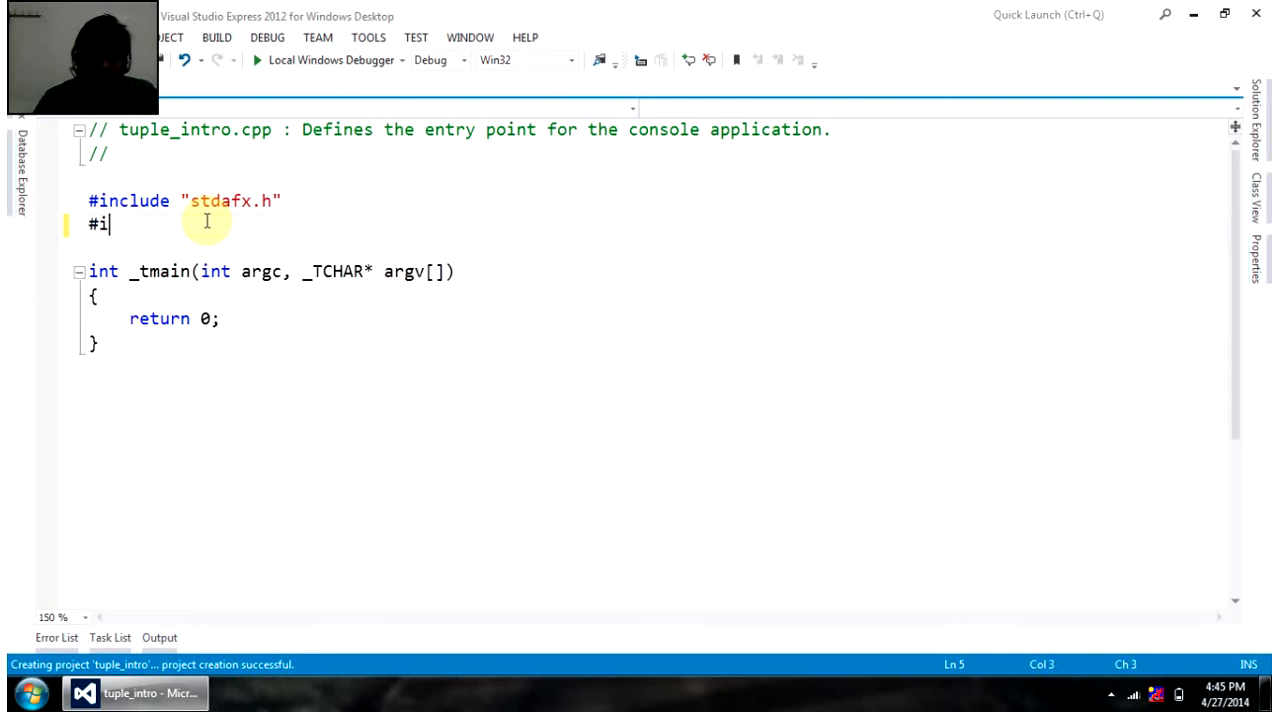
{"action": "type", "text": "nclude /"}
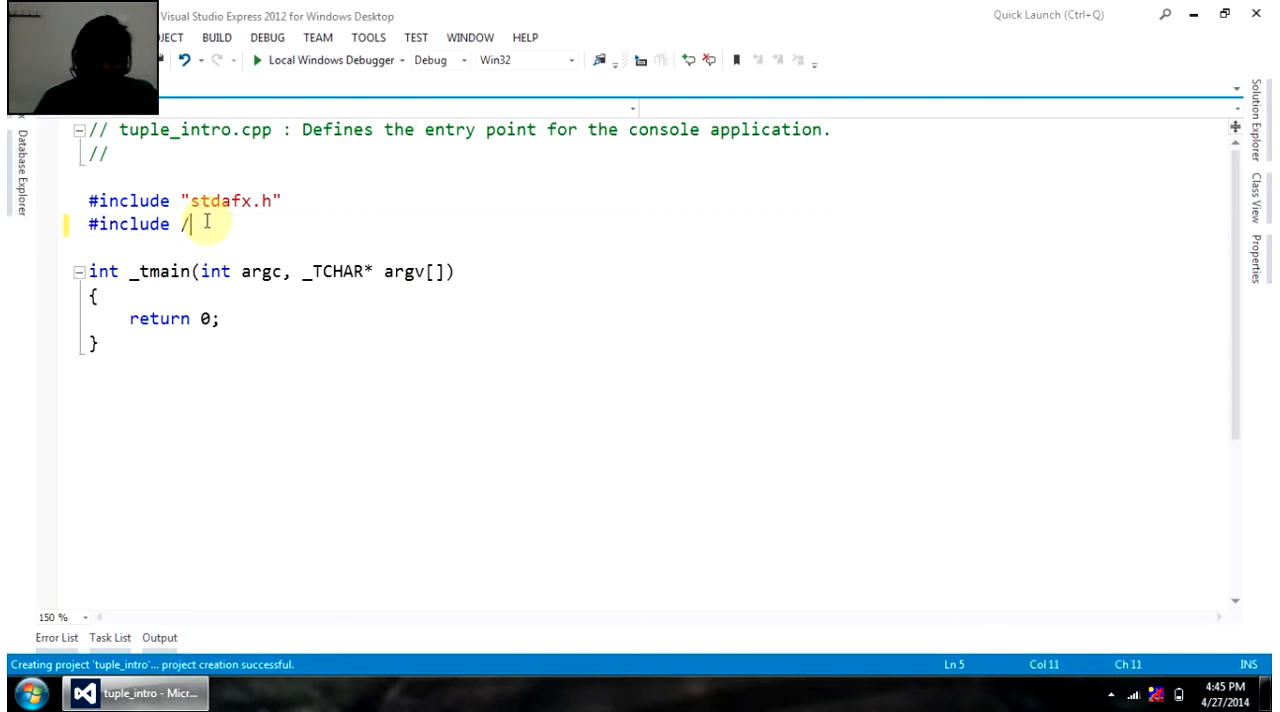
{"action": "type", "text": "<"}
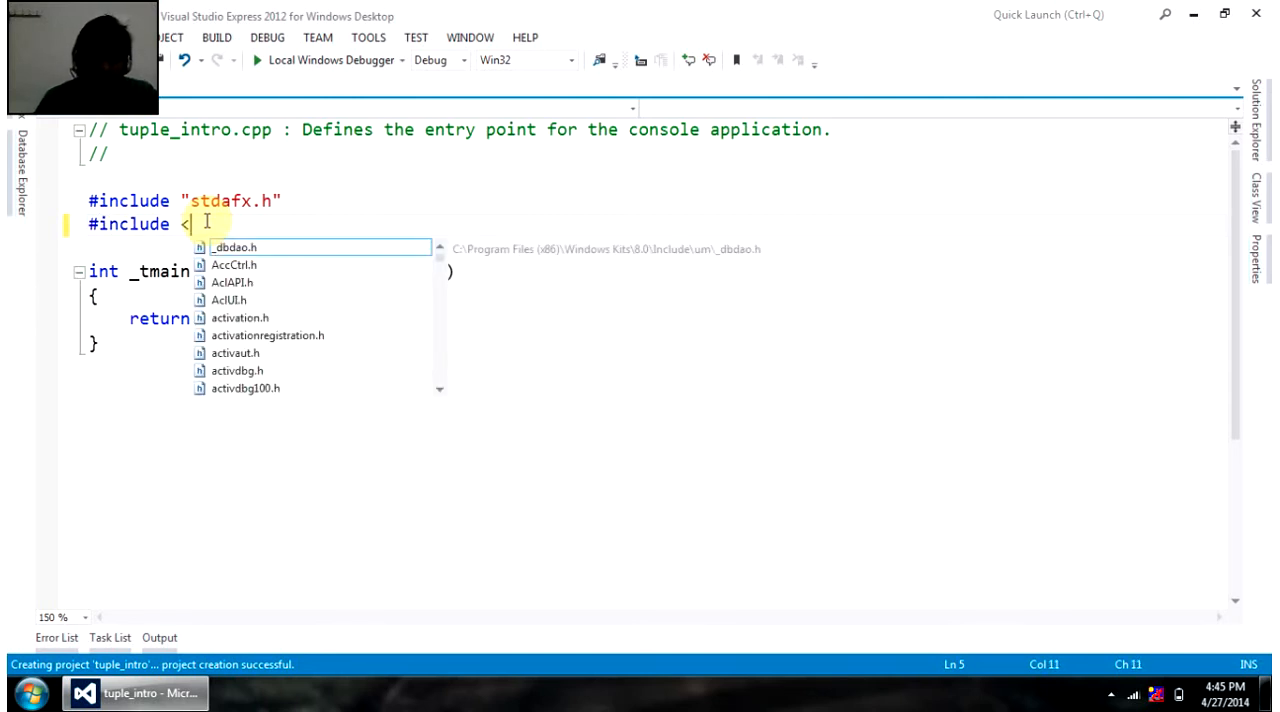
{"action": "type", "text": "tuple>"}
{"action": "type", "text": "#include <iostream>"}
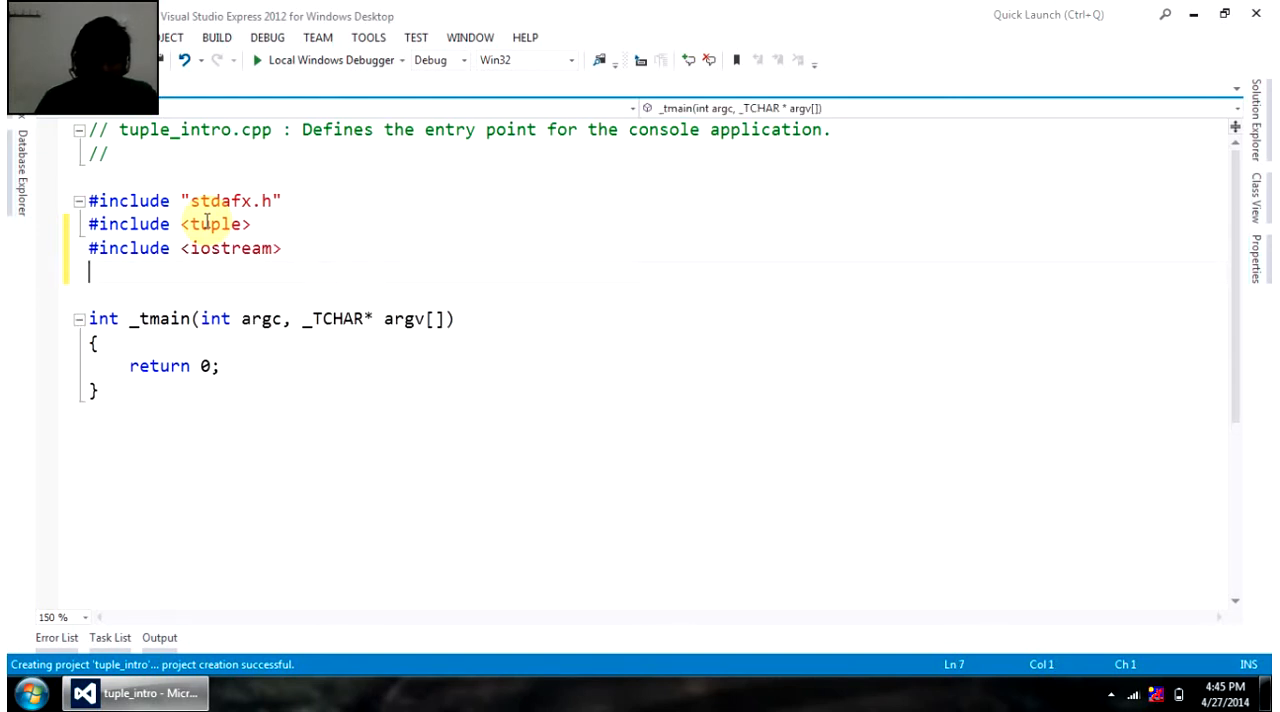
- Add #include <iostream> and using namespace std;
{"action": "type", "text": "#"}
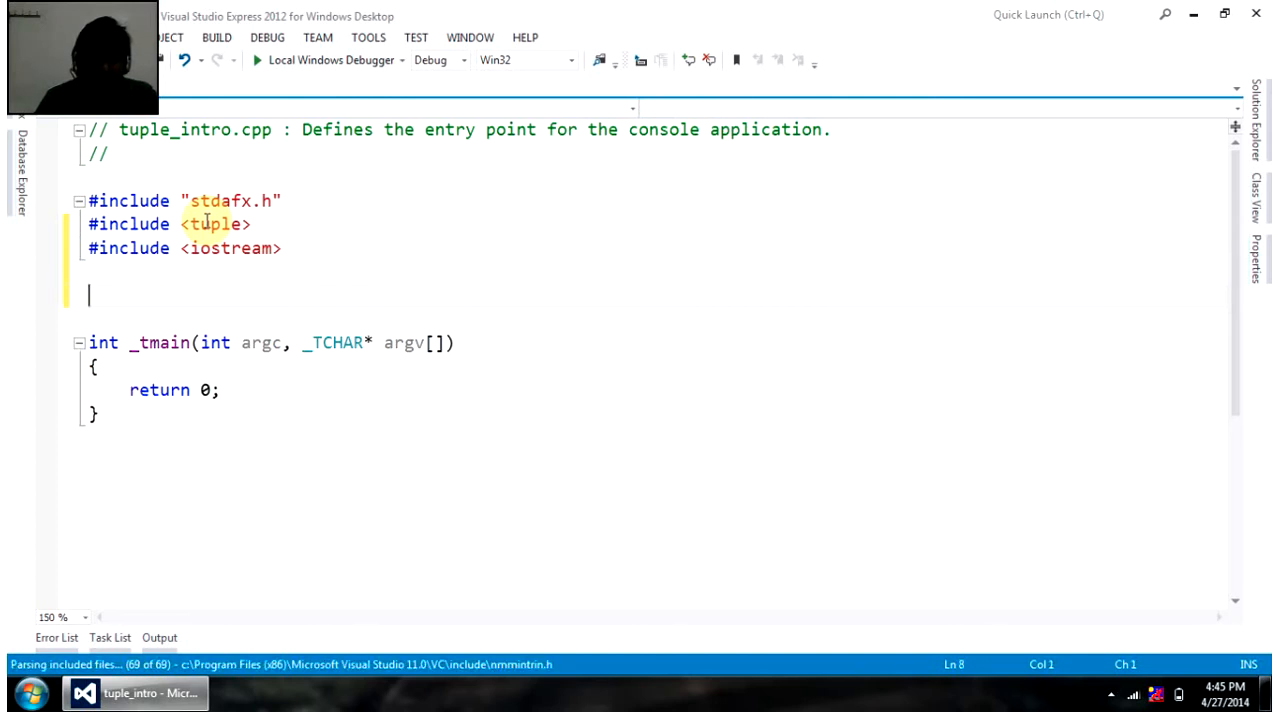
{"action": "type", "text": "using namespace"}
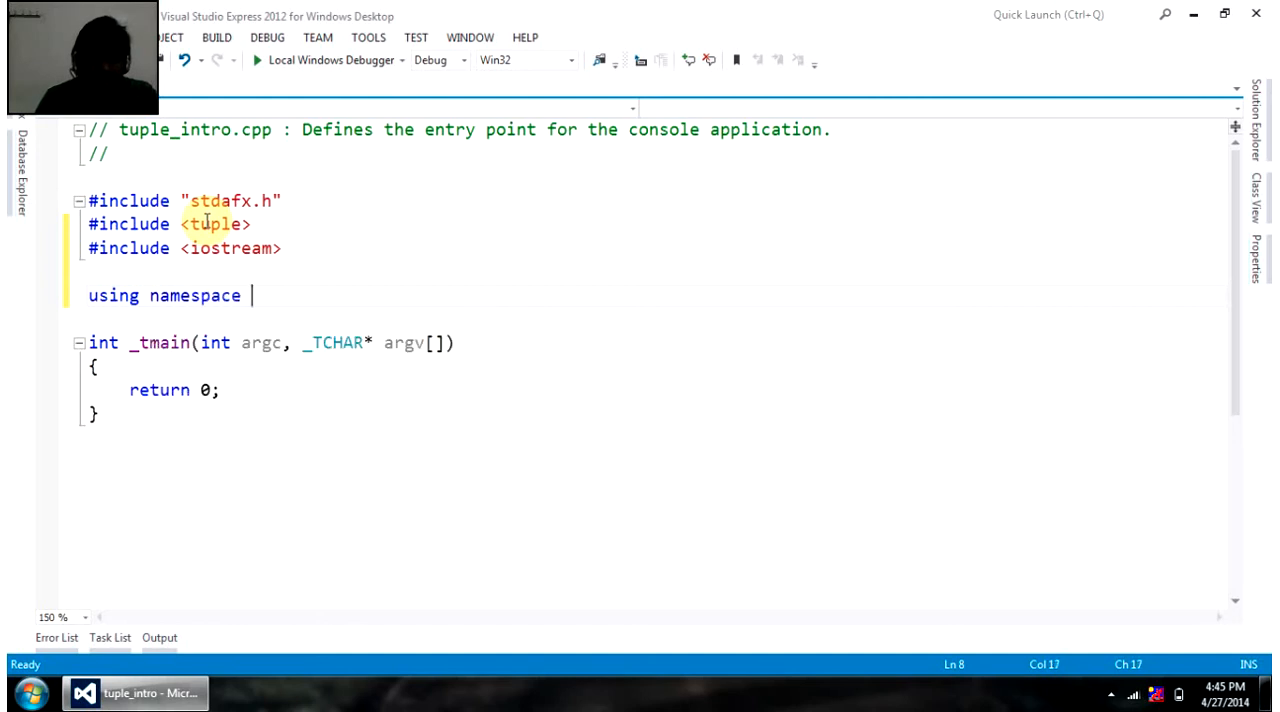
{"action": "type", "text": "std;"}
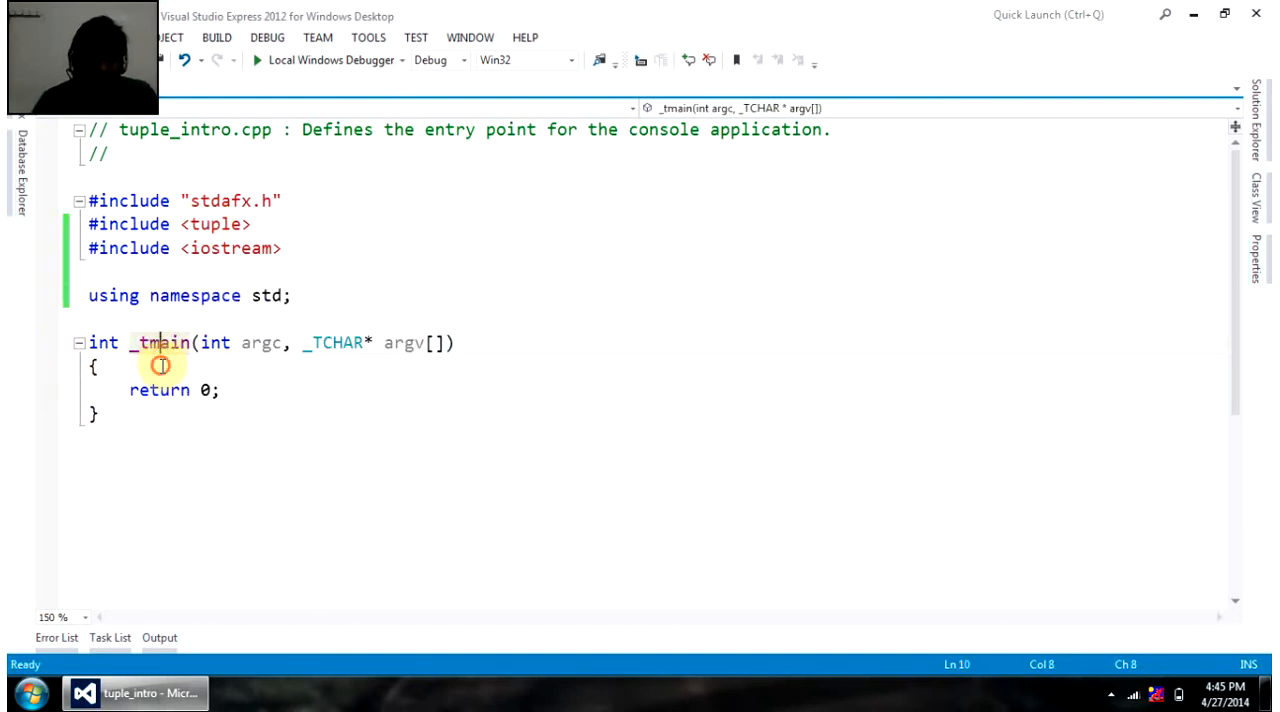
- Begin the tuple<string,int,double,int> declaration, adding #include <string>
{"action": "key", "text": "enter"}
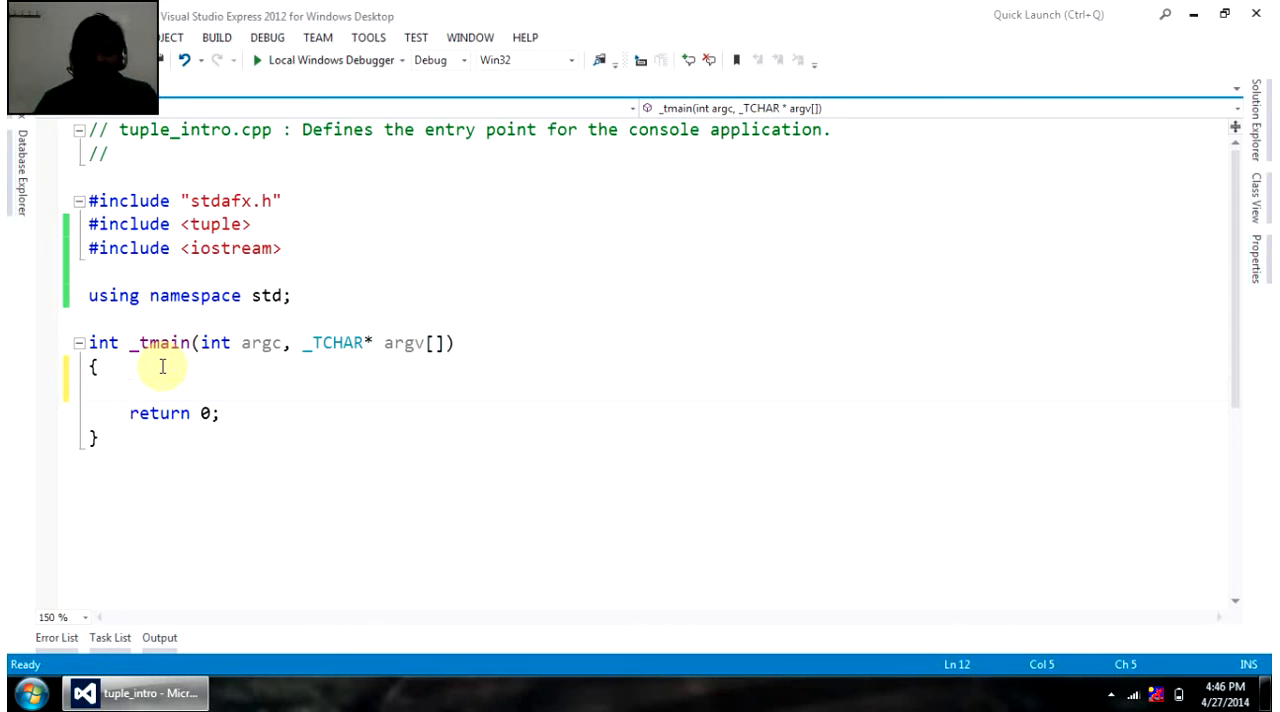
{"action": "type", "text": "tupb"}
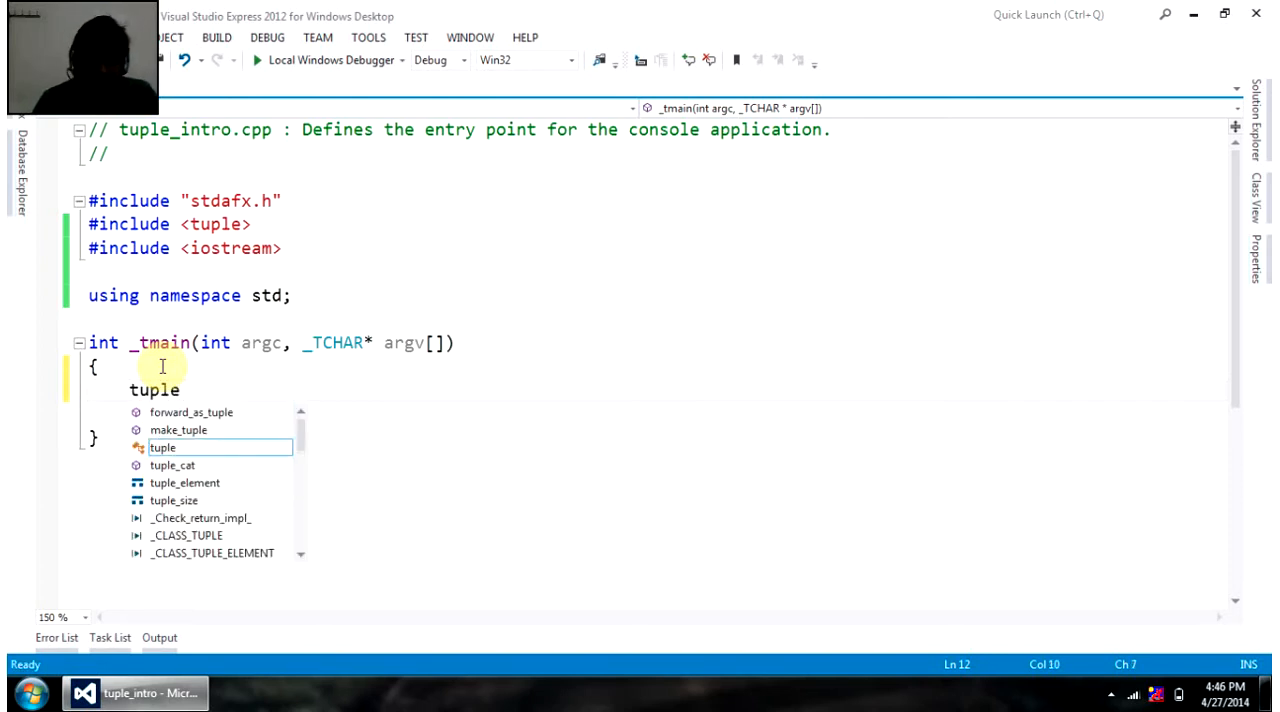
{"action": "type", "text": "<st"}
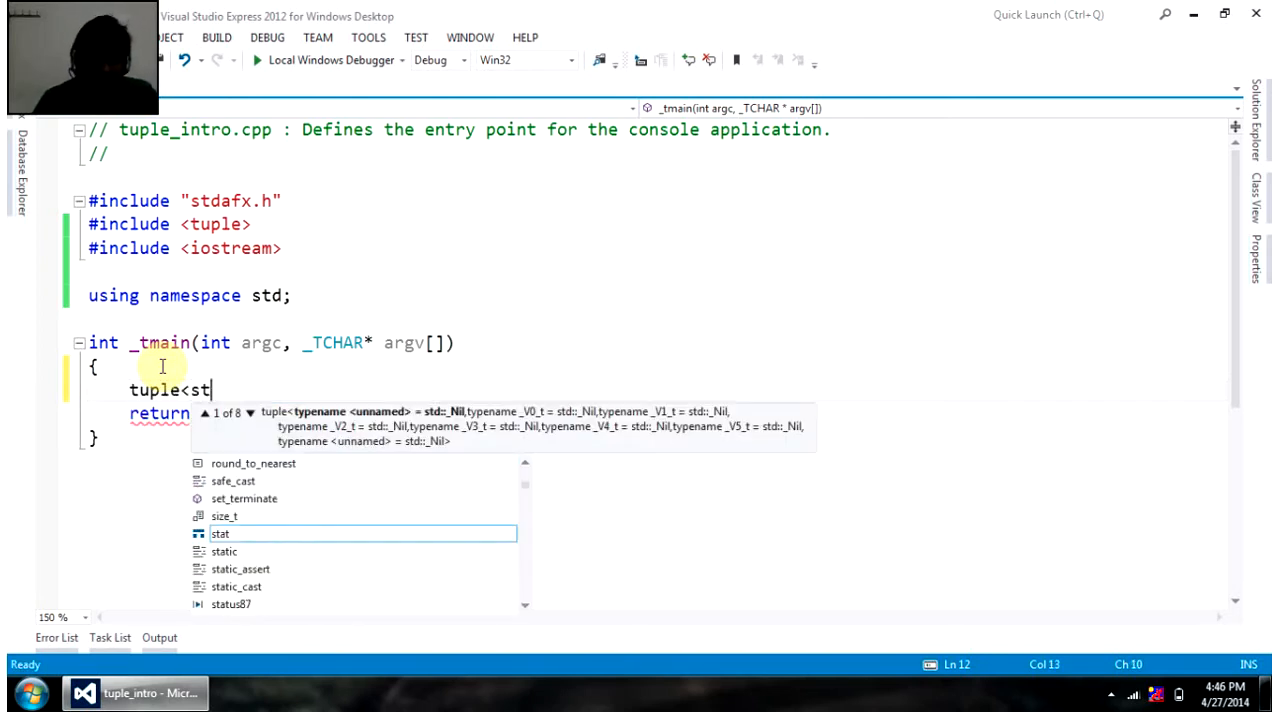
{"action": "type", "text": "ring"}
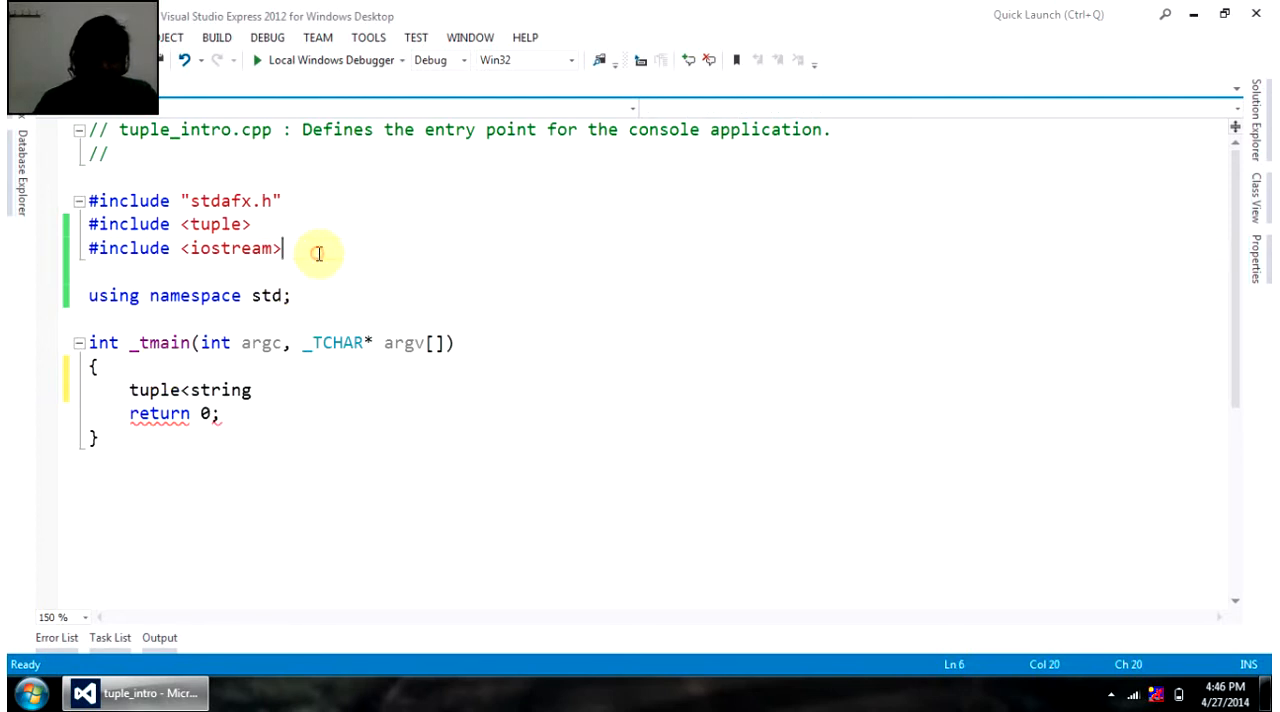
{"action": "type", "text": "#include <str"}
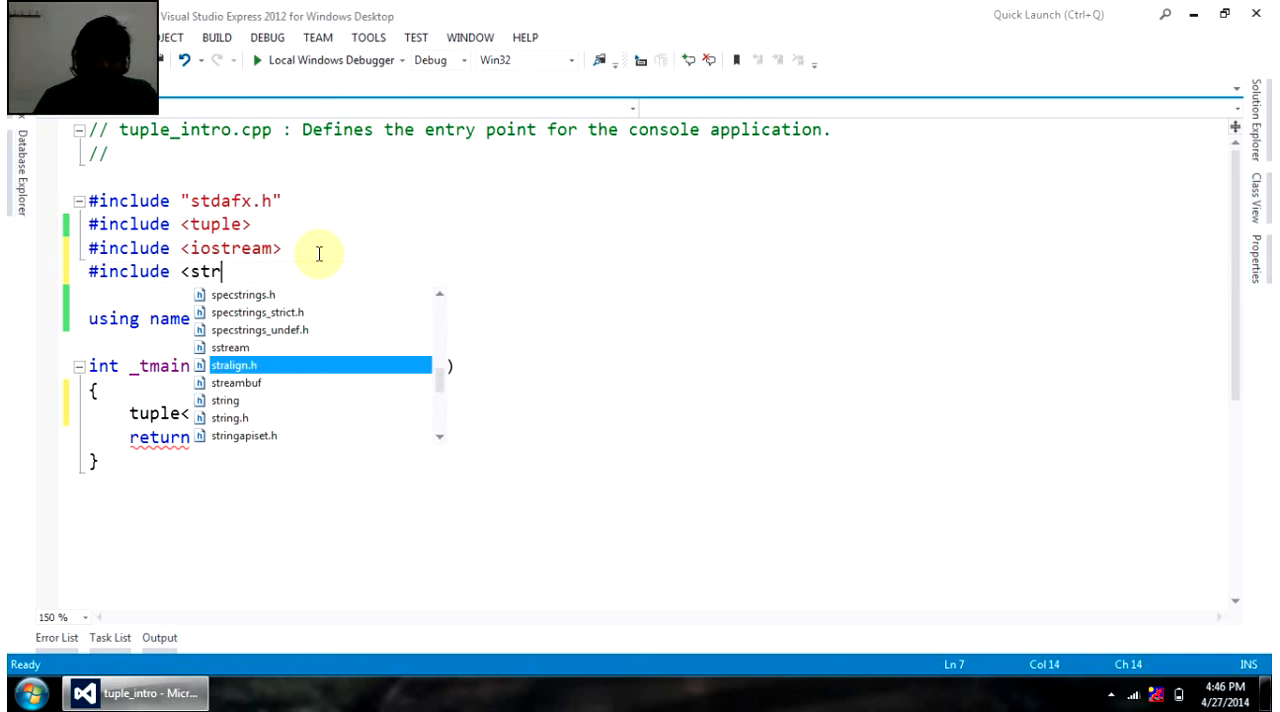
{"action": "type", "text": "ing>"}
{"action": "left_click", "coordinate": [291, 413]}
{"action": "type", "text": "string"}
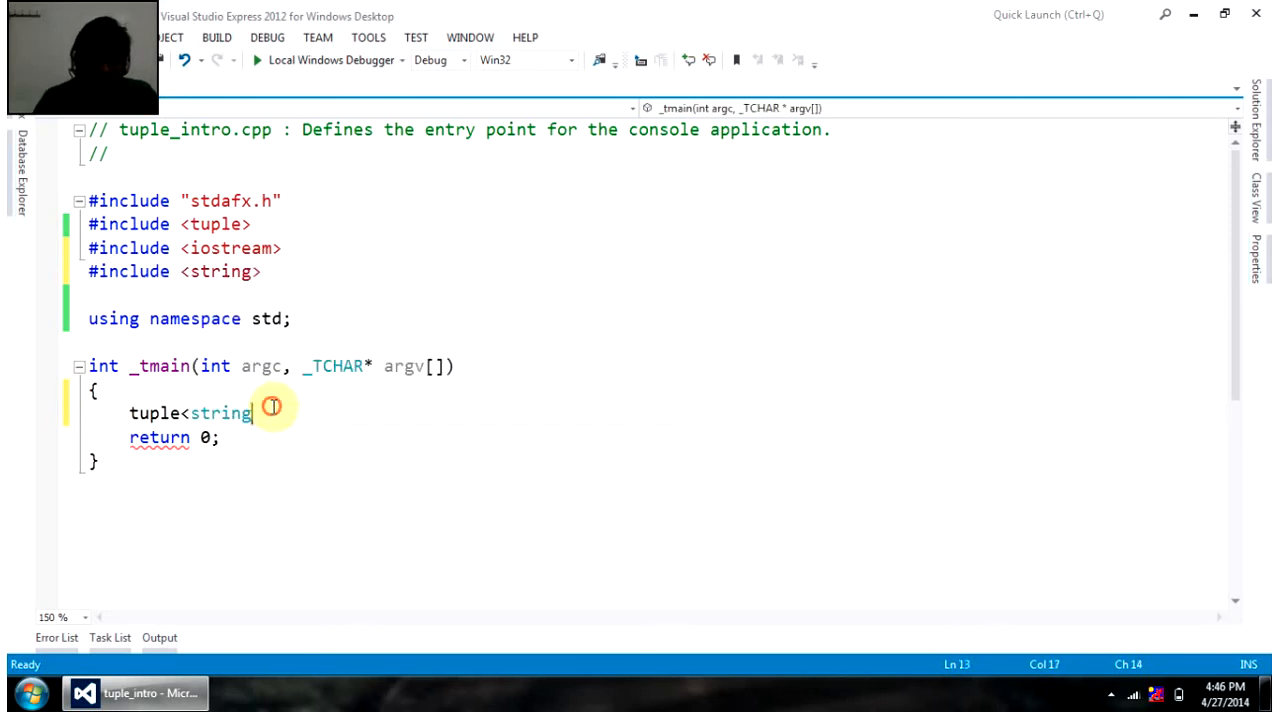
{"action": "type", "text": ","}
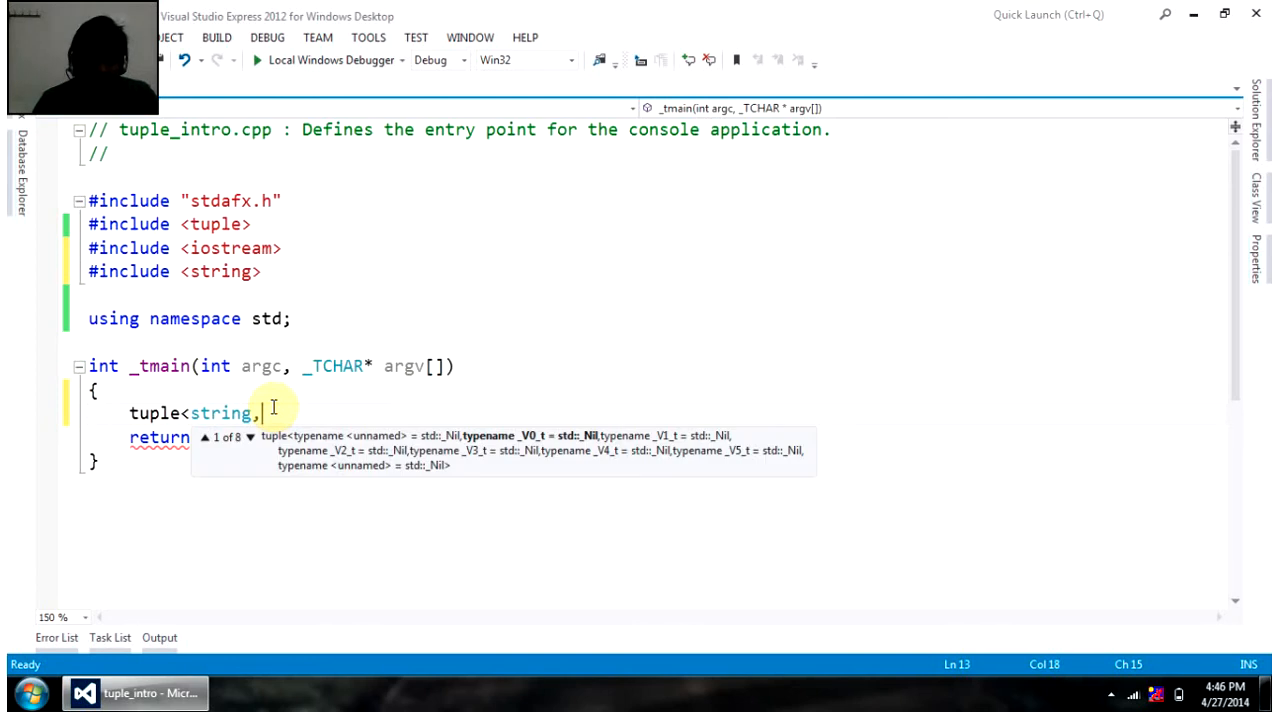
{"action": "type", "text": "int"}
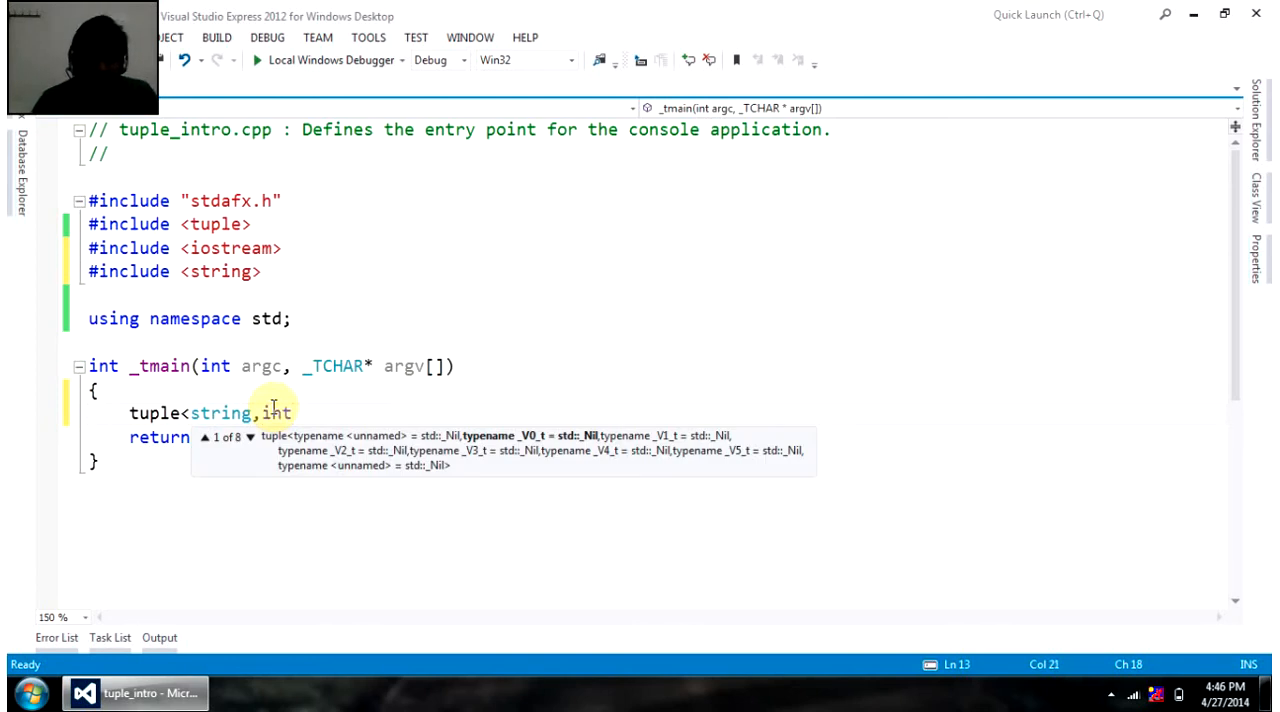
{"action": "type", "text": ",dou"}
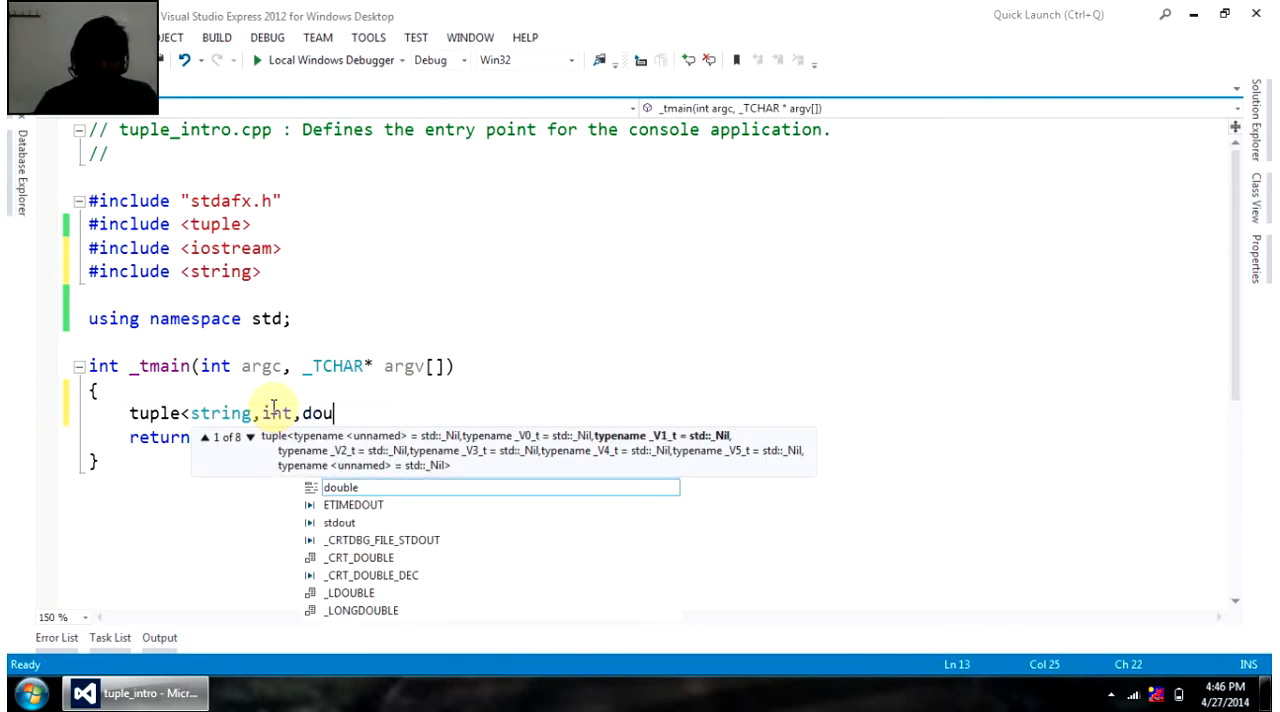
{"action": "type", "text": "ble,"}
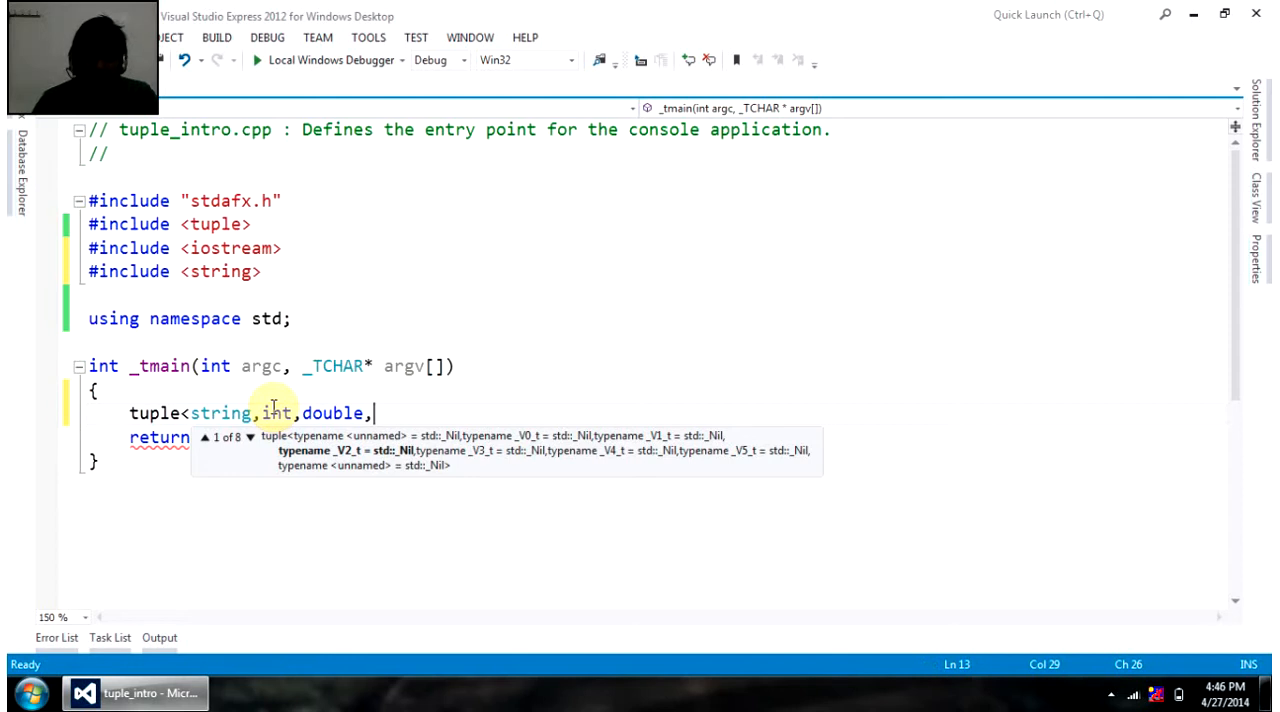
{"action": "type", "text": "int>"}
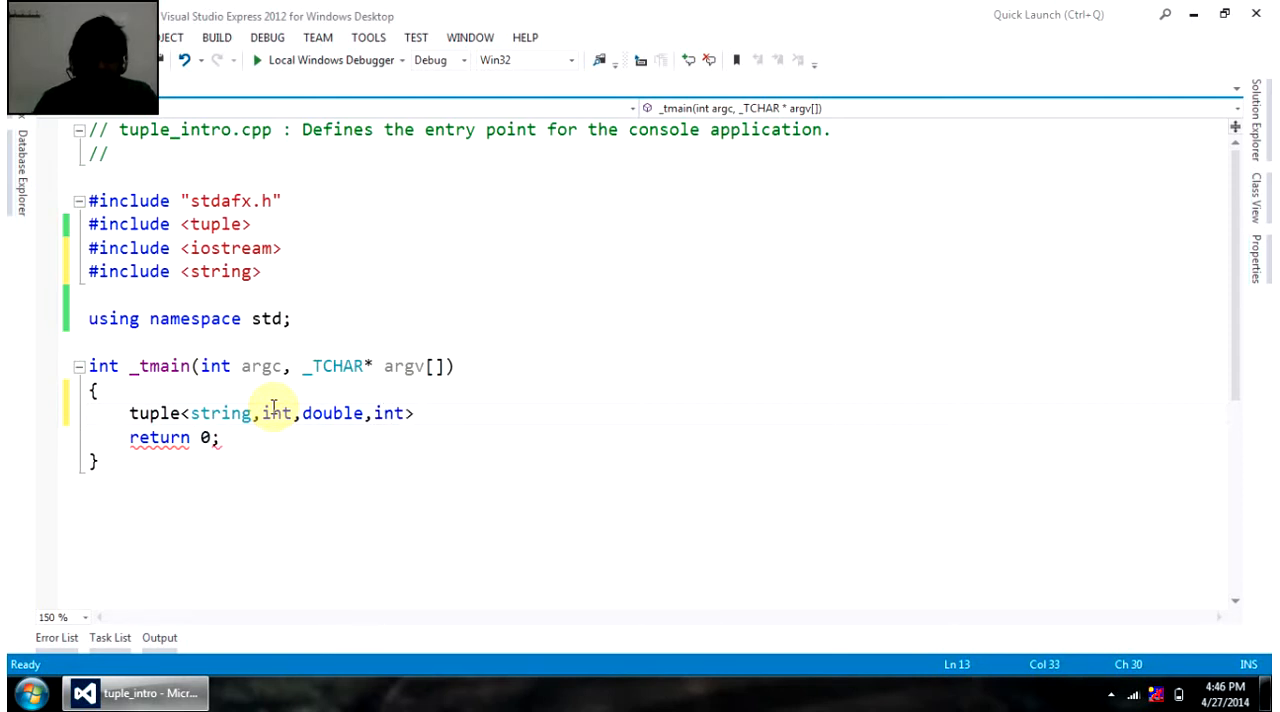
- Name the tuple info and initialise it with "Pranit", 27, 20000, 86
{"action": "type", "text": "info"}
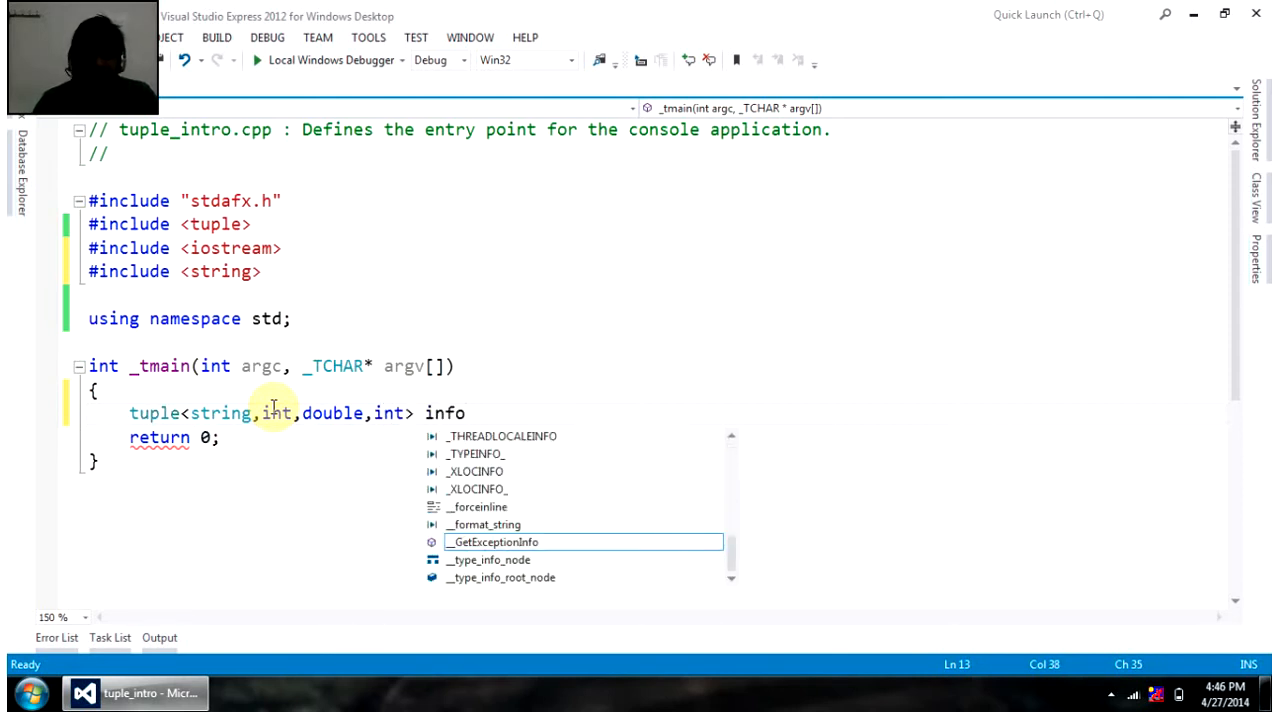
{"action": "type", "text": "("}
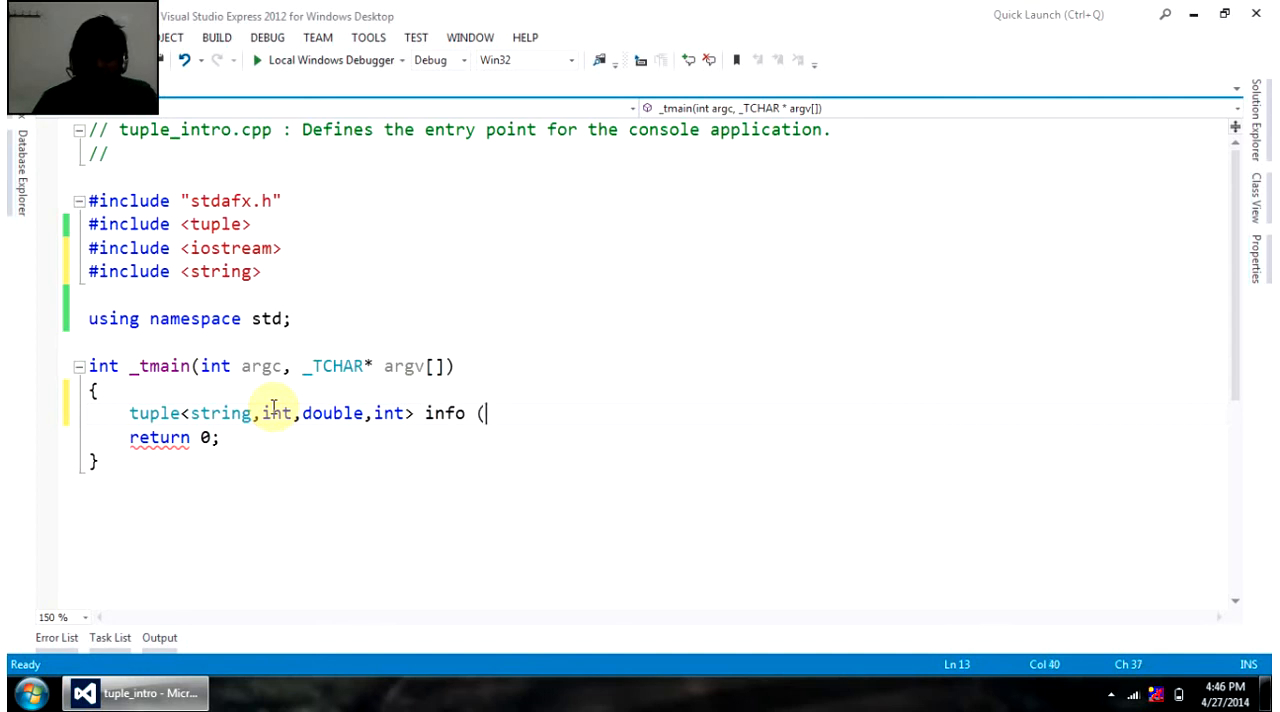
{"action": "type", "text": "("}
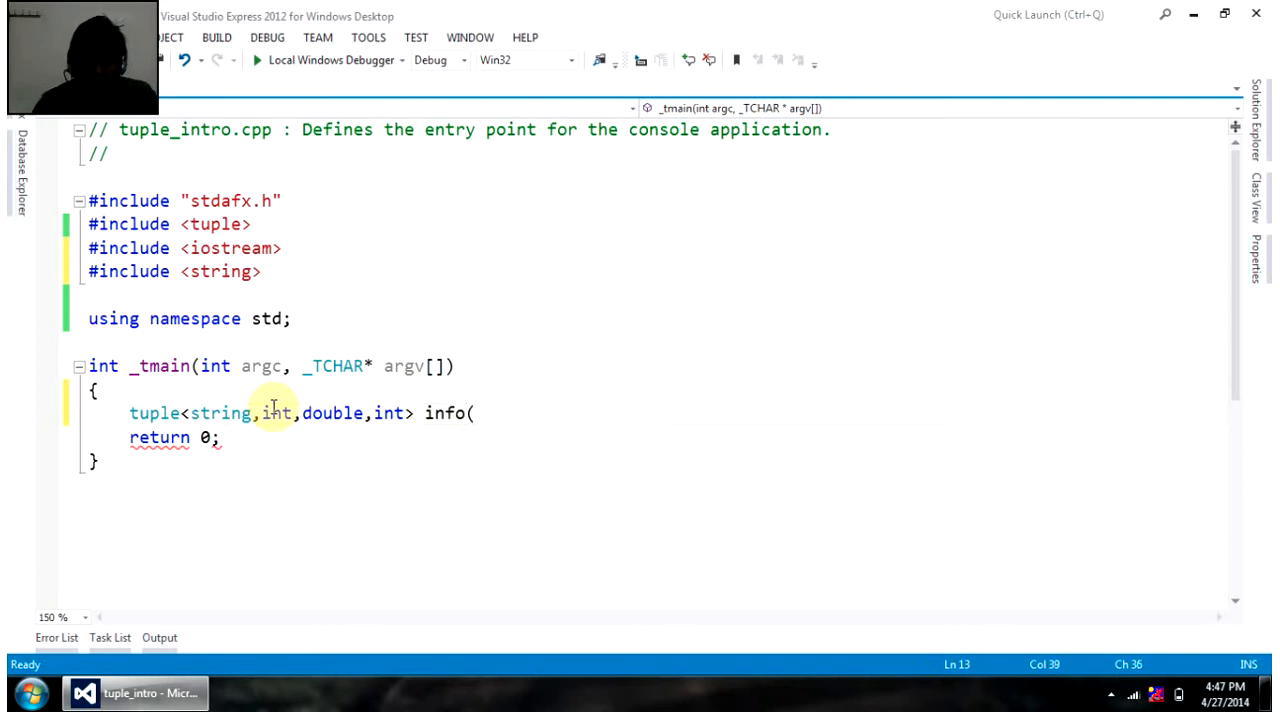
{"action": "type", "text": "\"Pranit"}
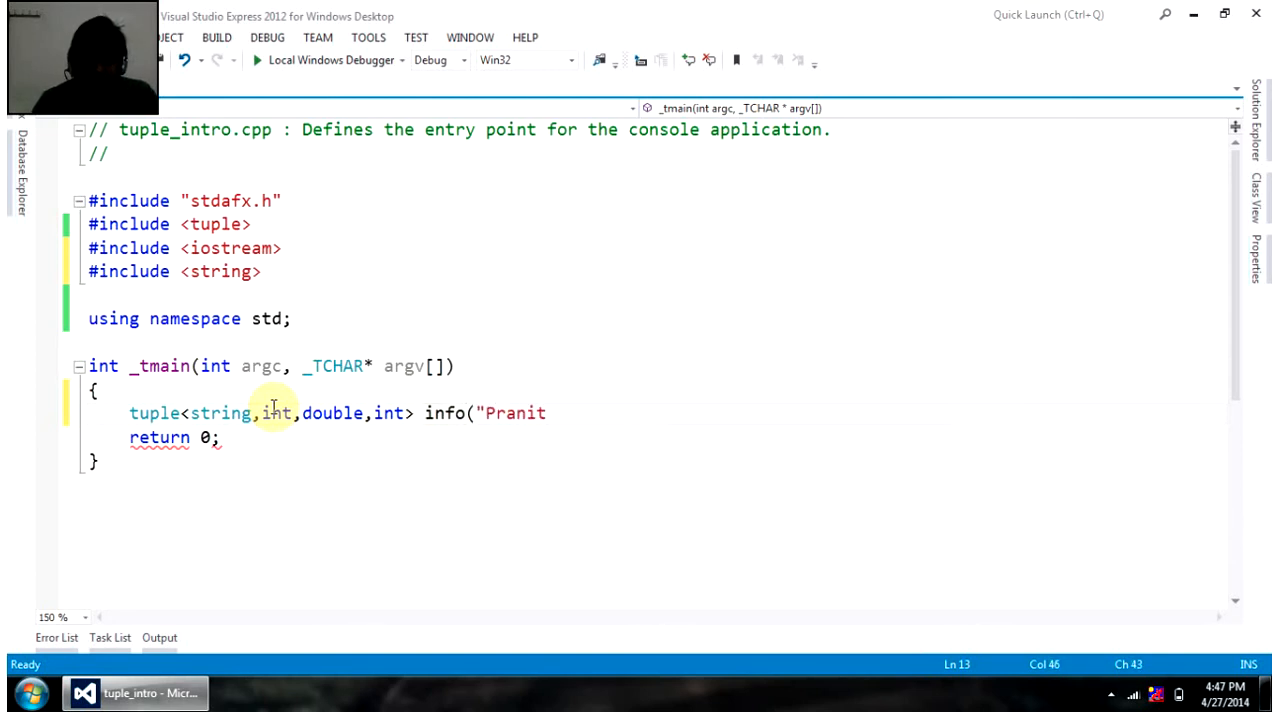
{"action": "type", "text": ","}
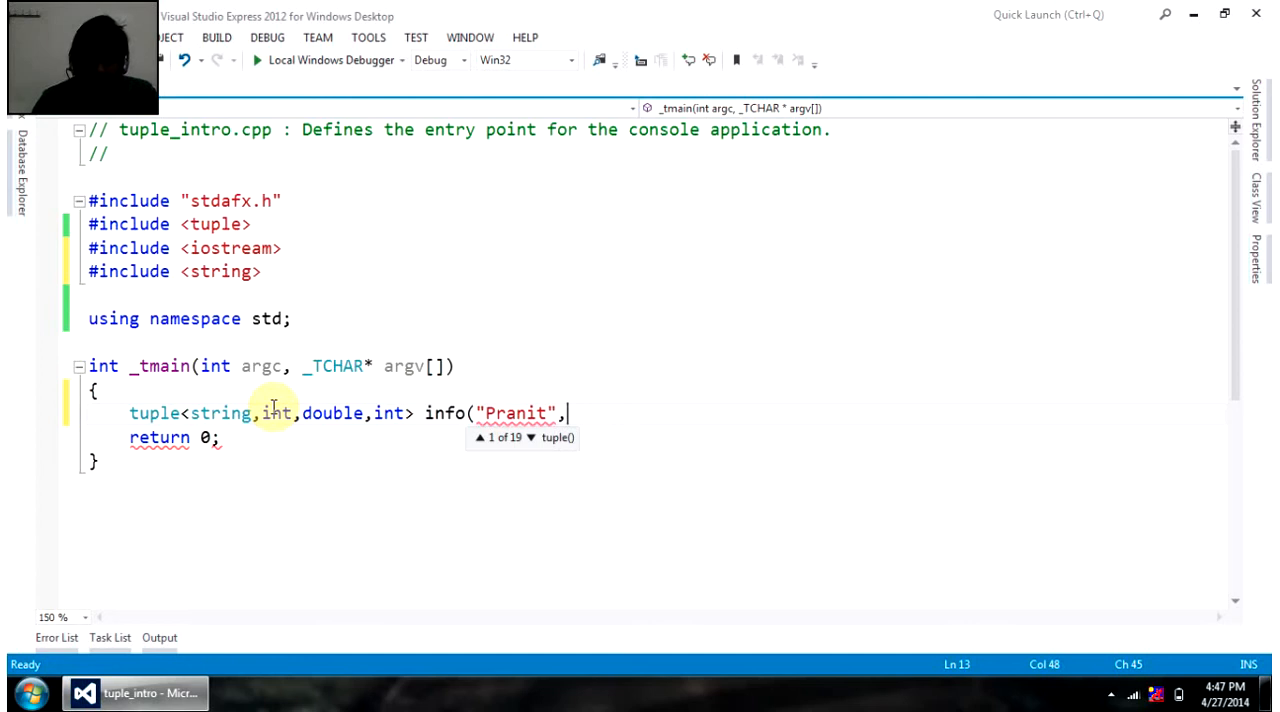
{"action": "type", "text": "2"}
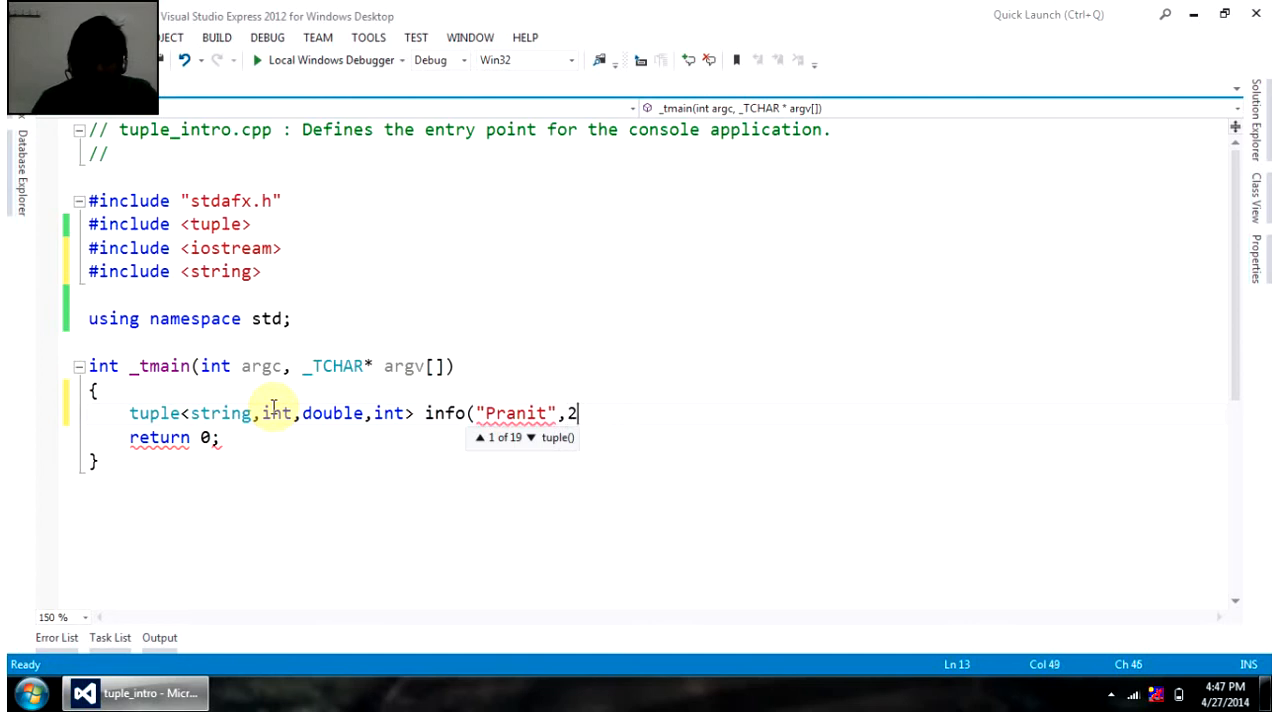
{"action": "type", "text": "7,"}
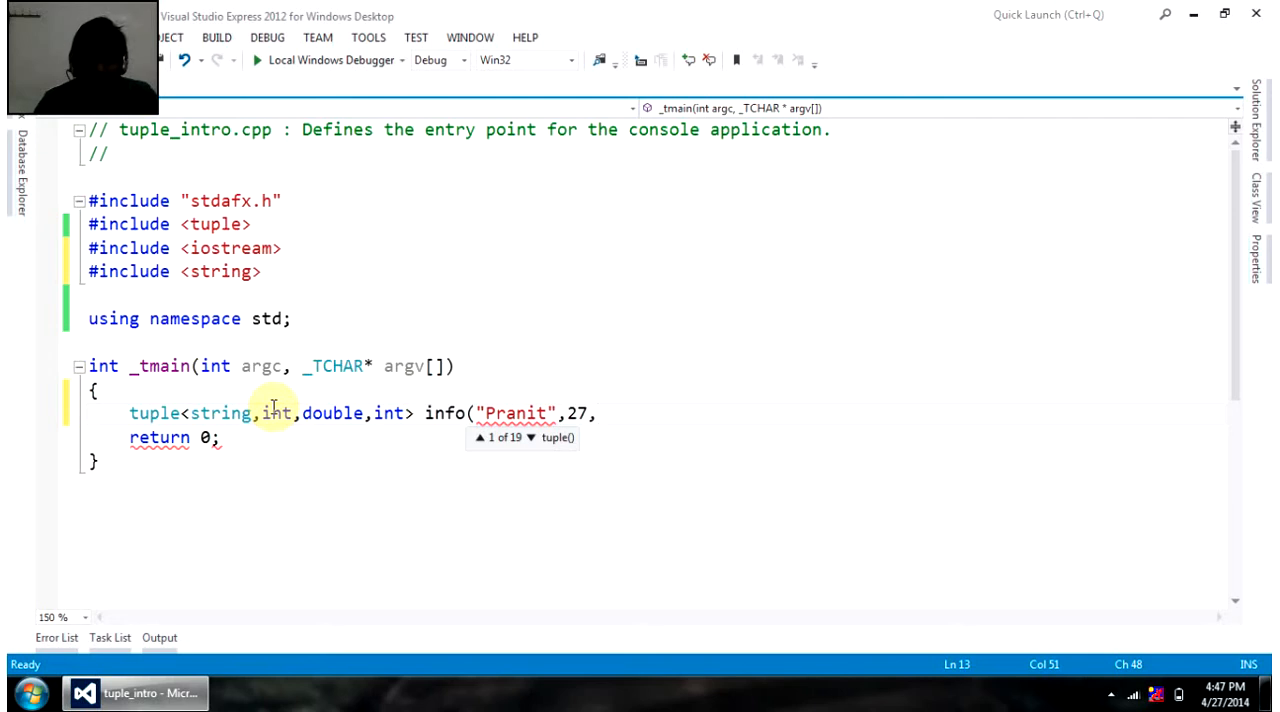
{"action": "type", "text": "20000"}
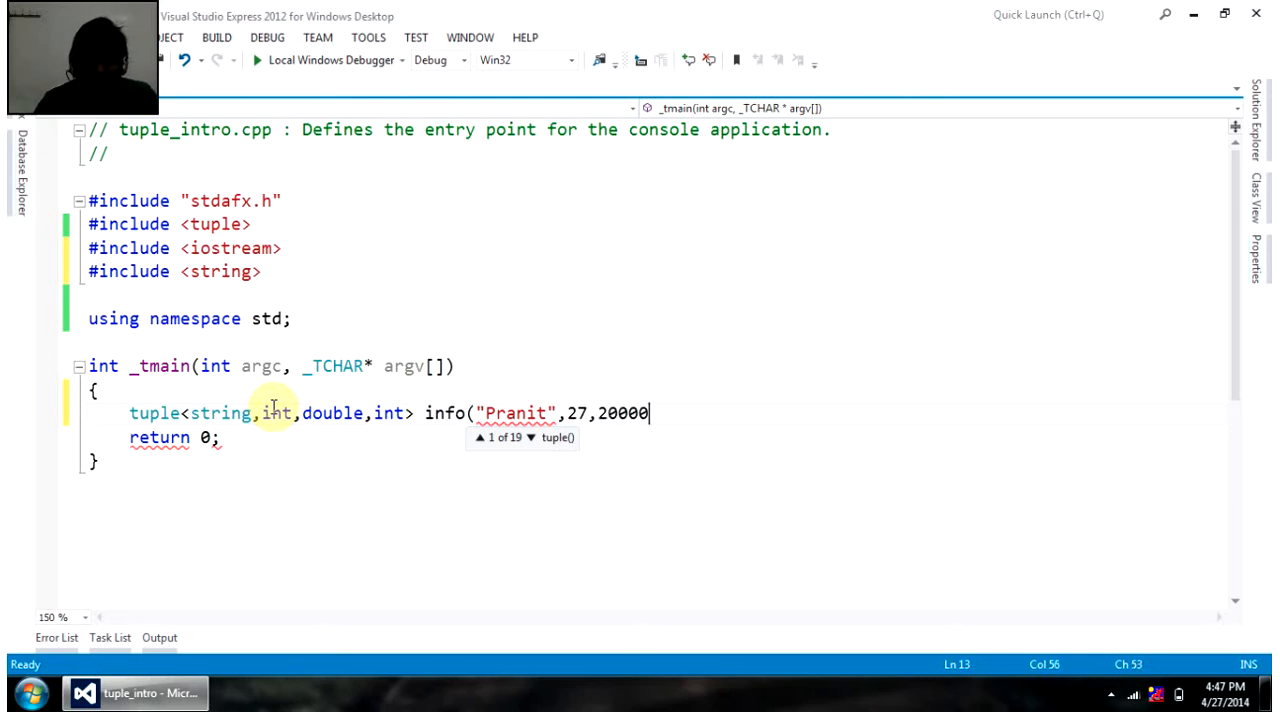
{"action": "type", "text": ","}
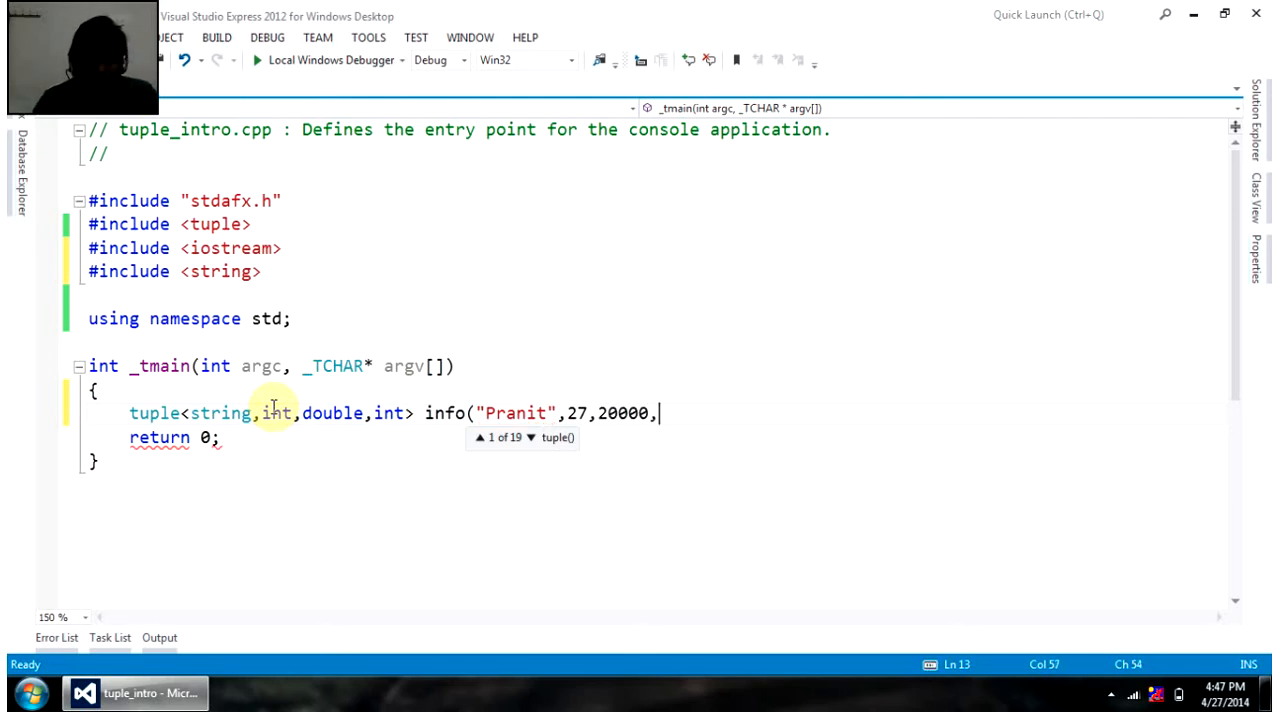
{"action": "type", "text": "86"}
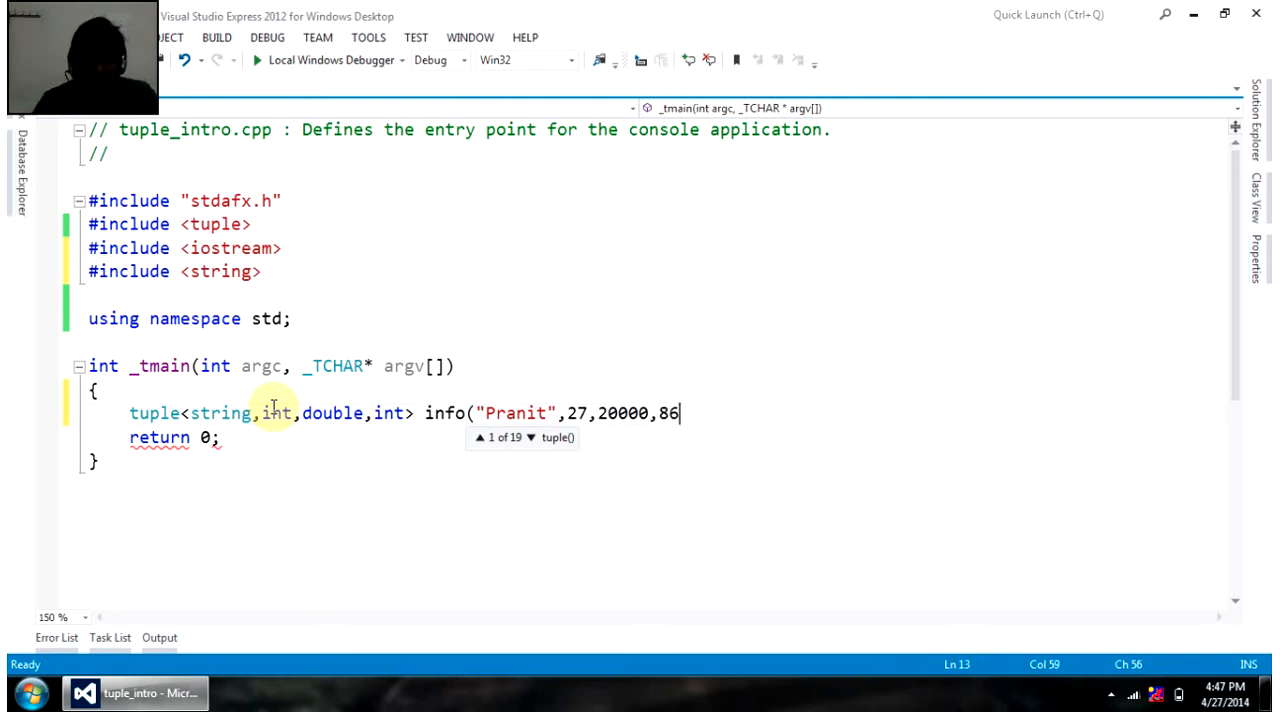
{"action": "type", "text": ");"}
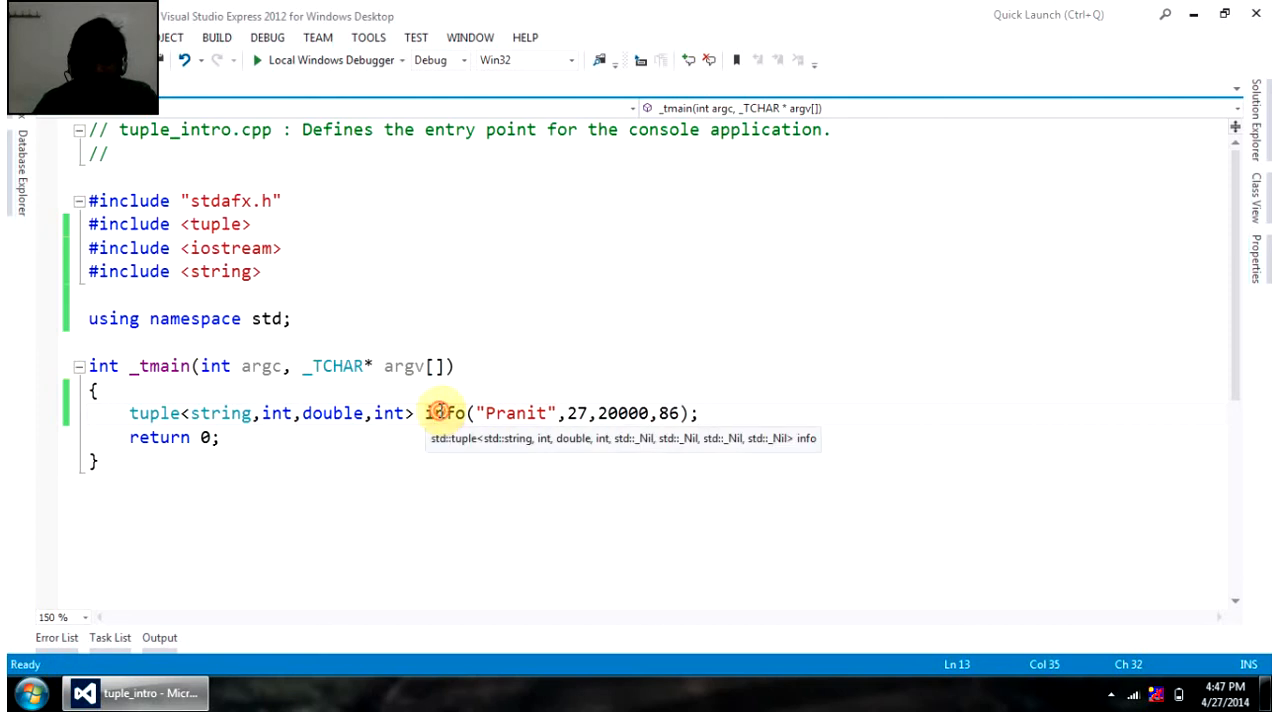
- Add the statement get<2>(info); below the info declaration
{"action": "double_click", "coordinate": [515, 413]}
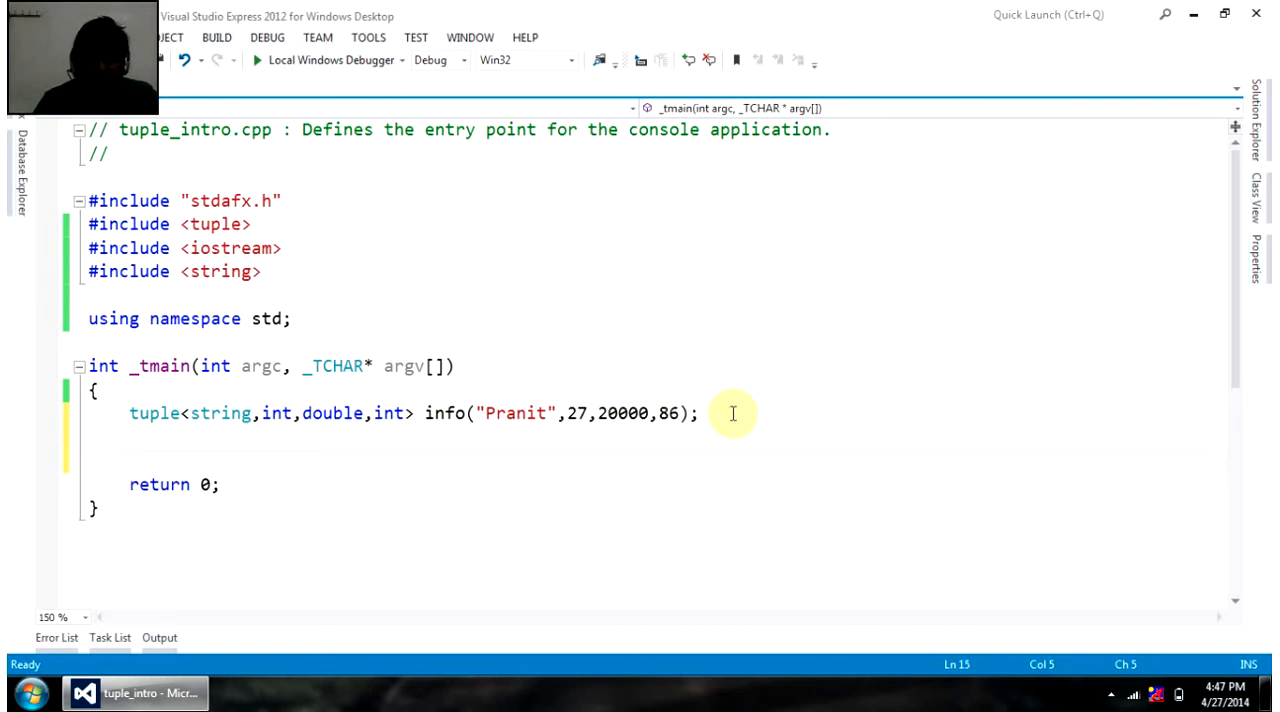
{"action": "type", "text": "get<"}
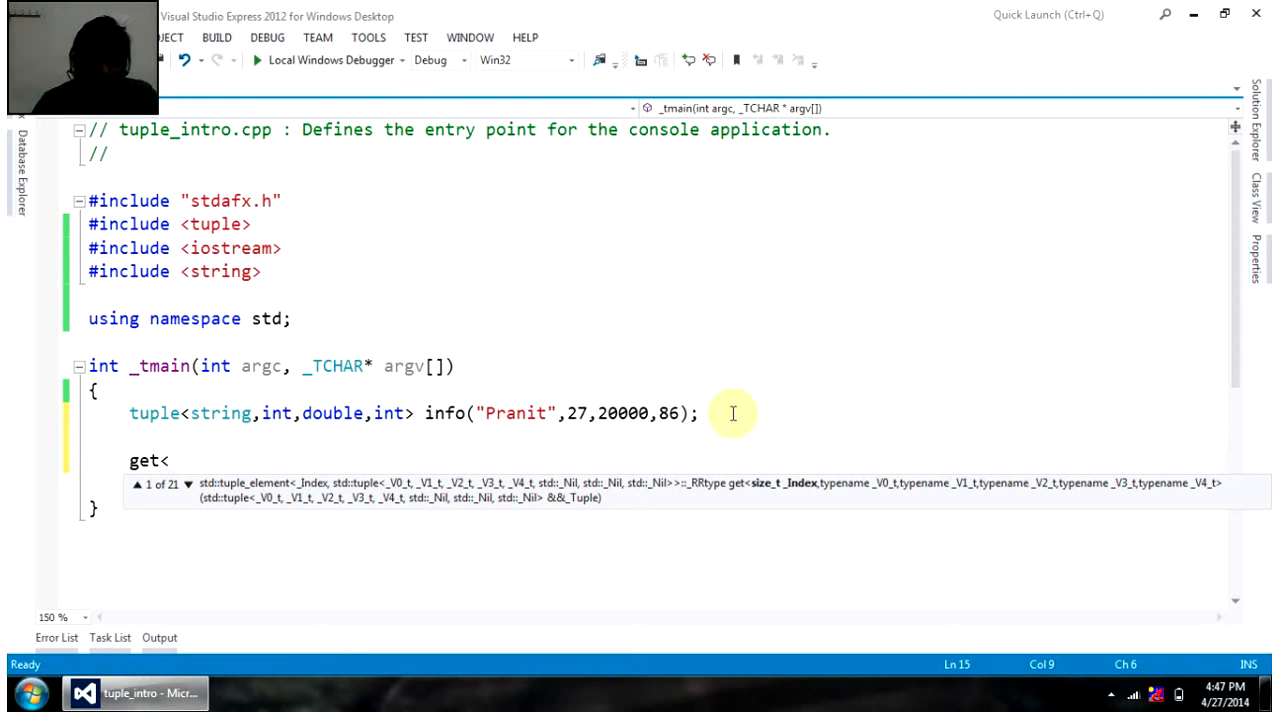
{"action": "mouse_move", "coordinate": [565, 438]}
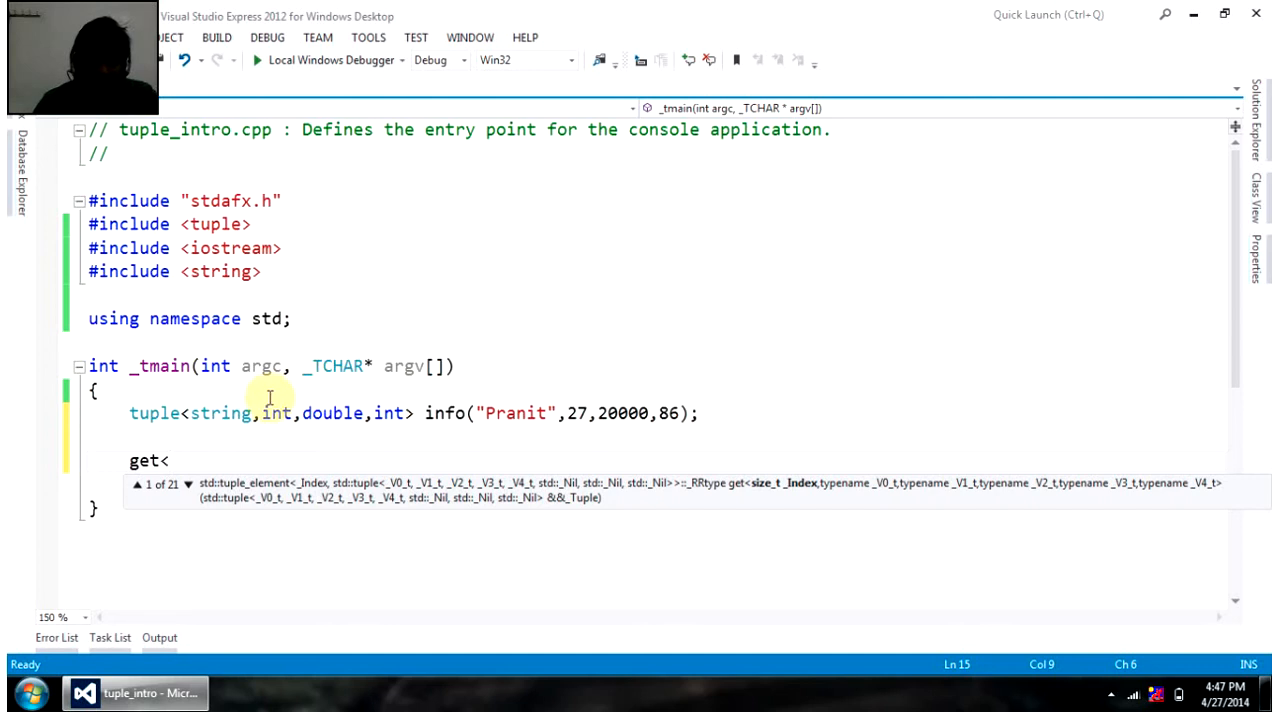
{"action": "mouse_move", "coordinate": [222, 413]}
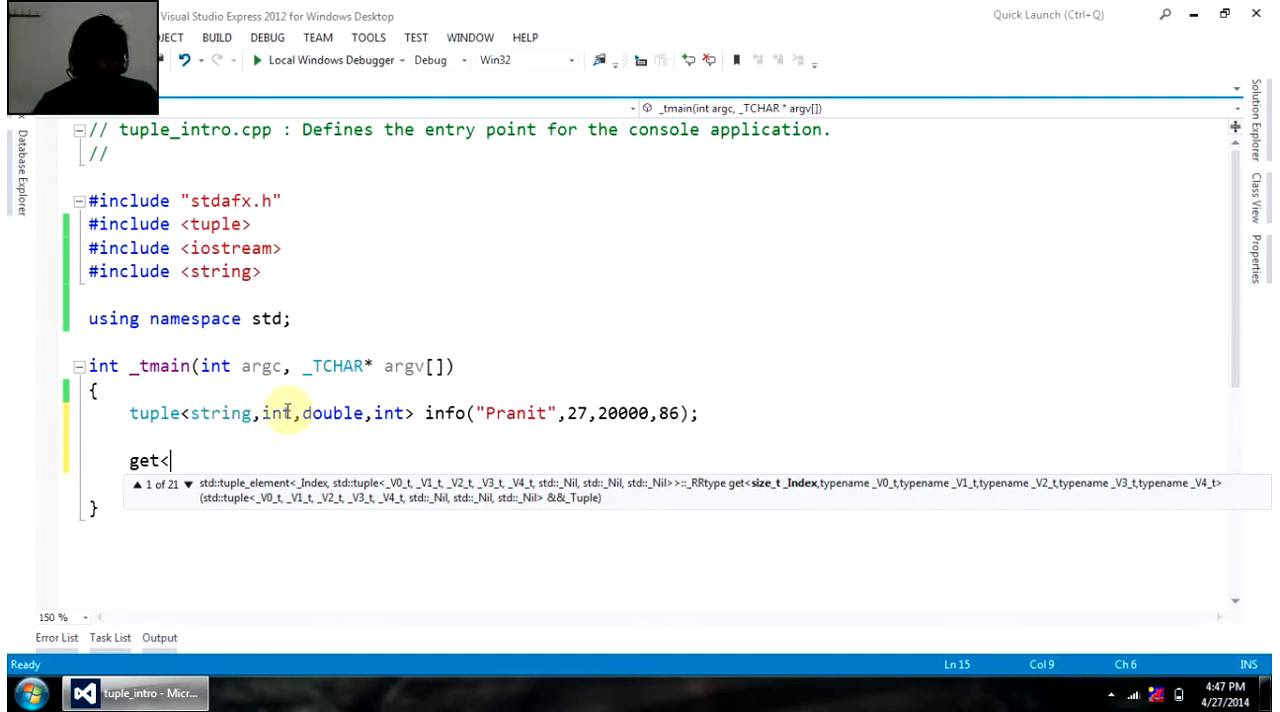
{"action": "mouse_move", "coordinate": [353, 400]}
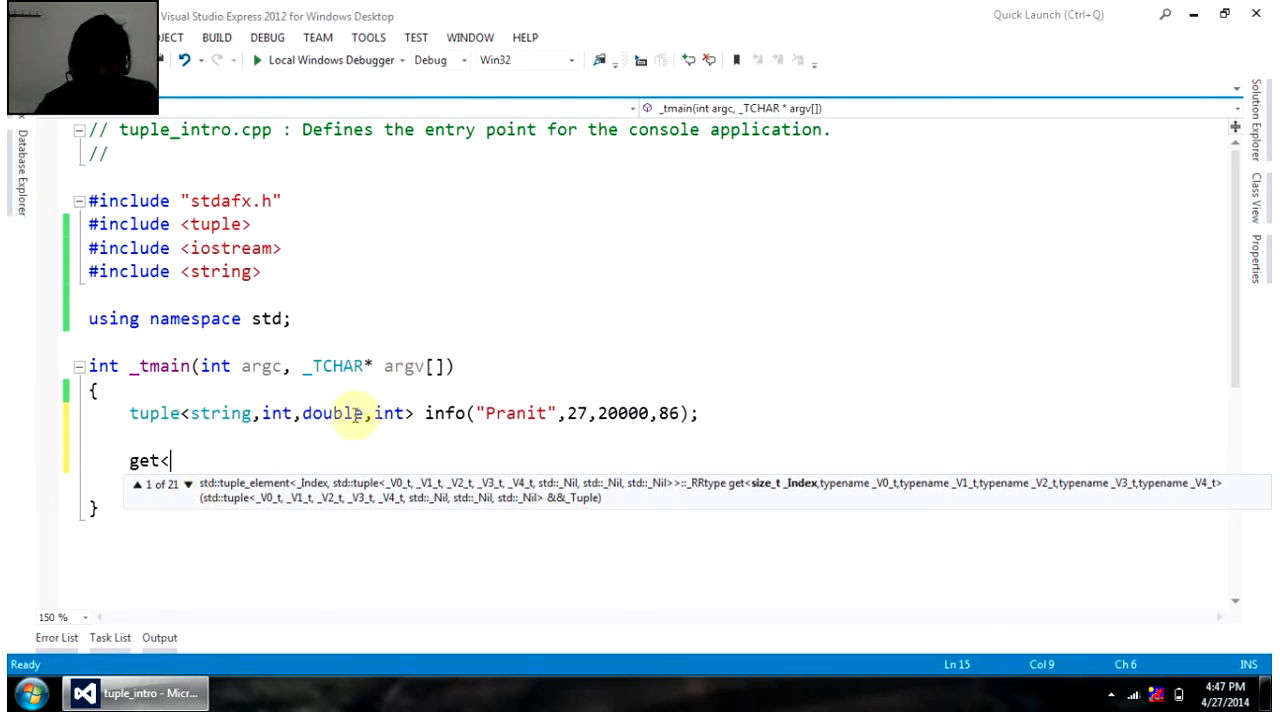
{"action": "type", "text": "2"}
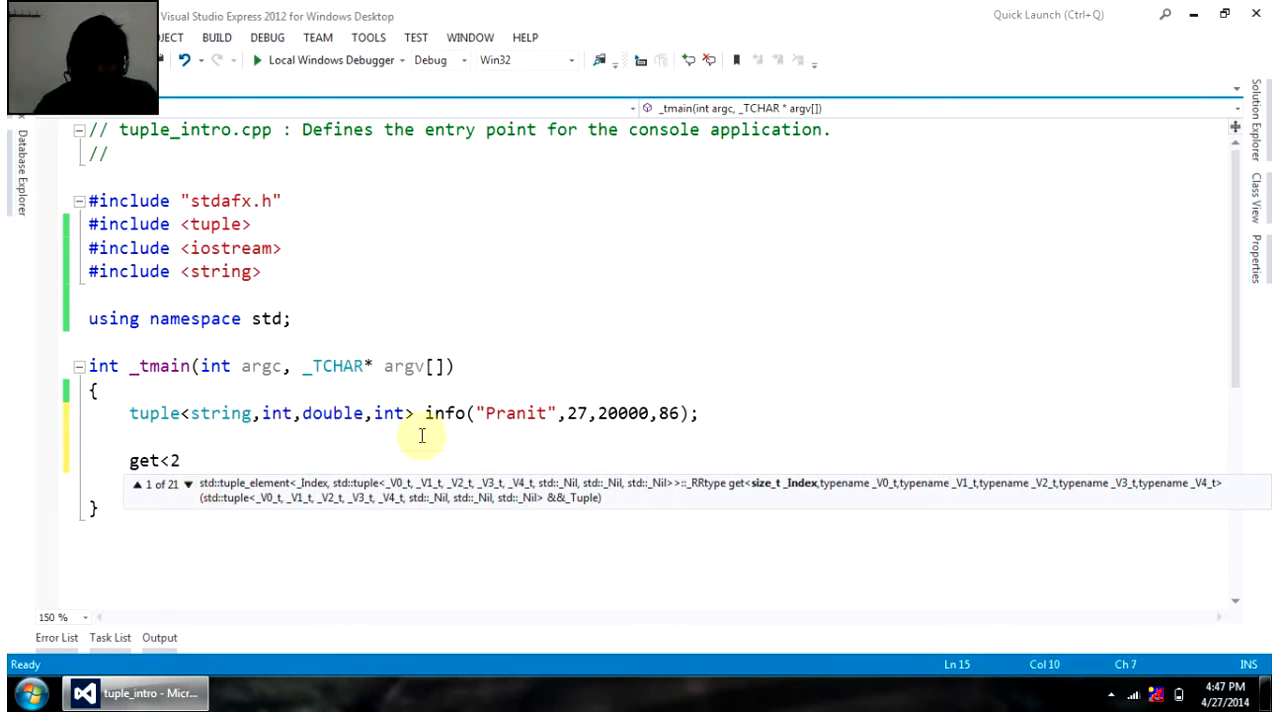
{"action": "type", "text": ">"}
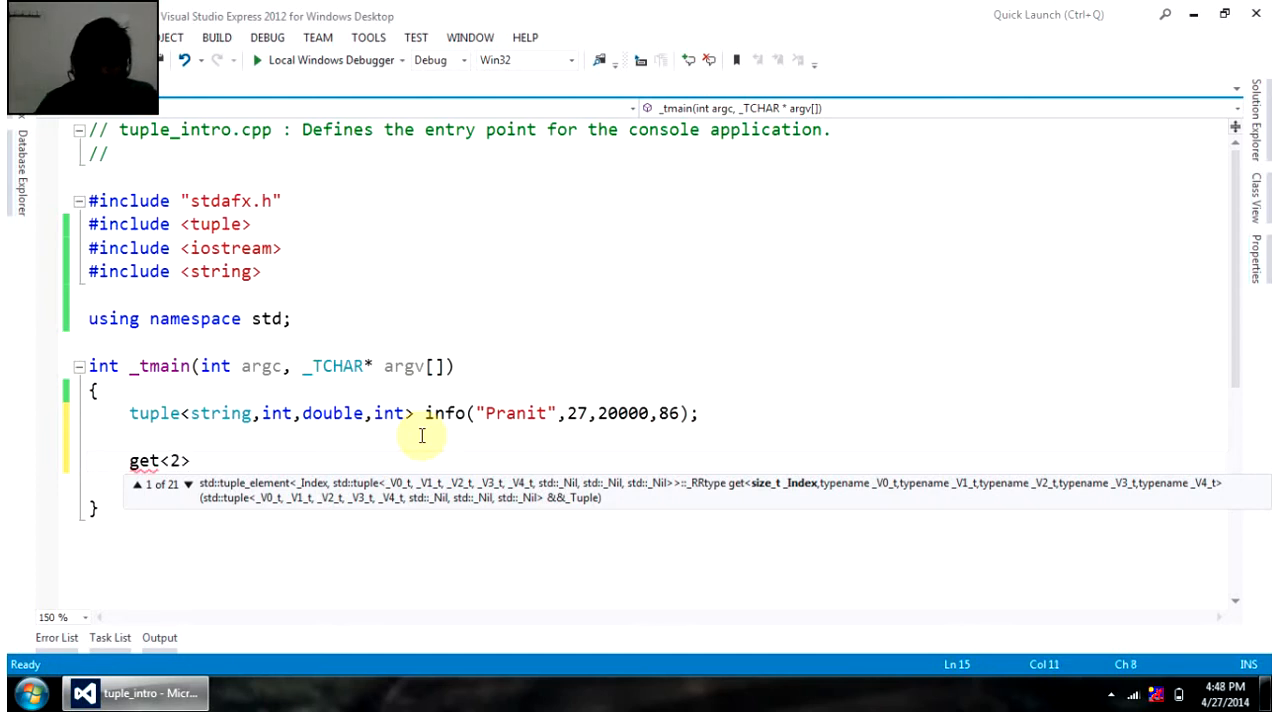
{"action": "type", "text": "(info);"}
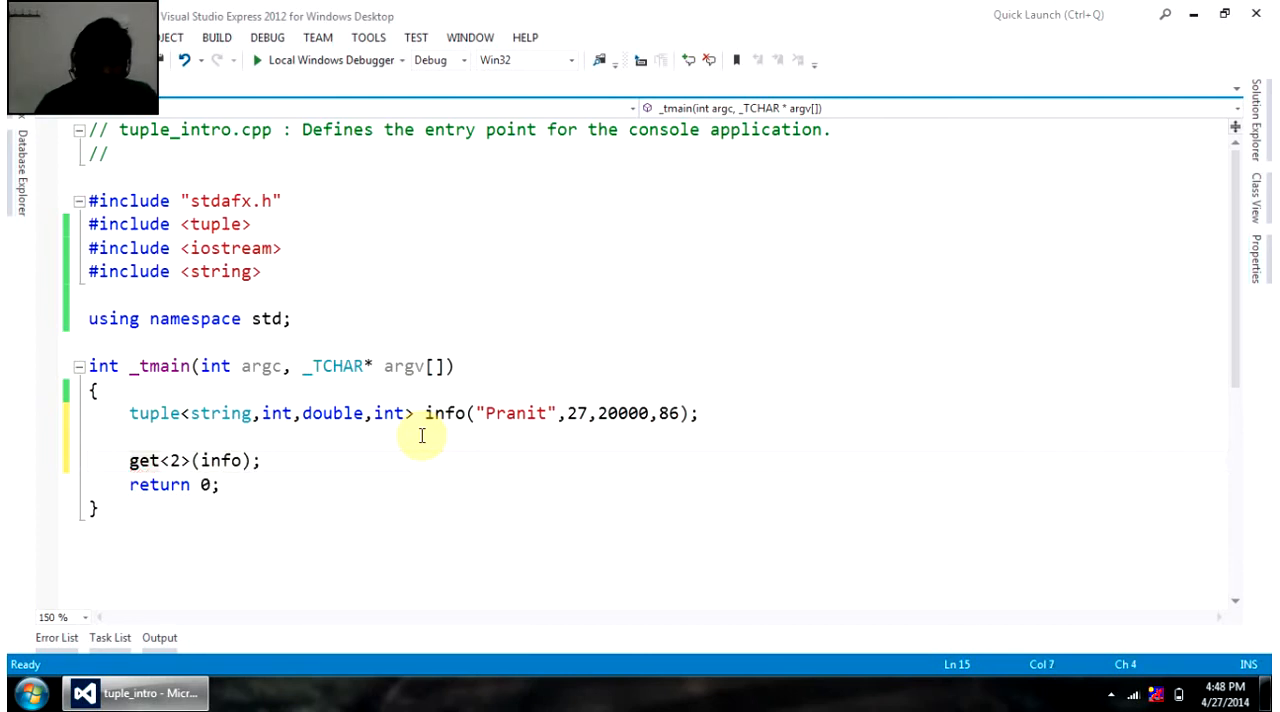
- Prefix the line with cout<<, then build and run via Local Windows Debugger
{"action": "type", "text": "cout<<"}
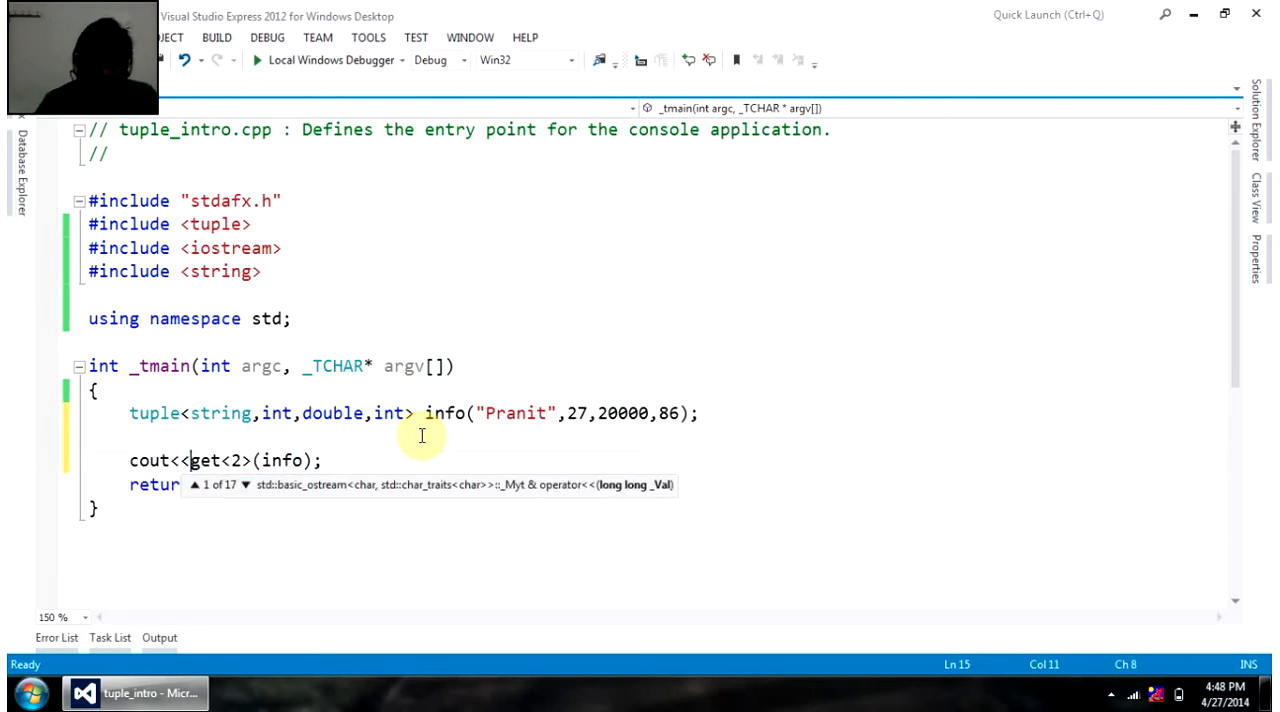
{"action": "left_click", "coordinate": [256, 60]}
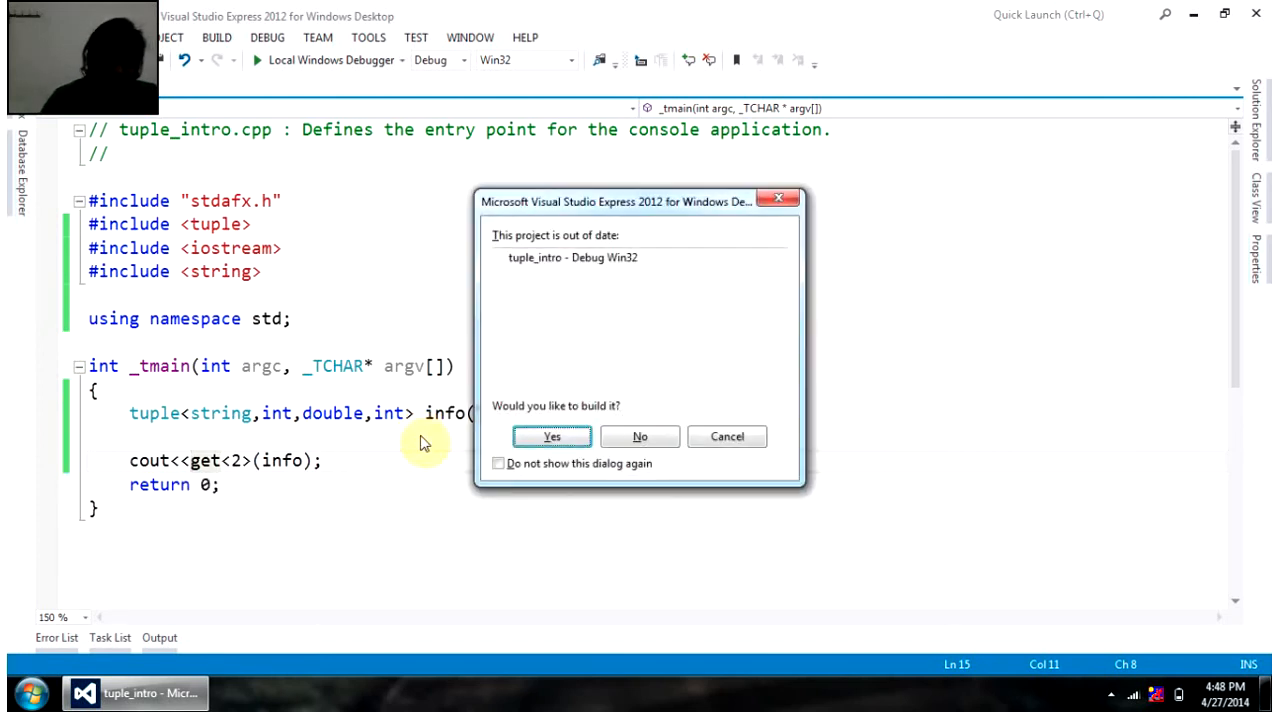
{"action": "left_click", "coordinate": [551, 436]}
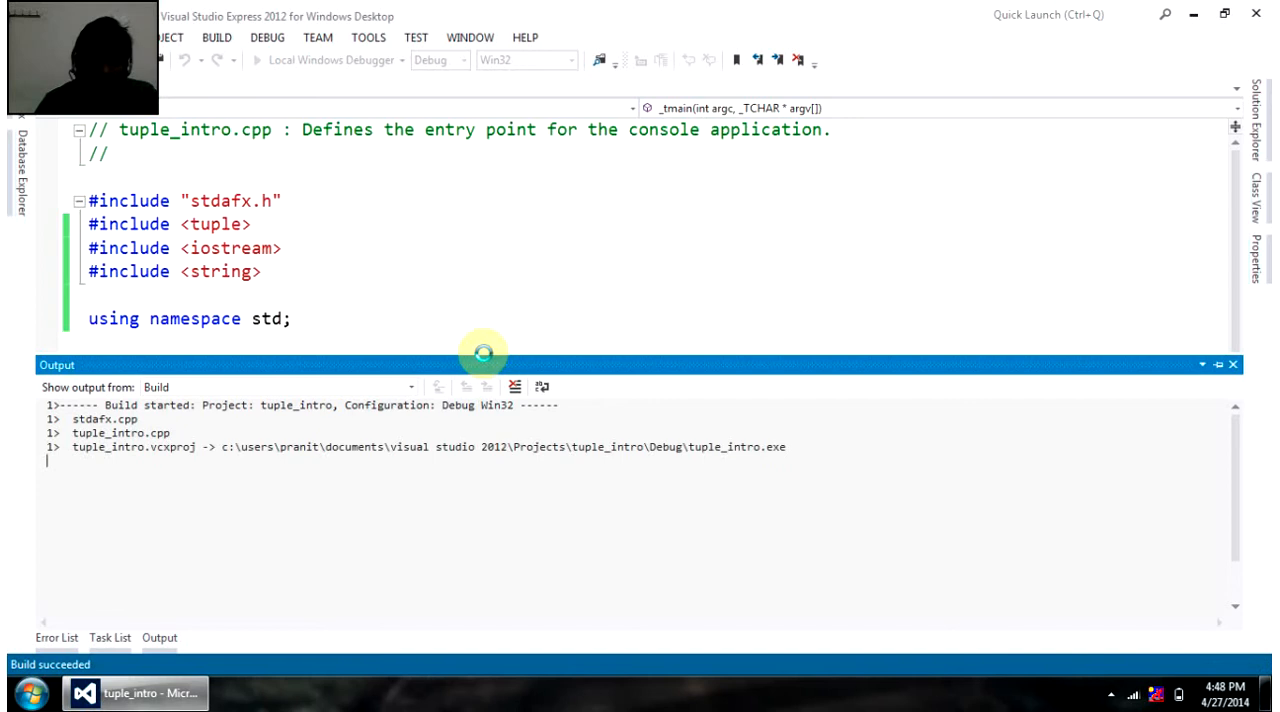
{"action": "left_click", "coordinate": [257, 59]}
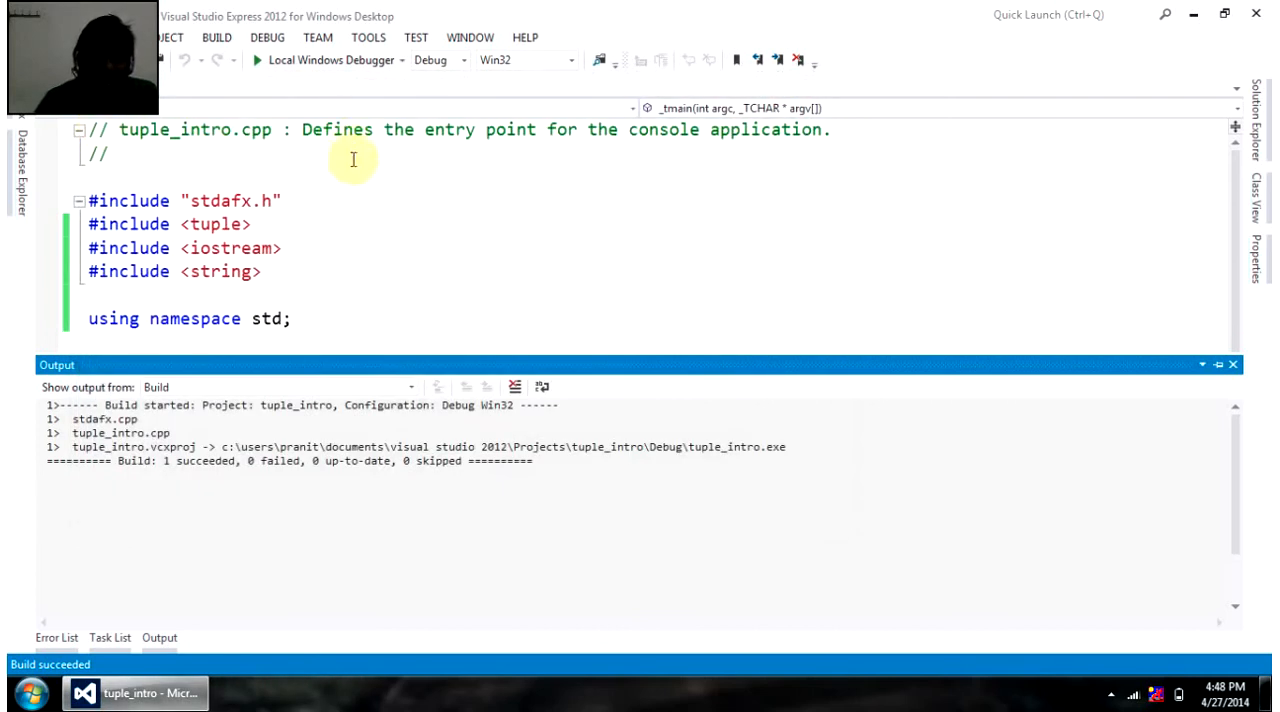
{"action": "left_click", "coordinate": [1232, 364]}
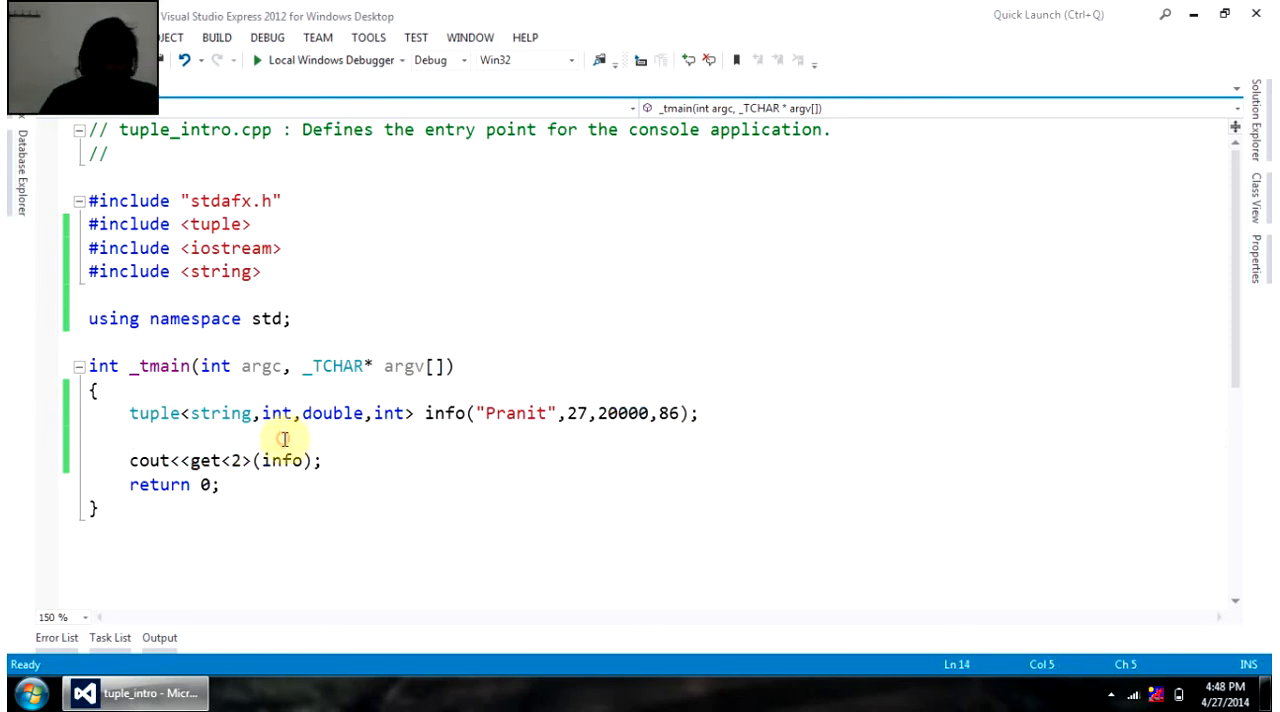
- Add get<2>(info) = 25000; above the cout statement
{"action": "type", "text": "ge"}
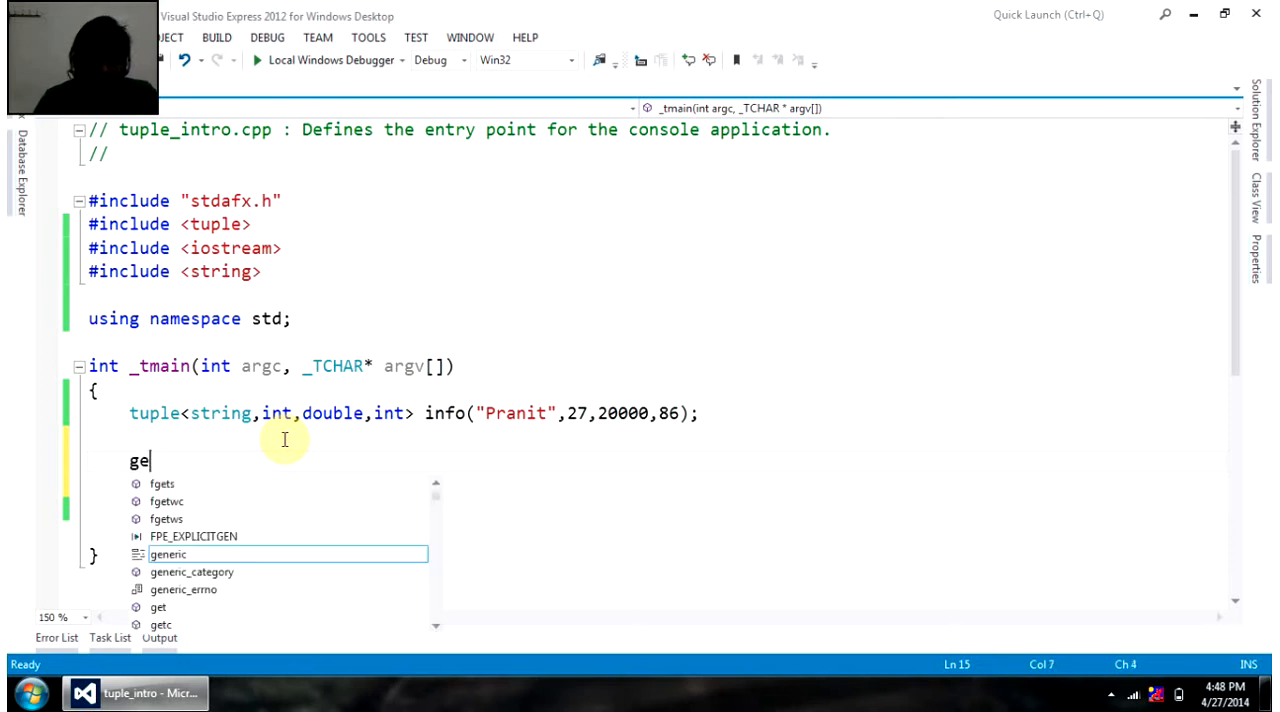
{"action": "type", "text": "t"}
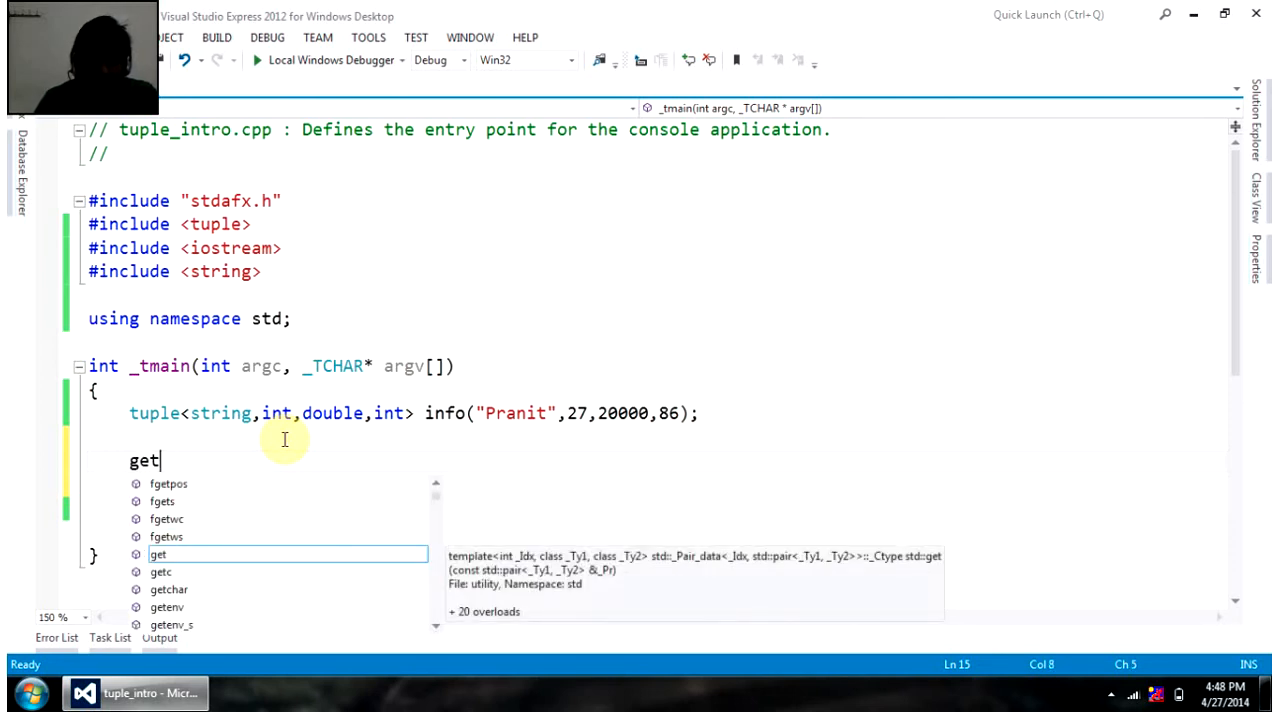
{"action": "type", "text": "<2"}
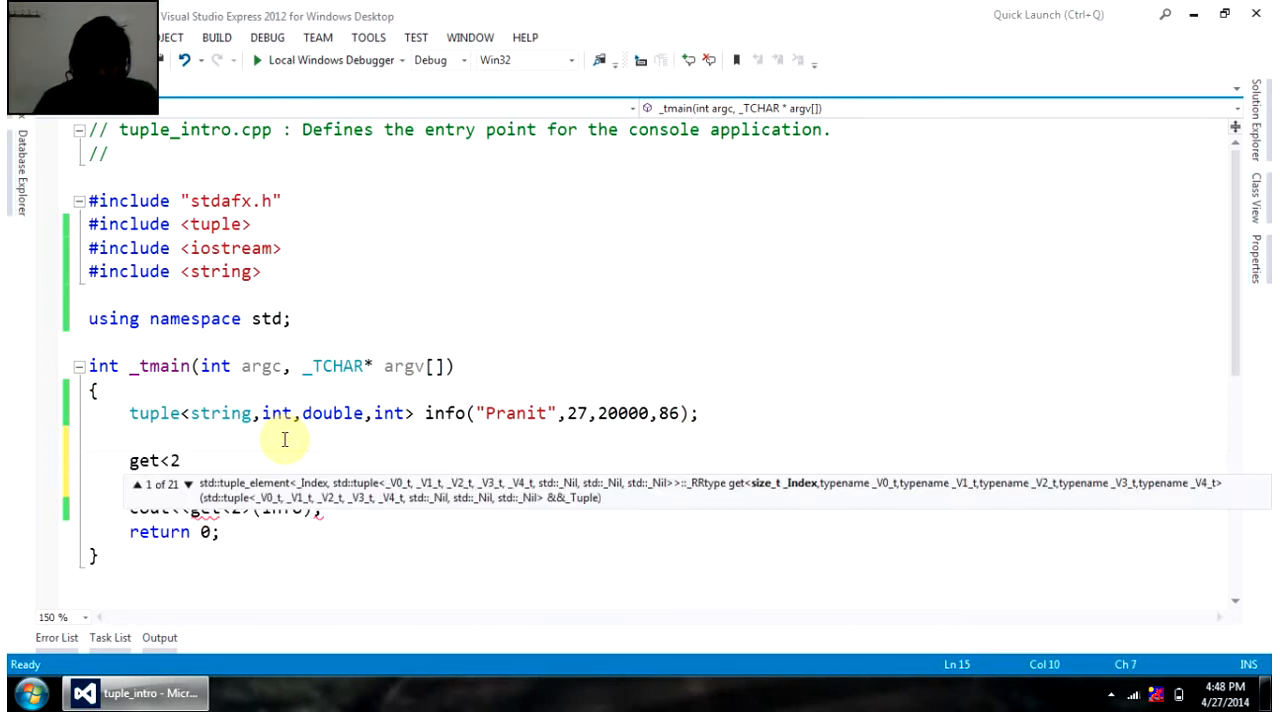
{"action": "type", "text": ">"}
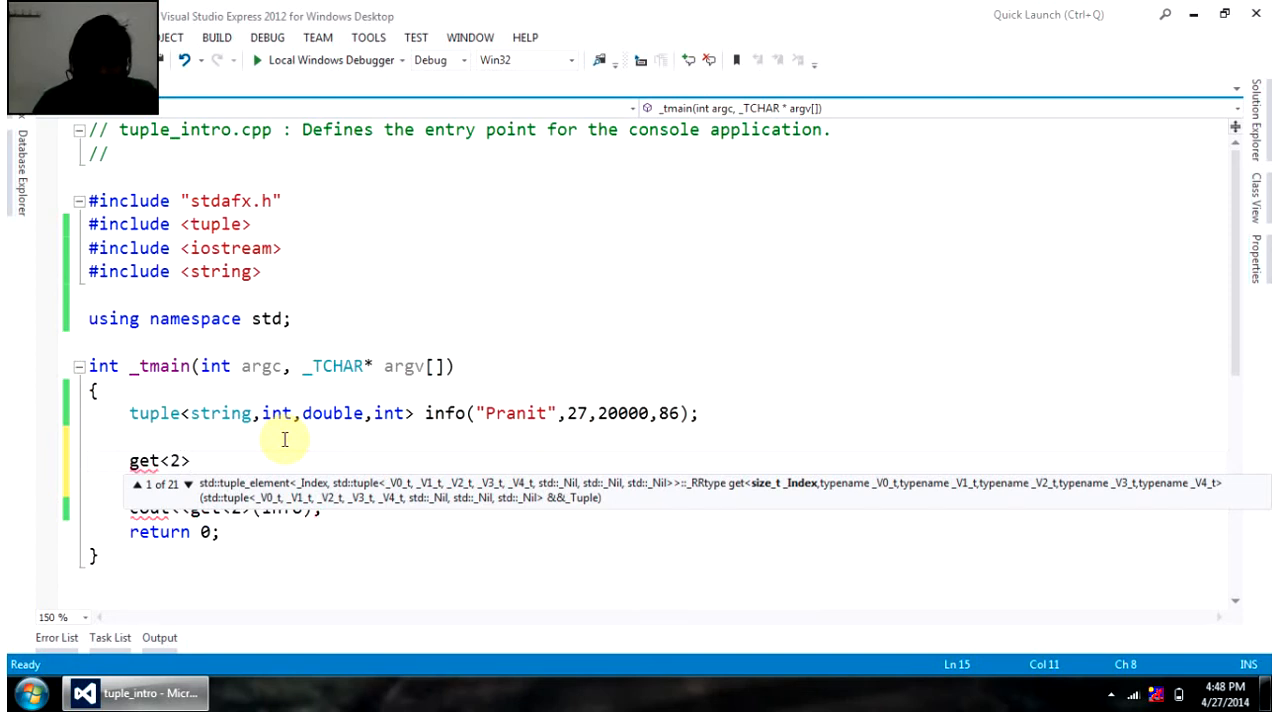
{"action": "type", "text": "(u"}
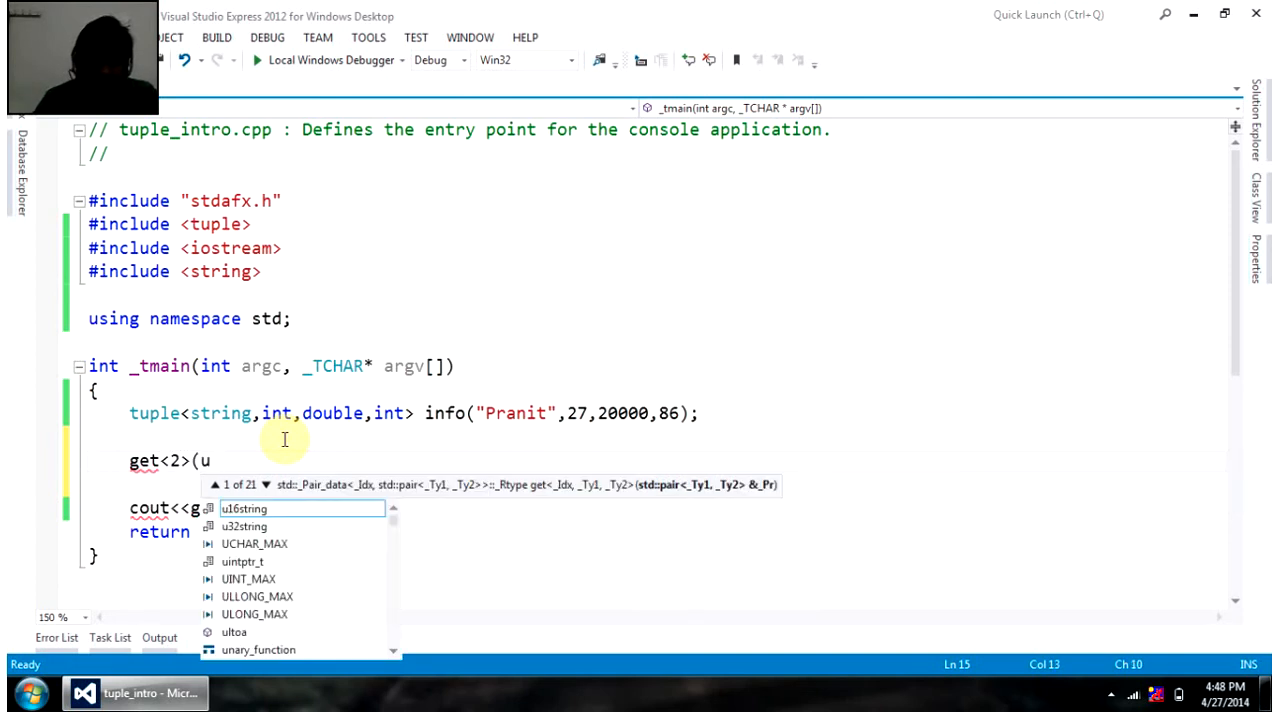
{"action": "type", "text": "info)"}
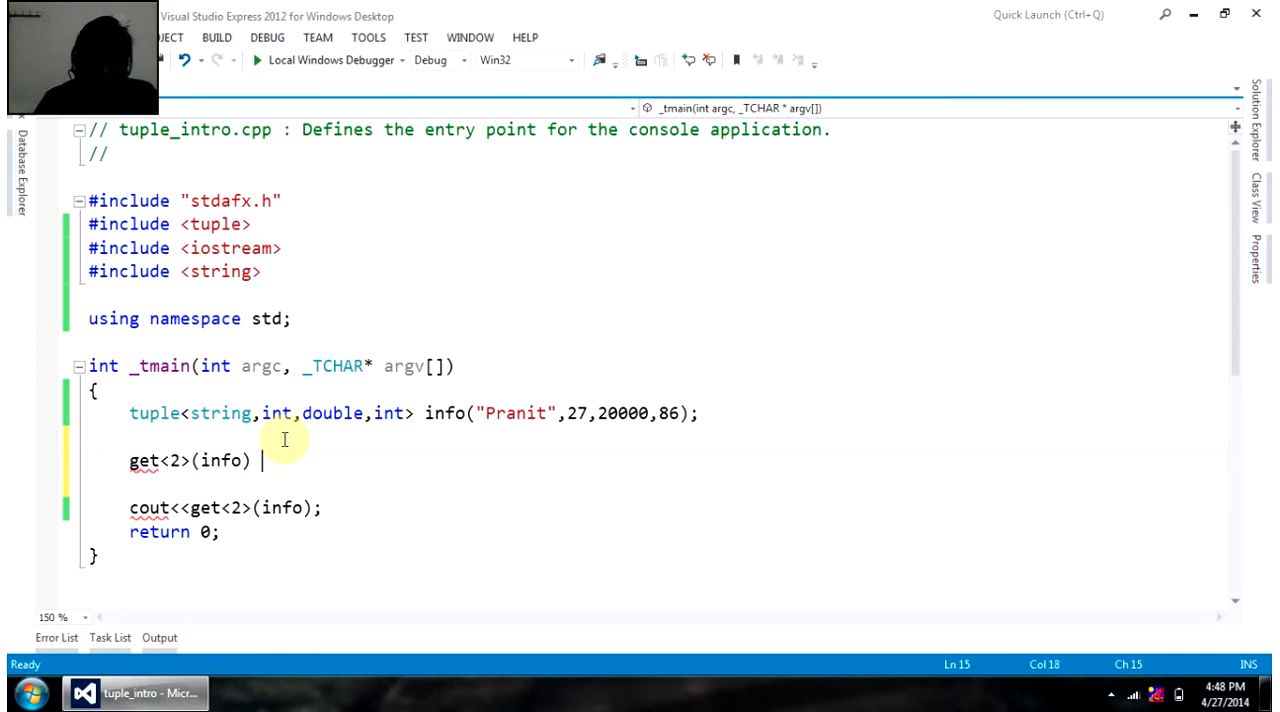
{"action": "type", "text": "="}
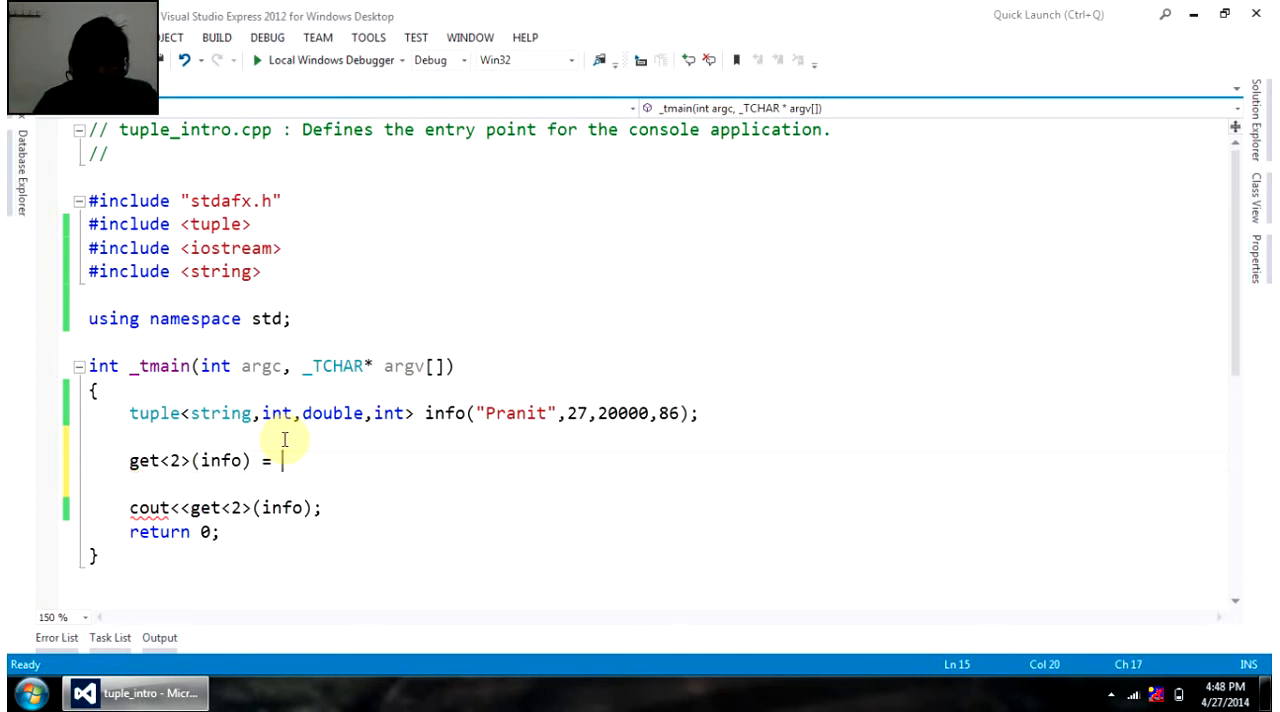
{"action": "type", "text": "25000;"}
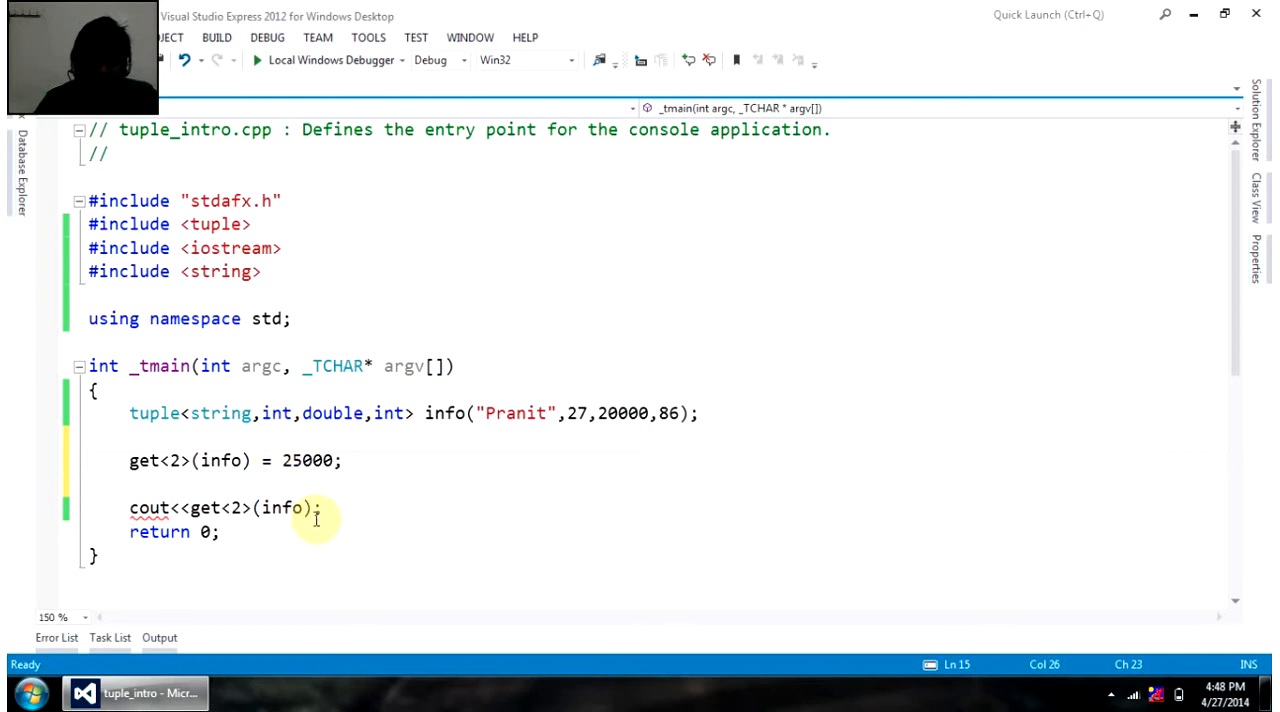
{"action": "left_click", "coordinate": [322, 508]}
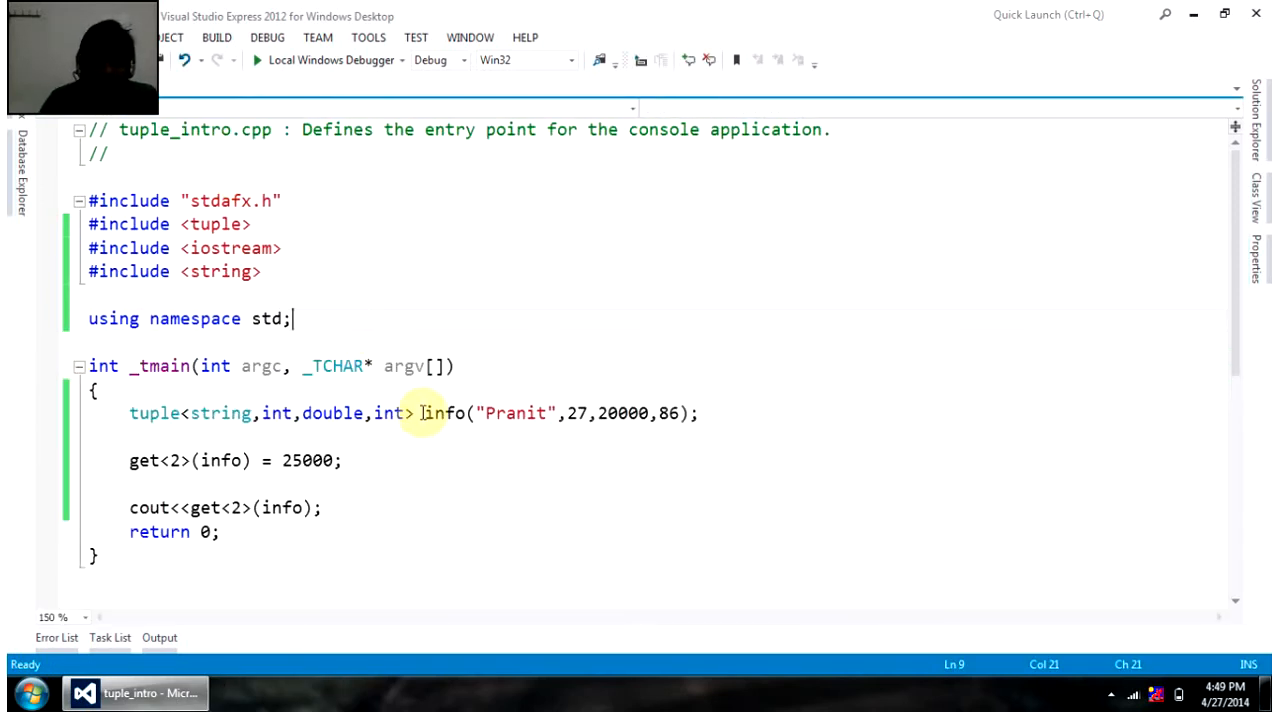
- Remove the initial values from the info declaration
{"action": "left_click_drag", "start_coordinate": [424, 412], "coordinate": [687, 412]}
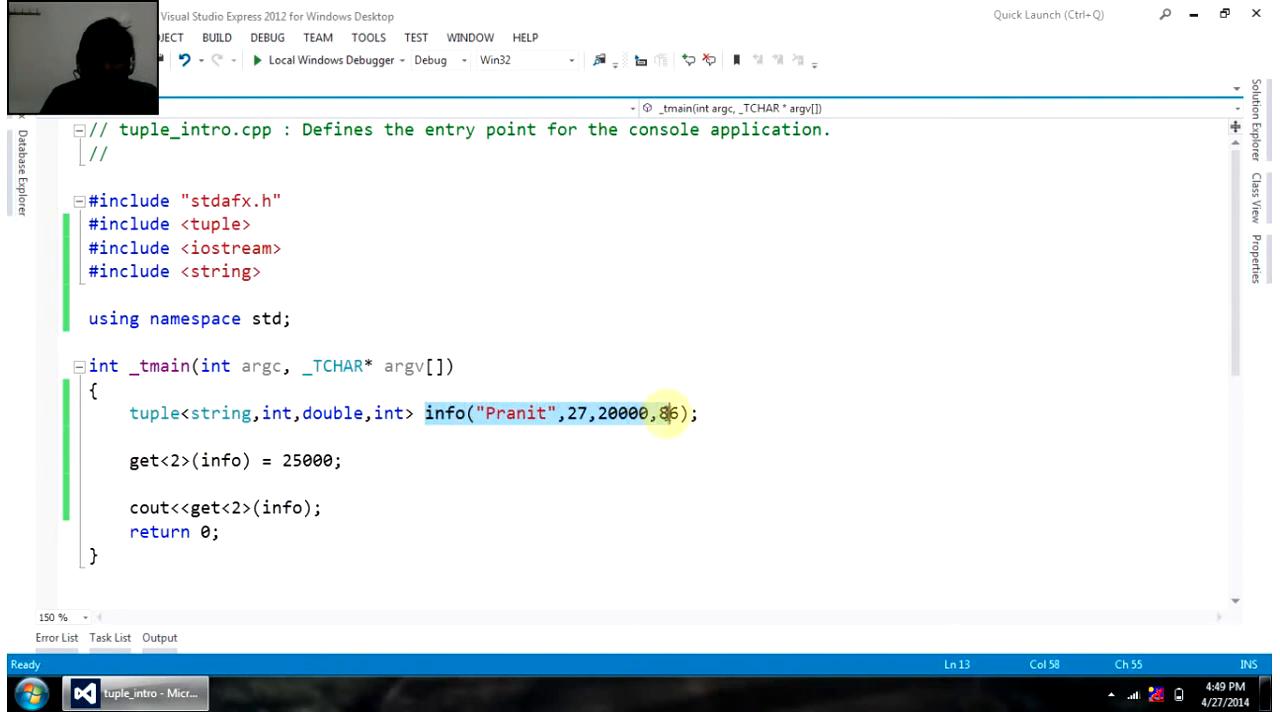
{"action": "left_click", "coordinate": [651, 413]}
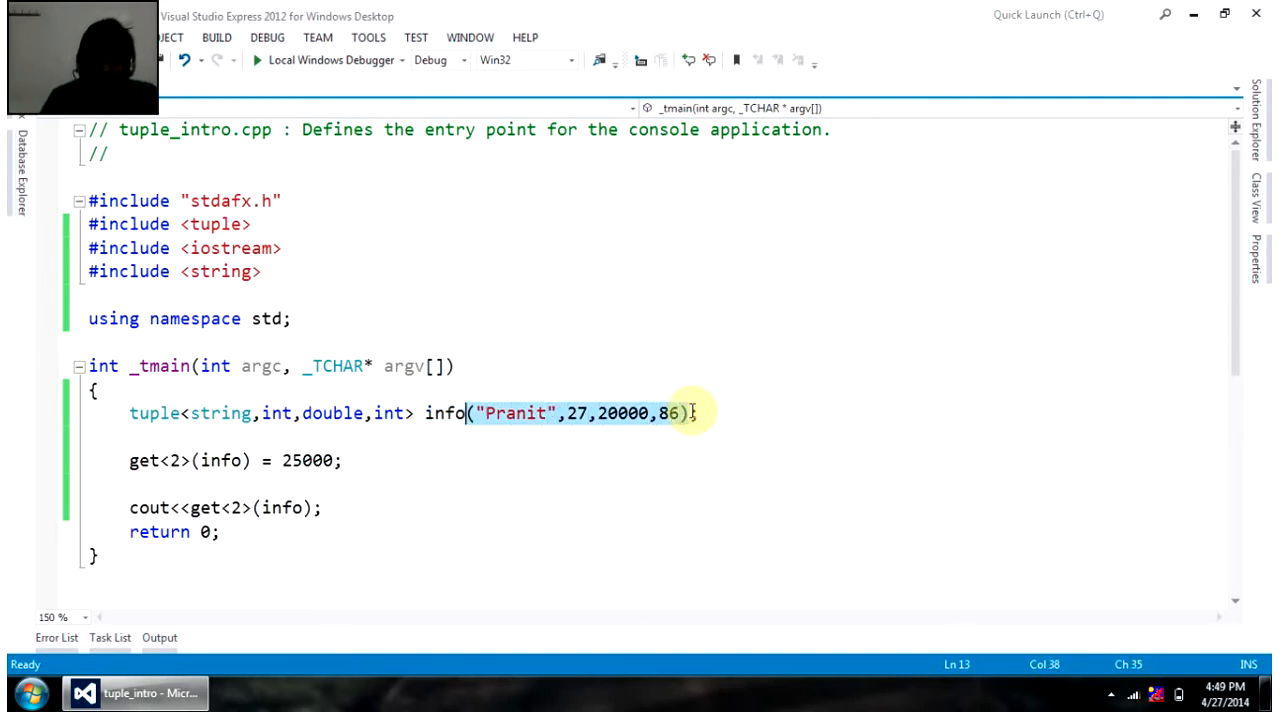
{"action": "key", "text": "Delete"}
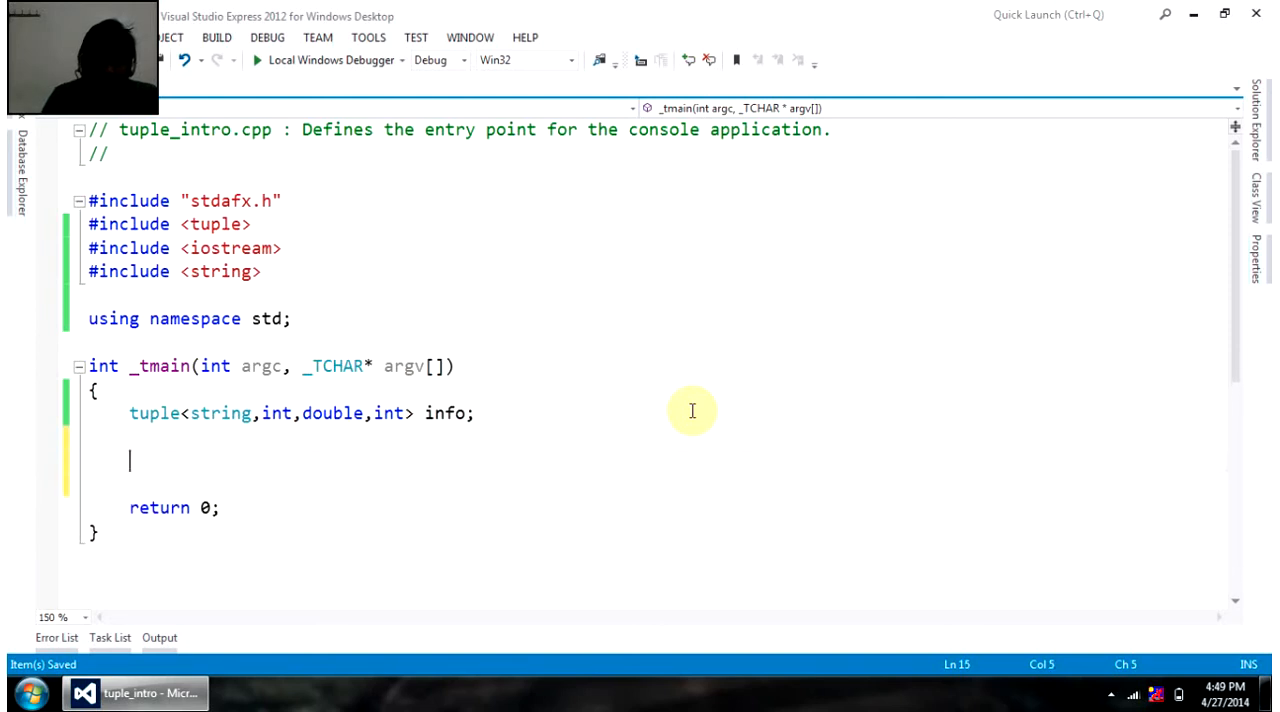
- Assign info = make_tuple("Pranit",27,25000,86);
{"action": "type", "text": "info -"}
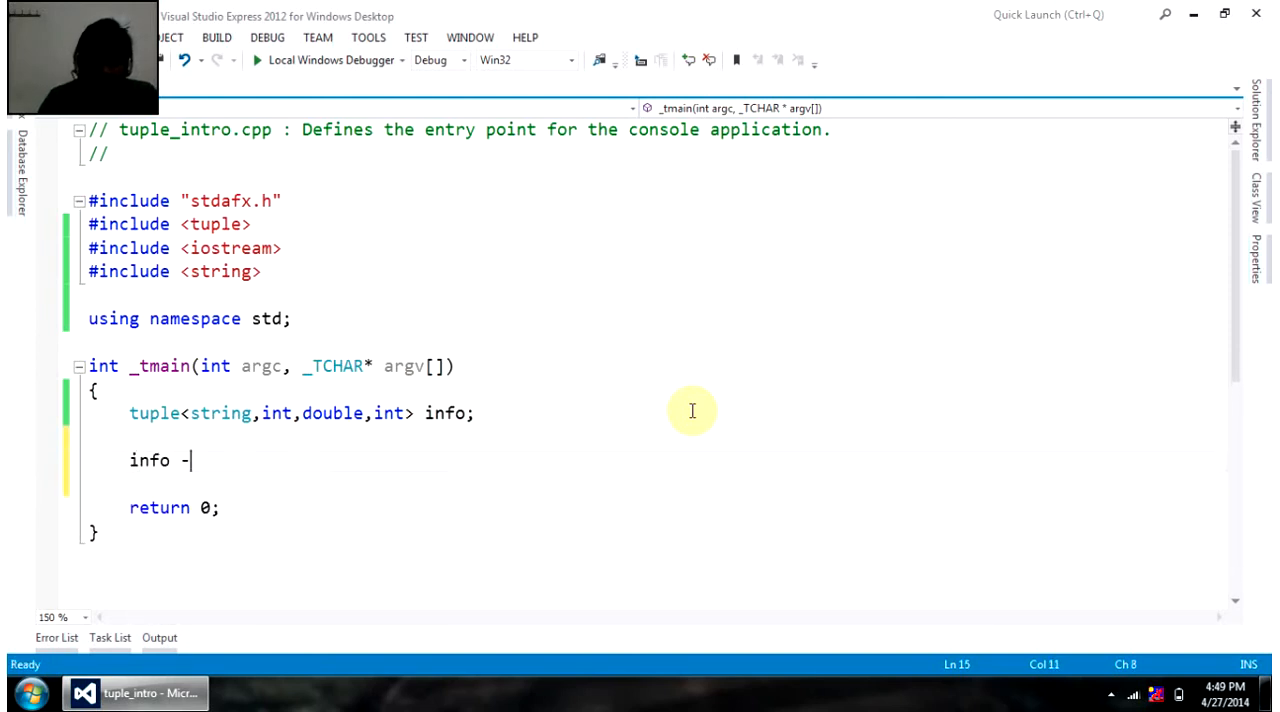
{"action": "type", "text": "= make"}
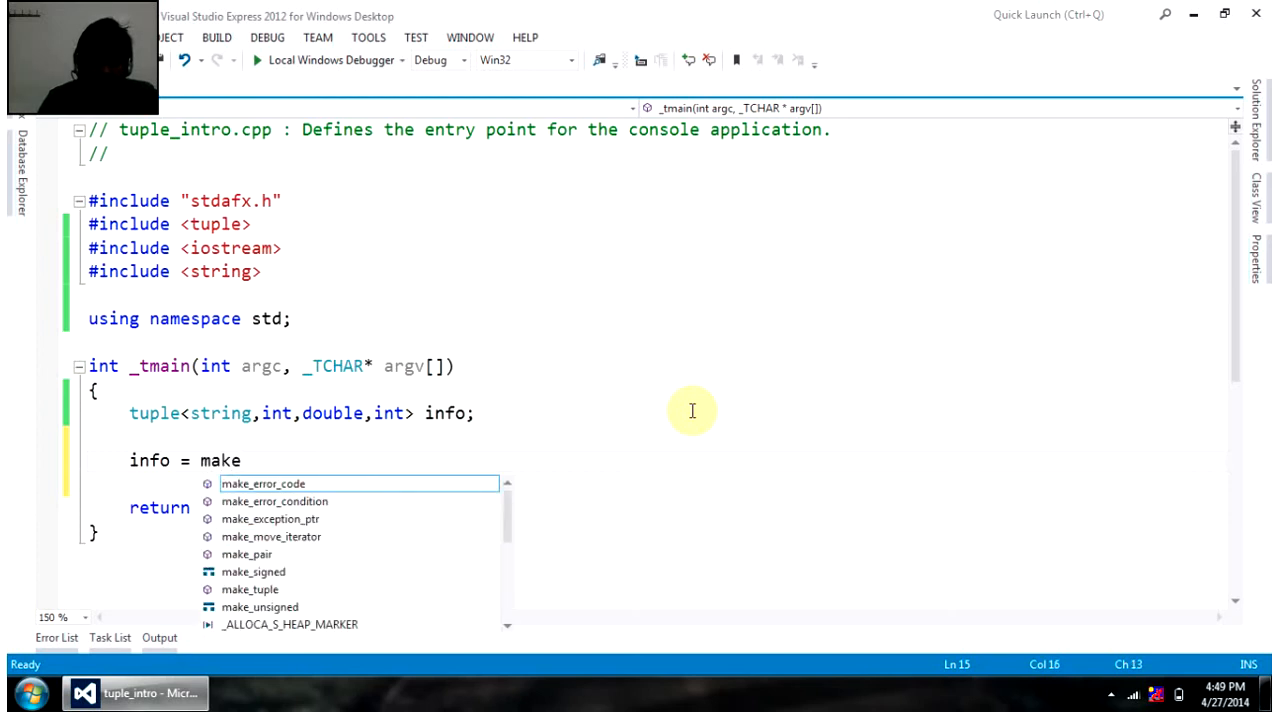
{"action": "type", "text": "_tuple("}
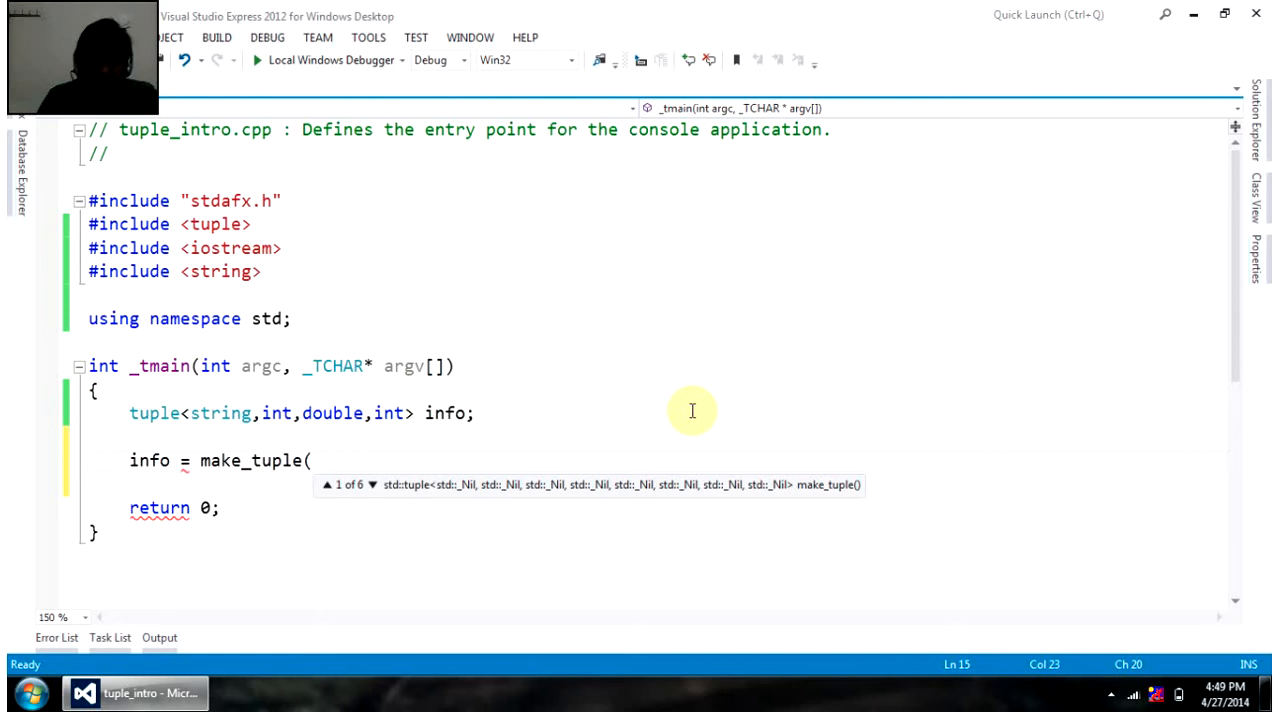
{"action": "type", "text": "\"Pranit"}
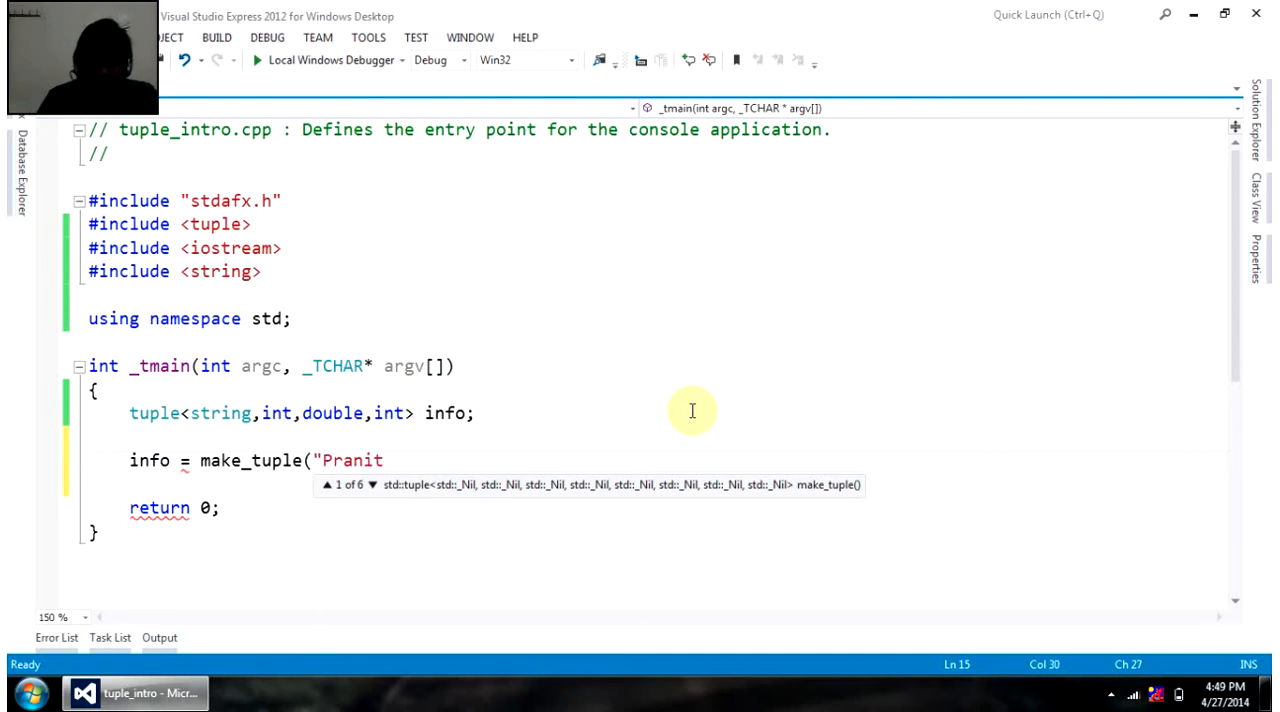
{"action": "type", "text": "\","}
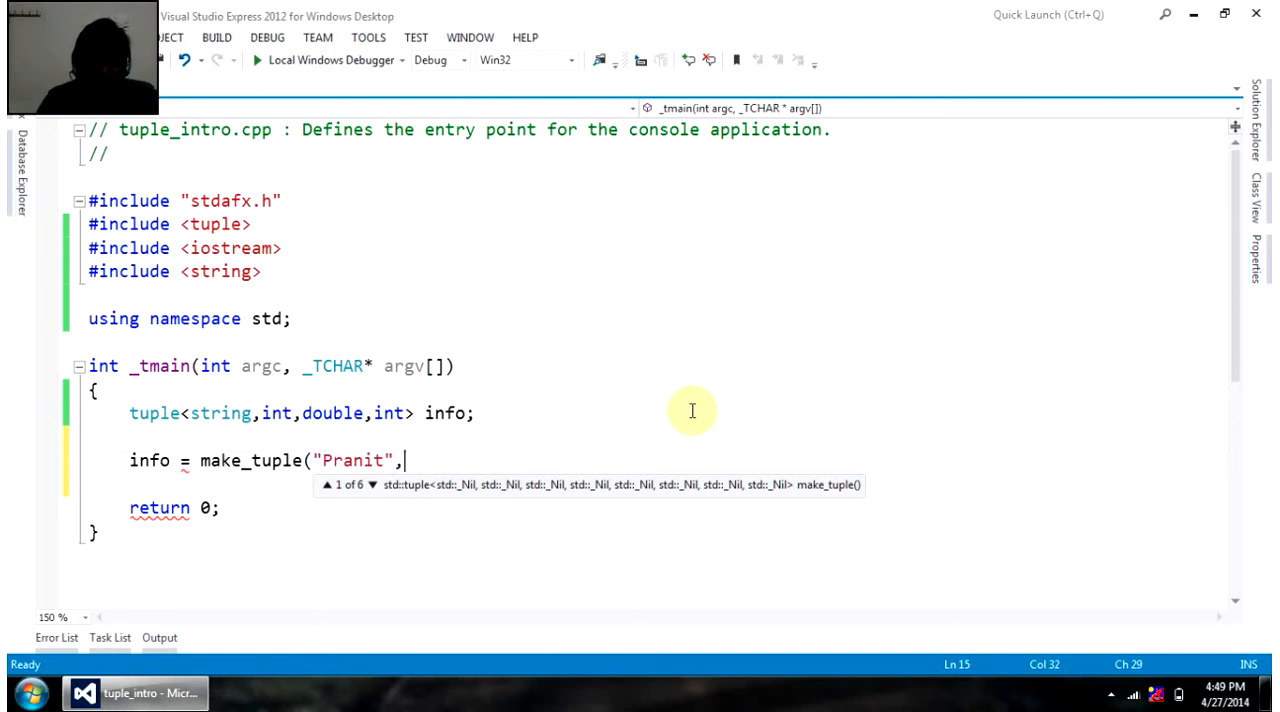
{"action": "type", "text": "27,"}
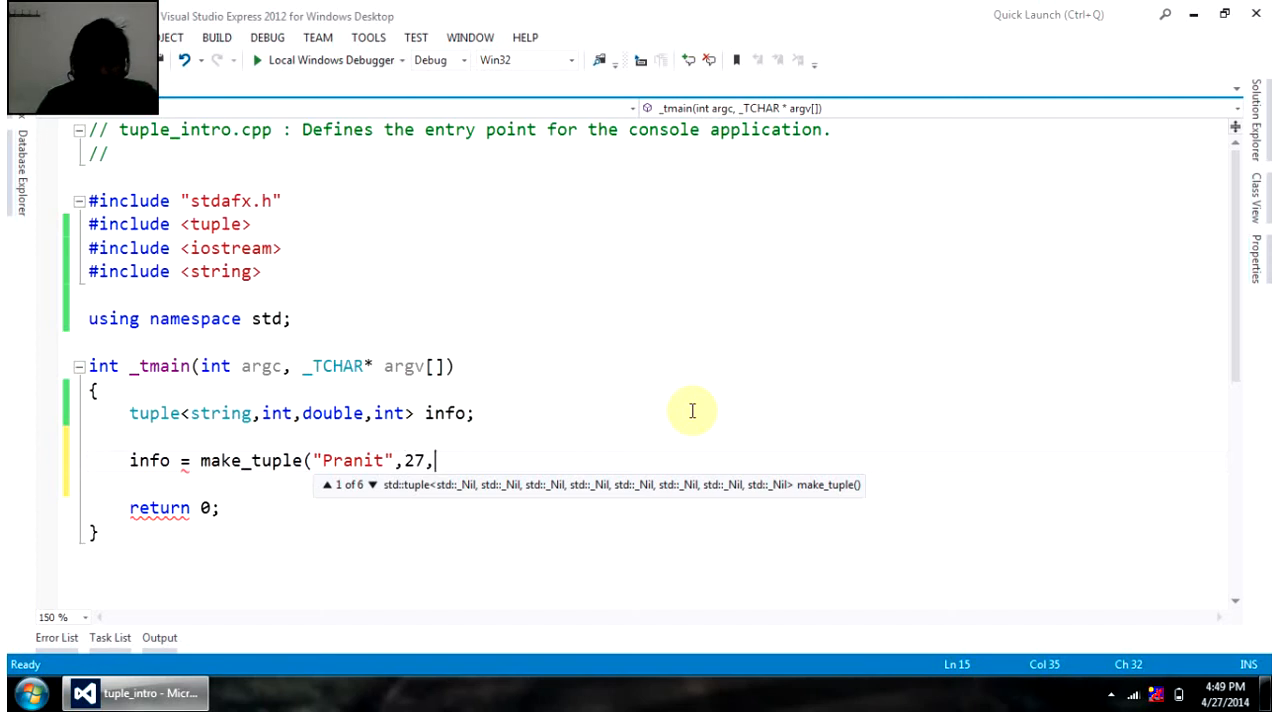
{"action": "type", "text": "25"}
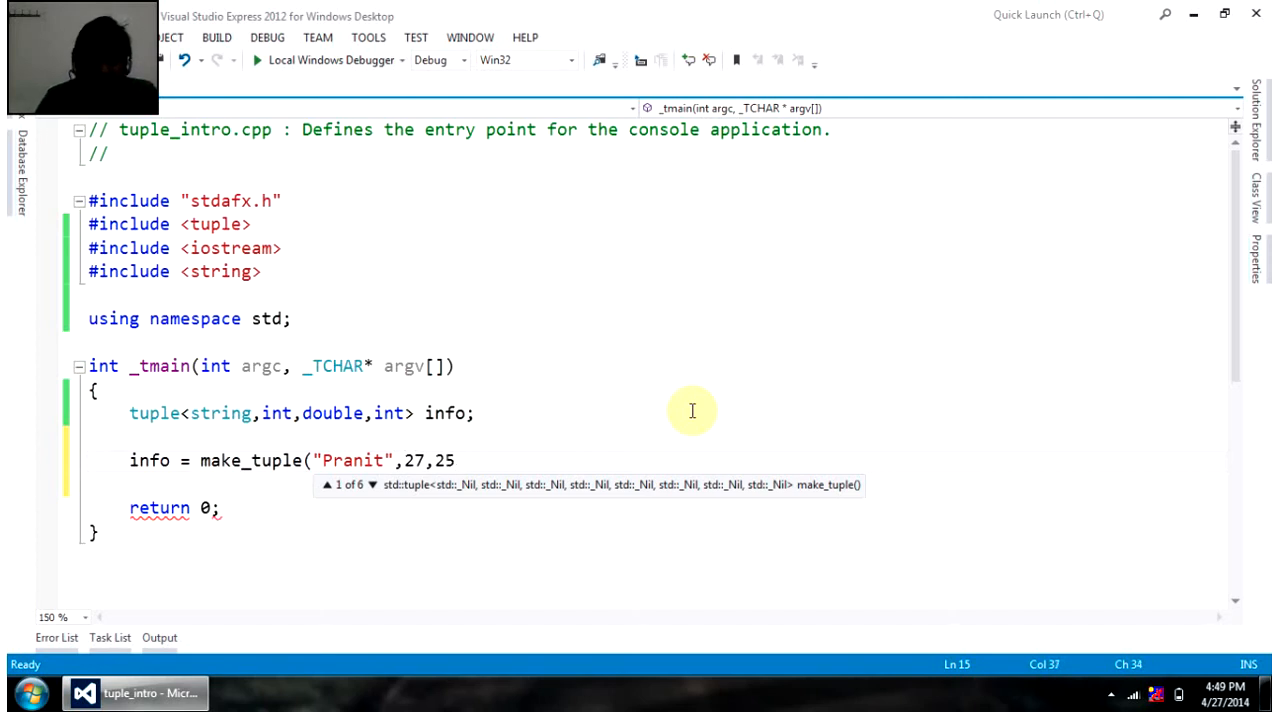
{"action": "type", "text": "000,"}
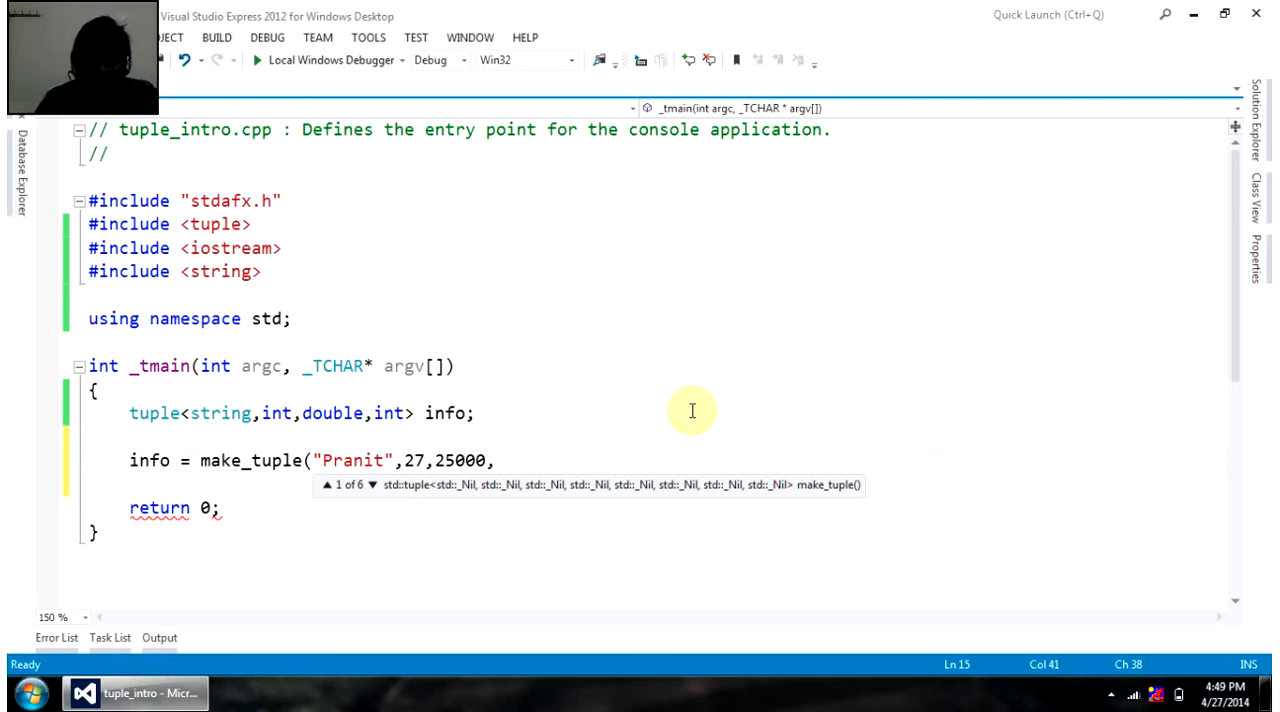
{"action": "type", "text": "8"}
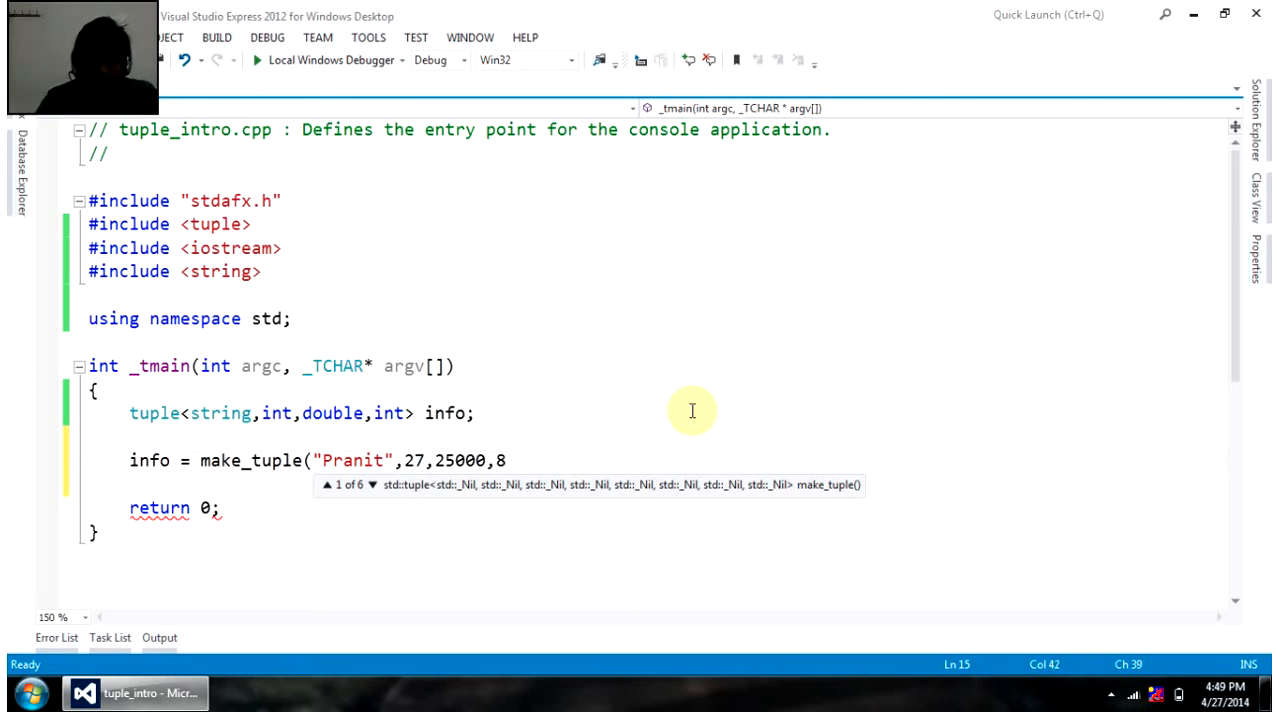
{"action": "type", "text": "6"}
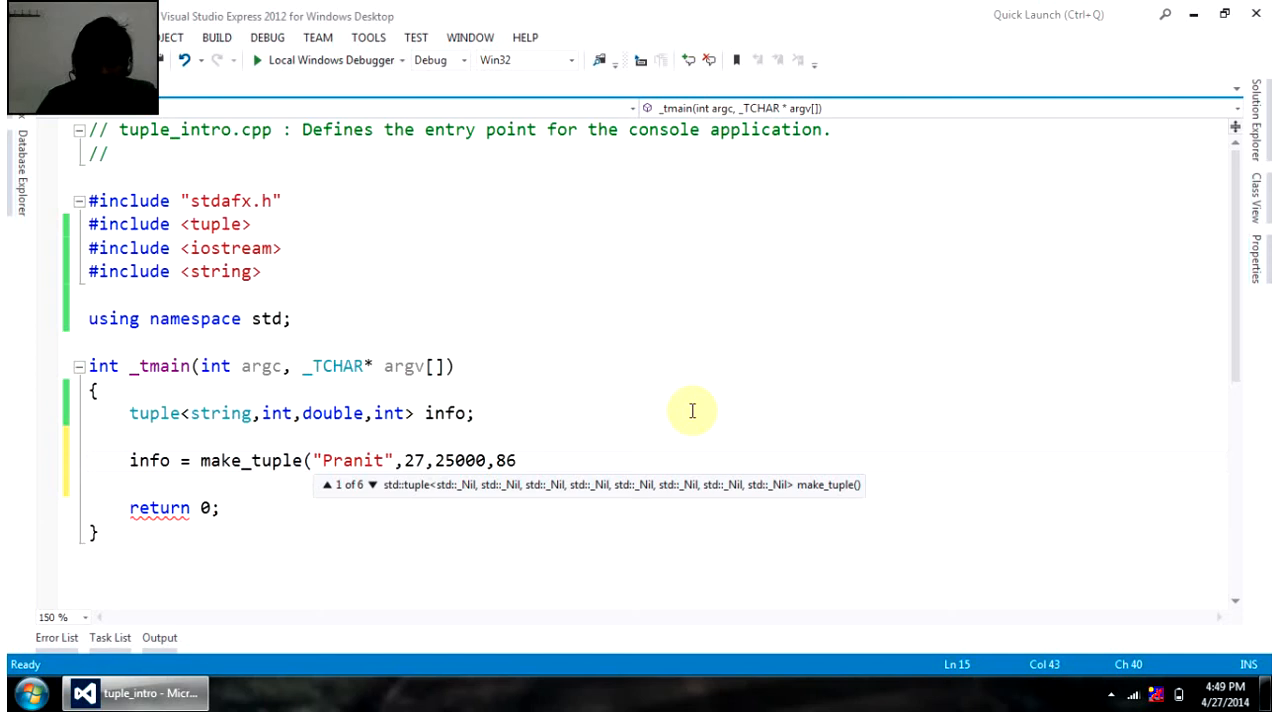
{"action": "type", "text": ");"}
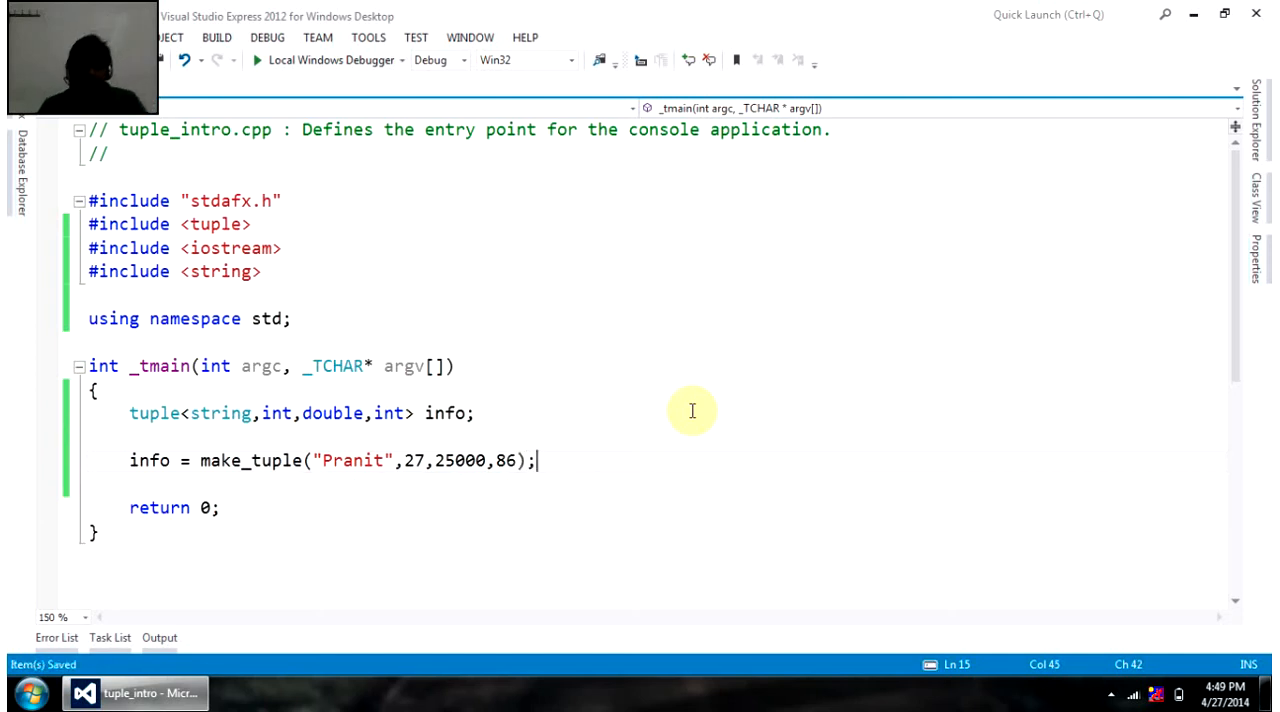
{"action": "mouse_move", "coordinate": [653, 402]}
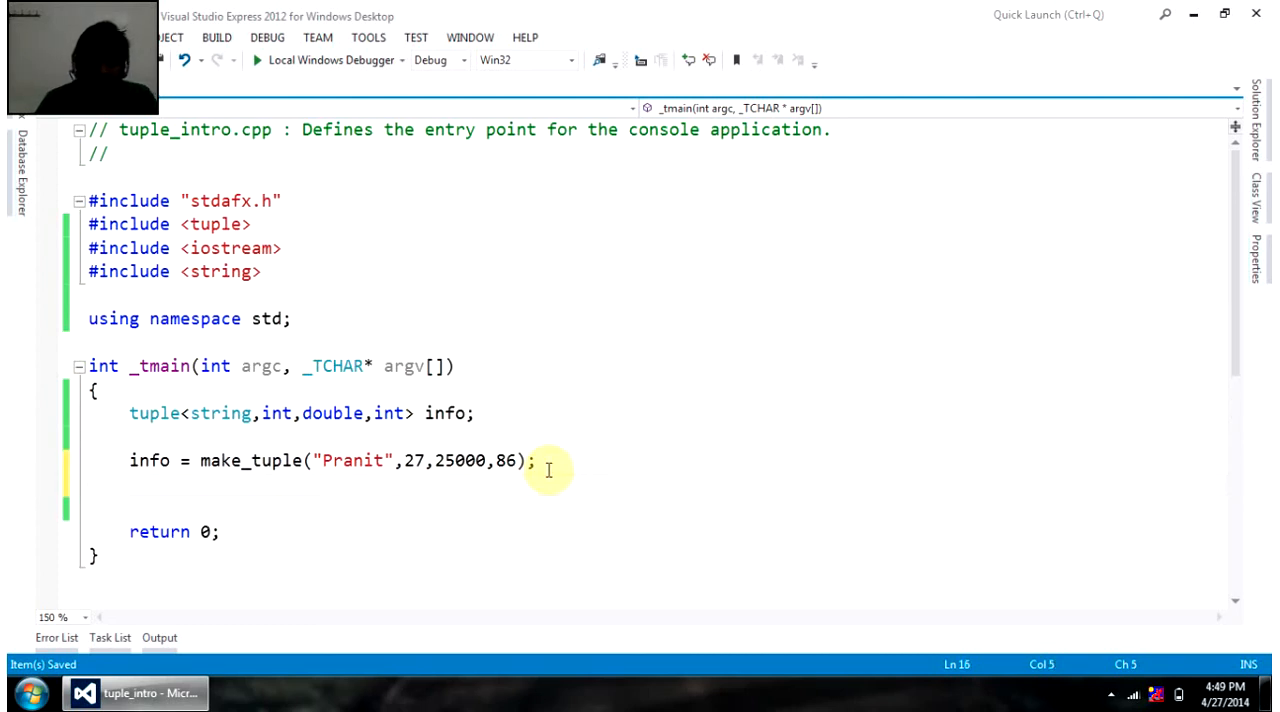
- Declare a second tuple<string,int,double,int> info1 and assign it info
{"action": "type", "text": "tuple<string,int,double,int> info;"}
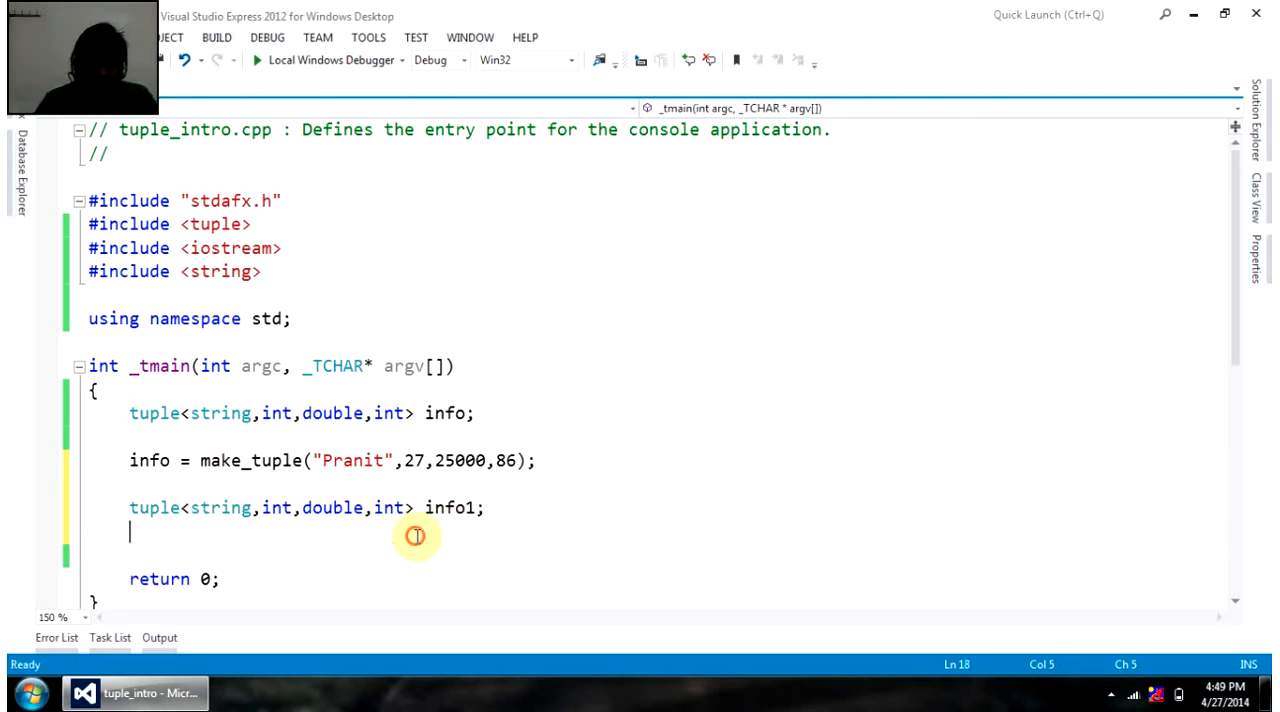
{"action": "type", "text": "info1"}
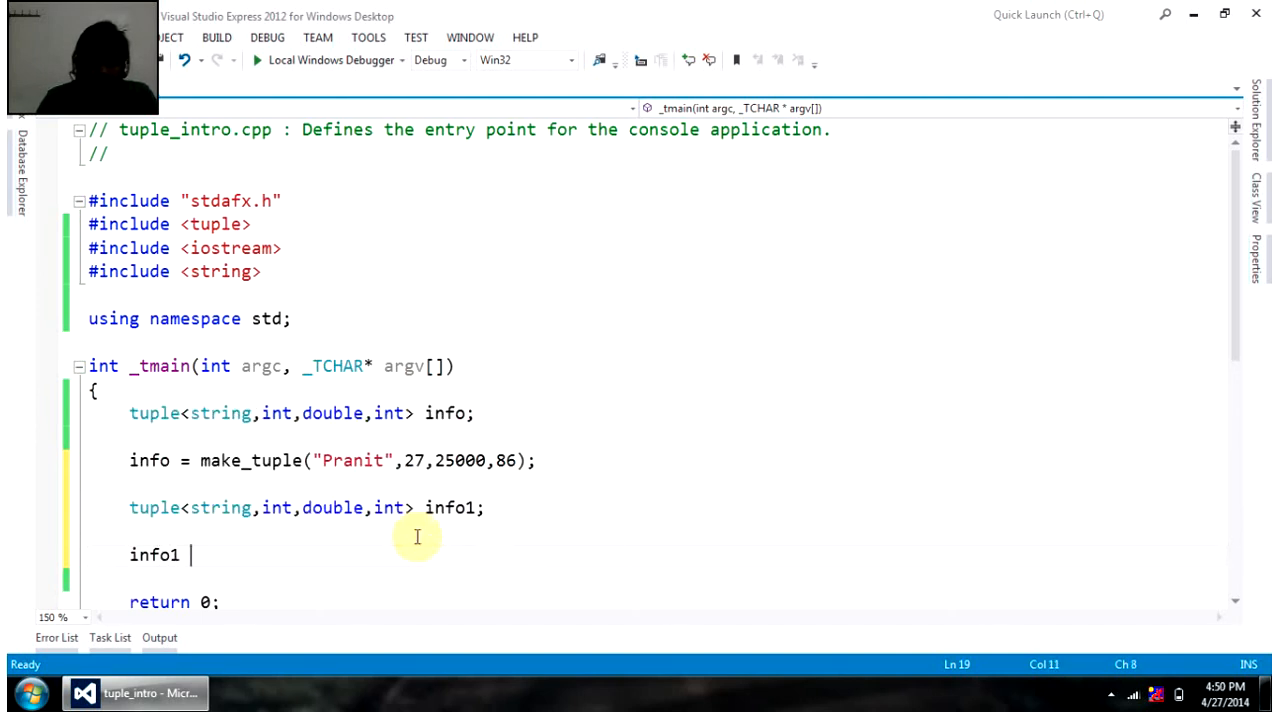
{"action": "type", "text": "= info;"}
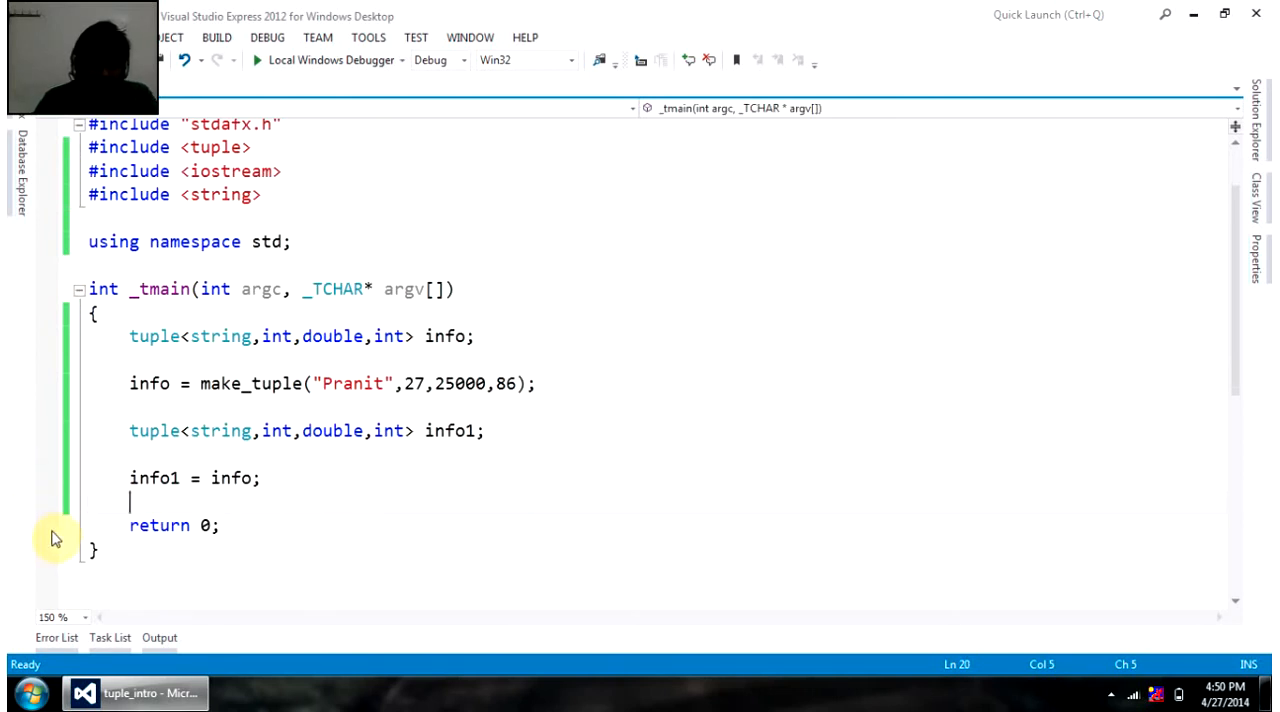
- Build and debug the program to check info1's values, then stop debugging
{"action": "left_click", "coordinate": [258, 59]}
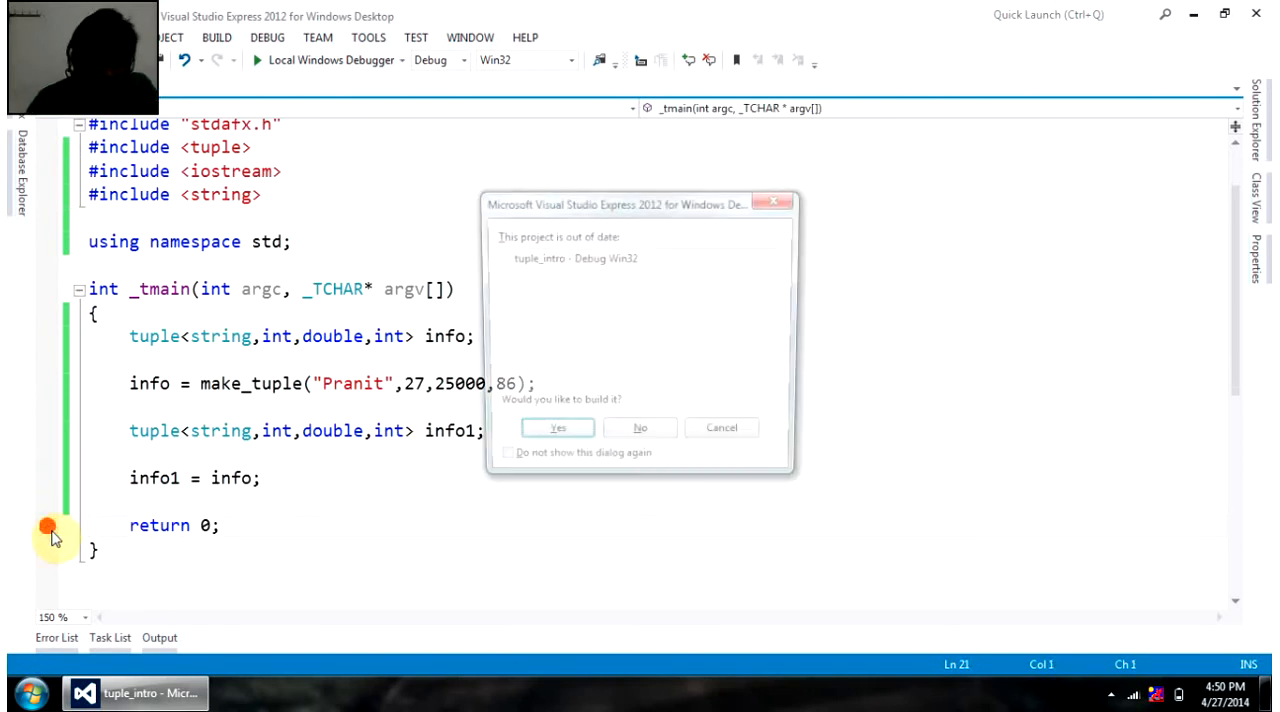
{"action": "left_click", "coordinate": [557, 427]}
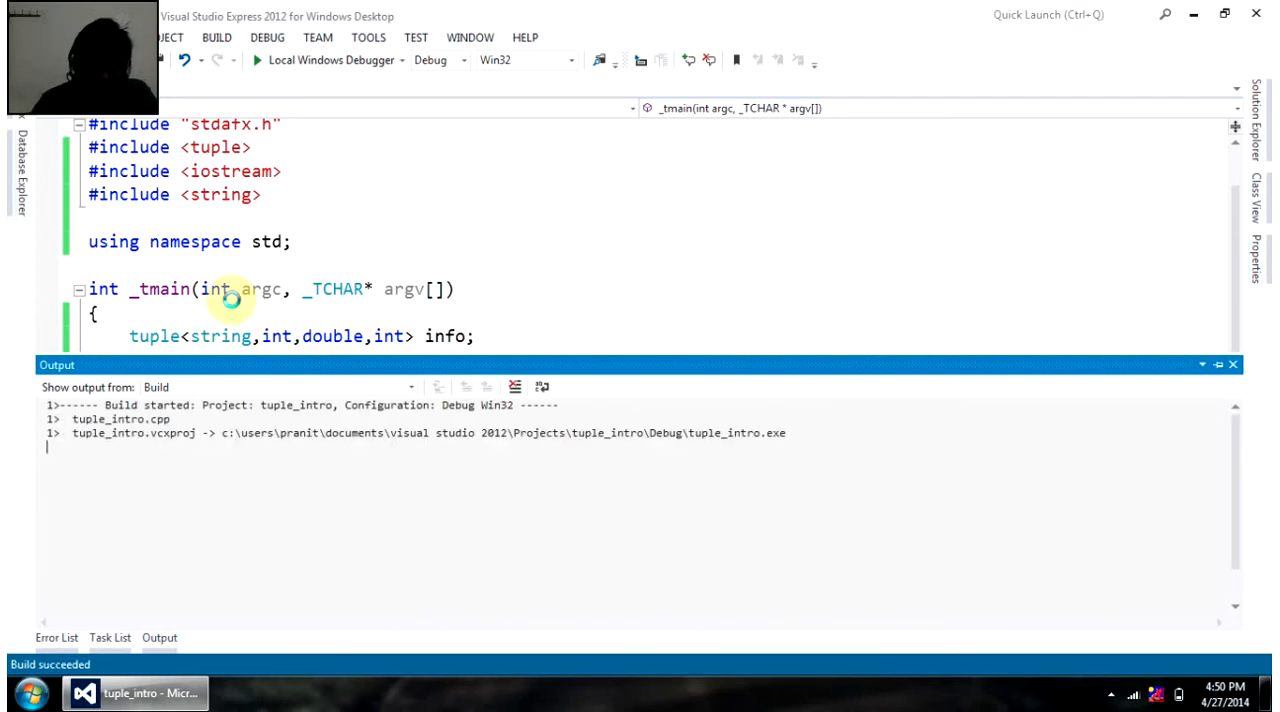
{"action": "left_click", "coordinate": [257, 59]}
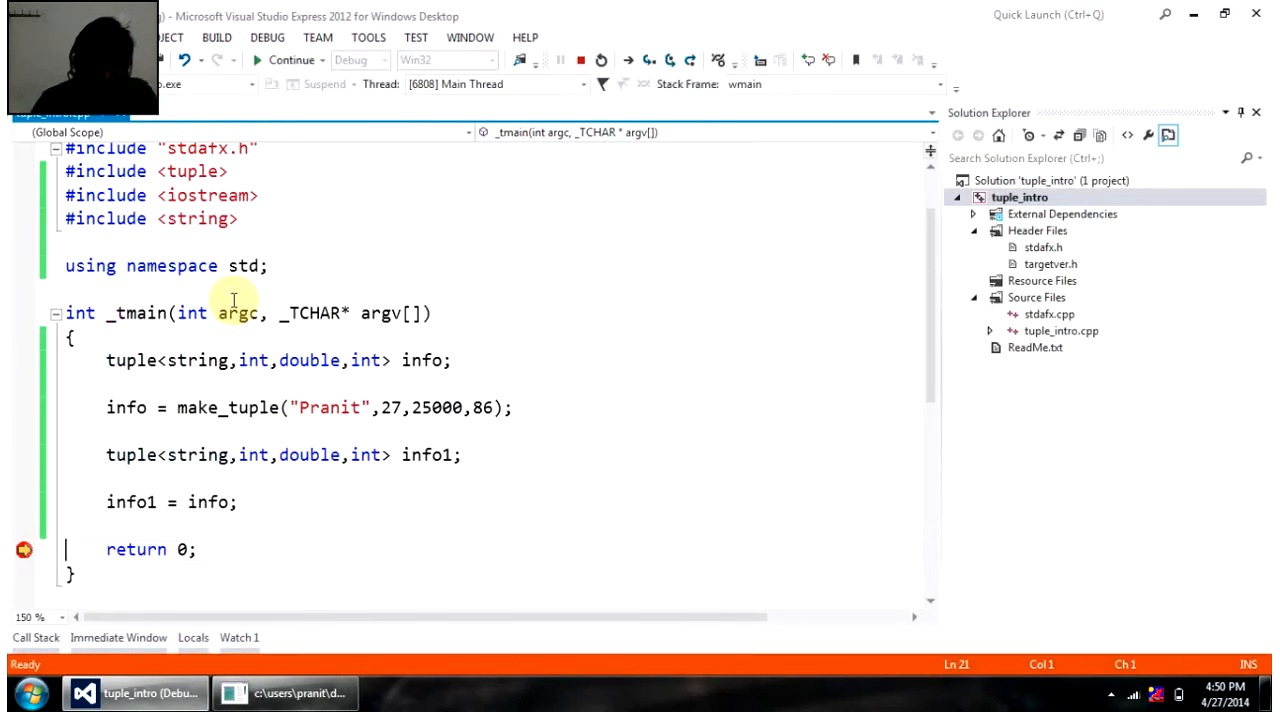
{"action": "mouse_move", "coordinate": [130, 501]}
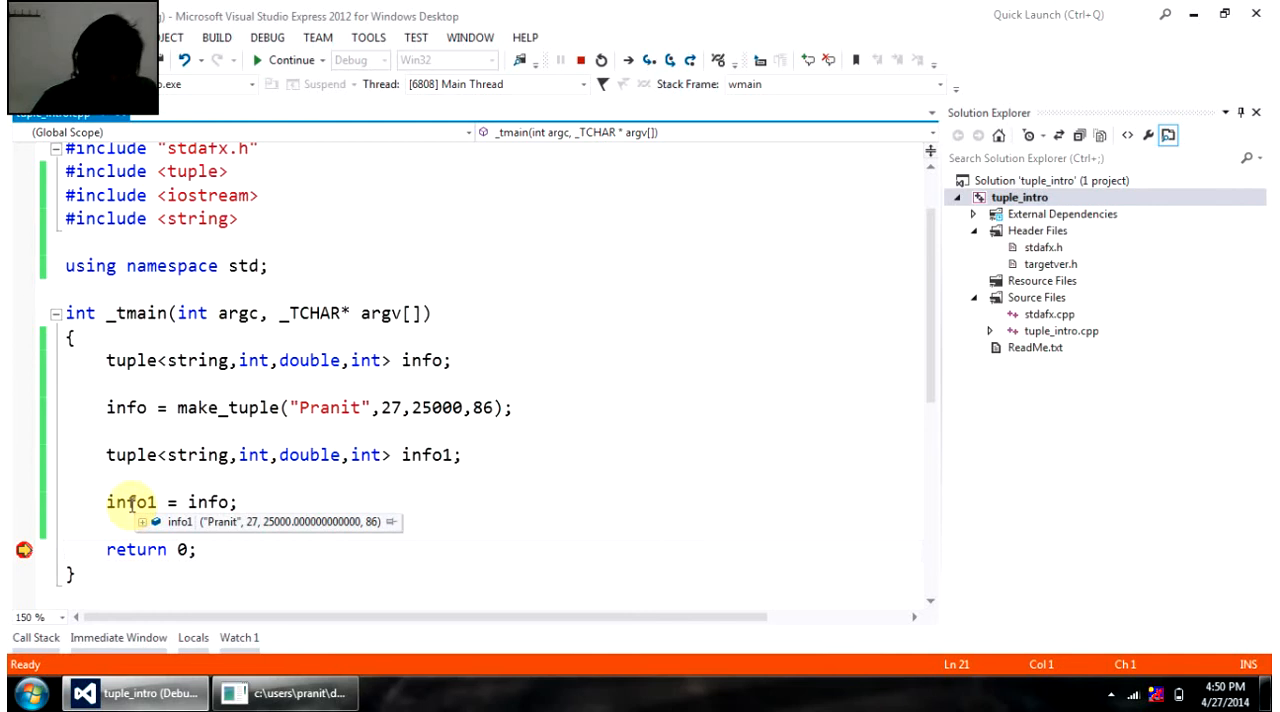
{"action": "mouse_move", "coordinate": [145, 523]}
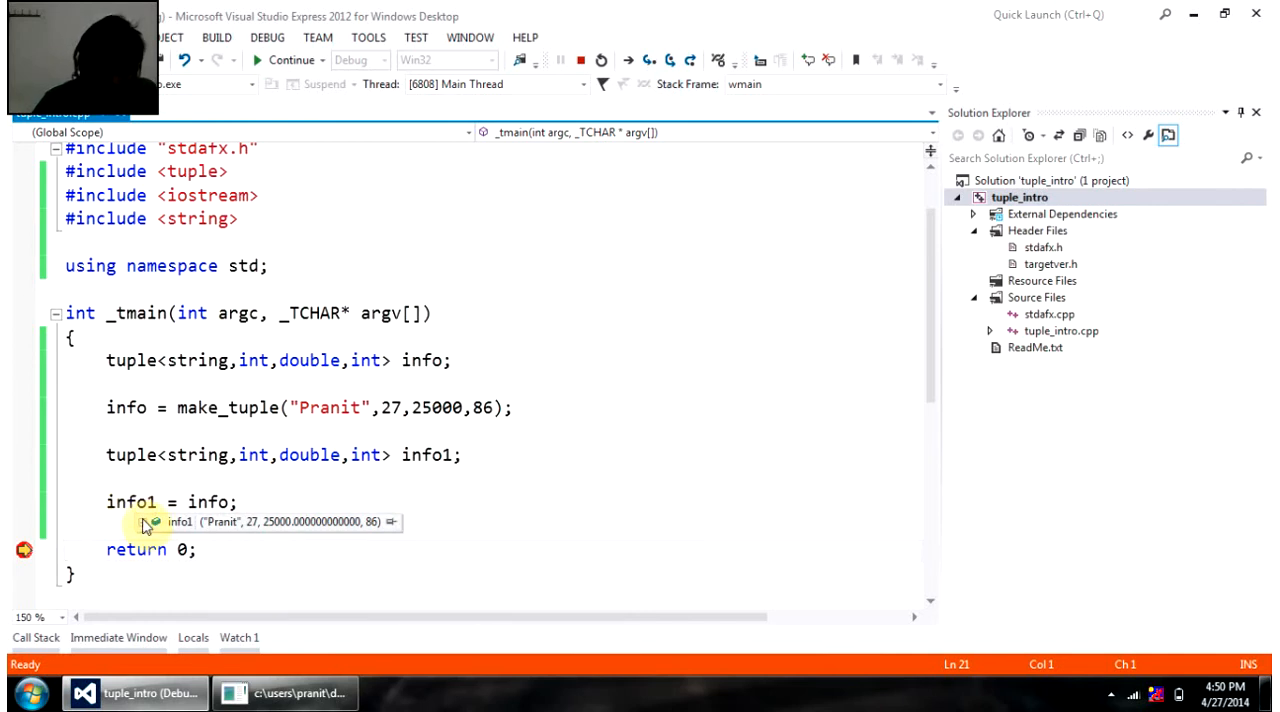
{"action": "left_click", "coordinate": [147, 521]}
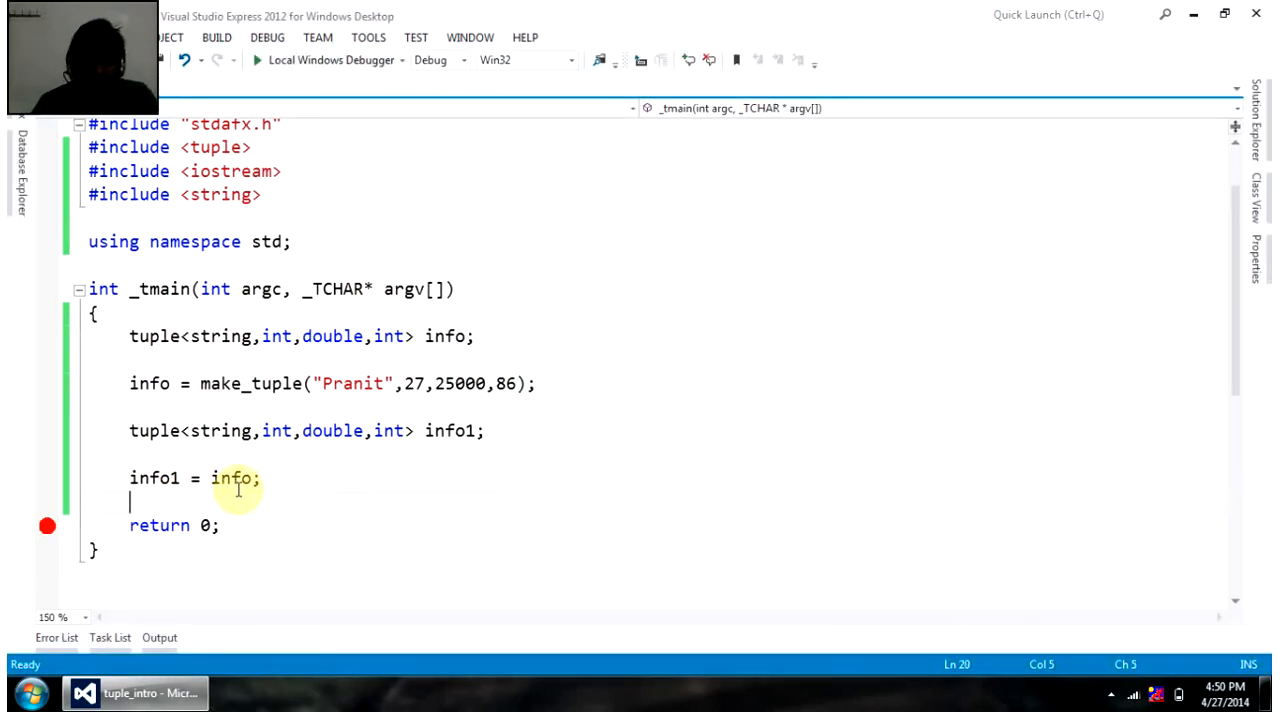
- Add if(info > info1) that prints "Info is greater"
{"action": "key", "text": "enter"}
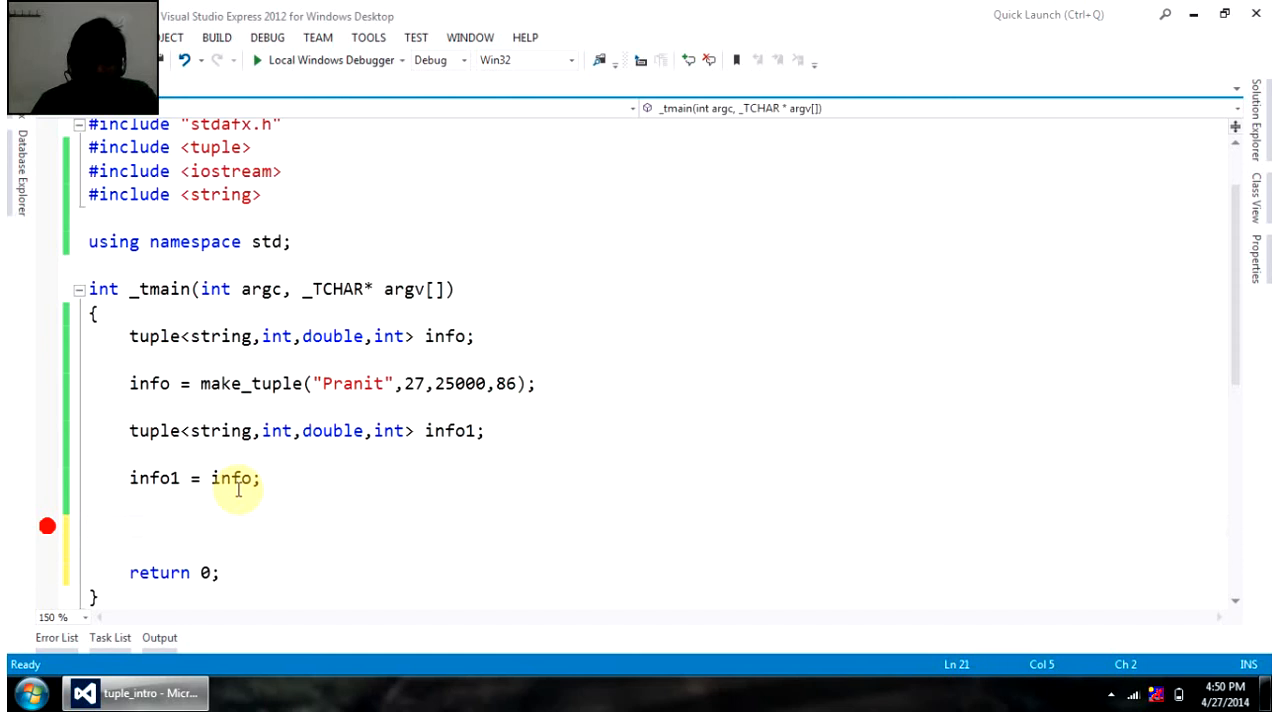
{"action": "type", "text": "if("}
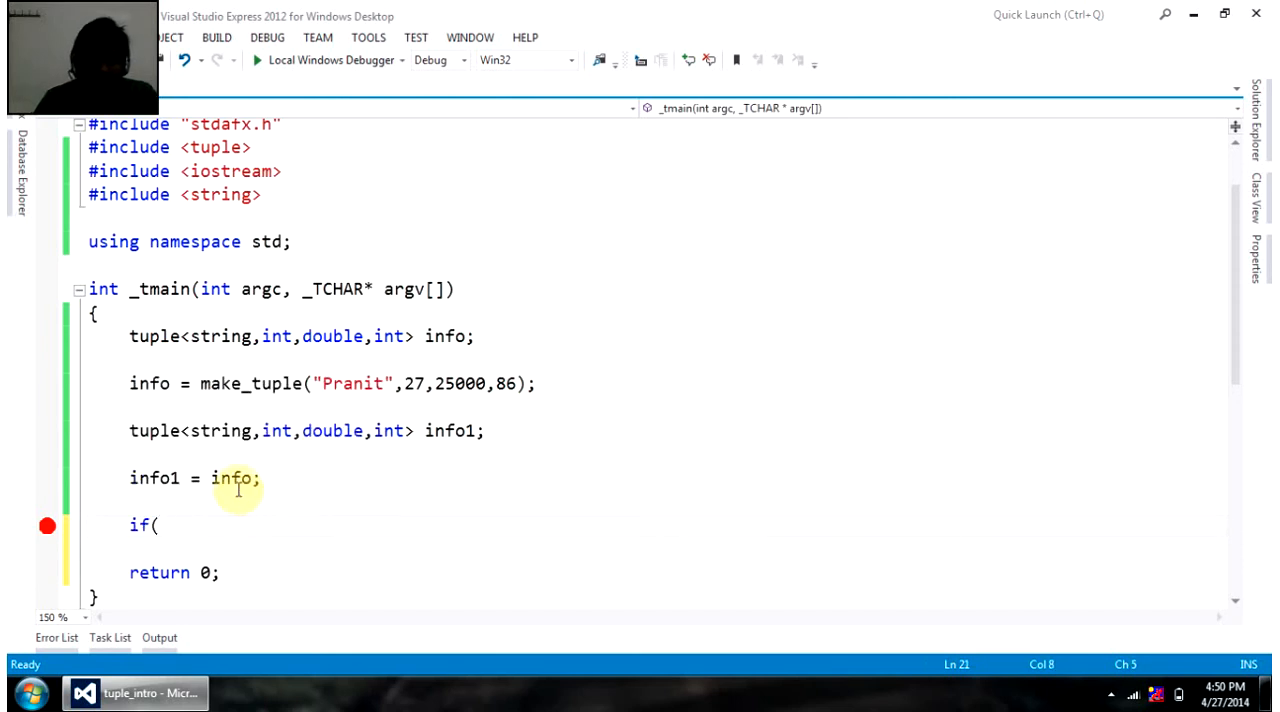
{"action": "type", "text": "info >"}
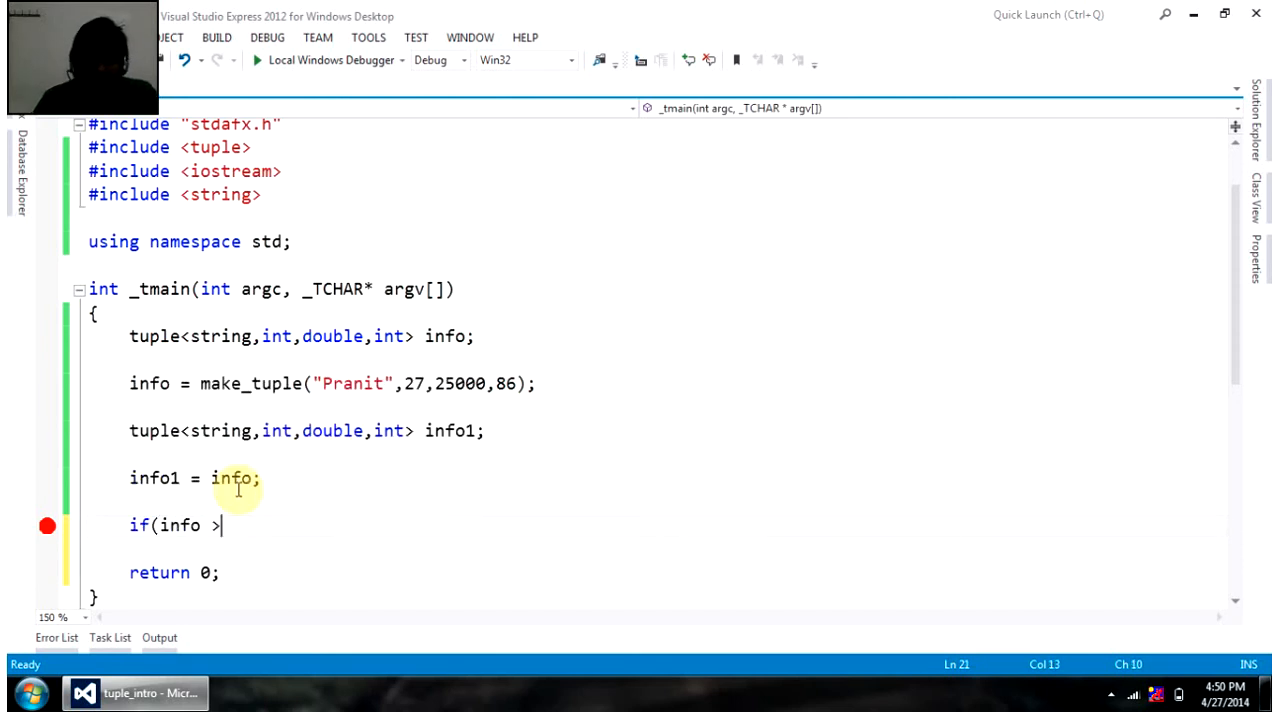
{"action": "type", "text": "info1"}
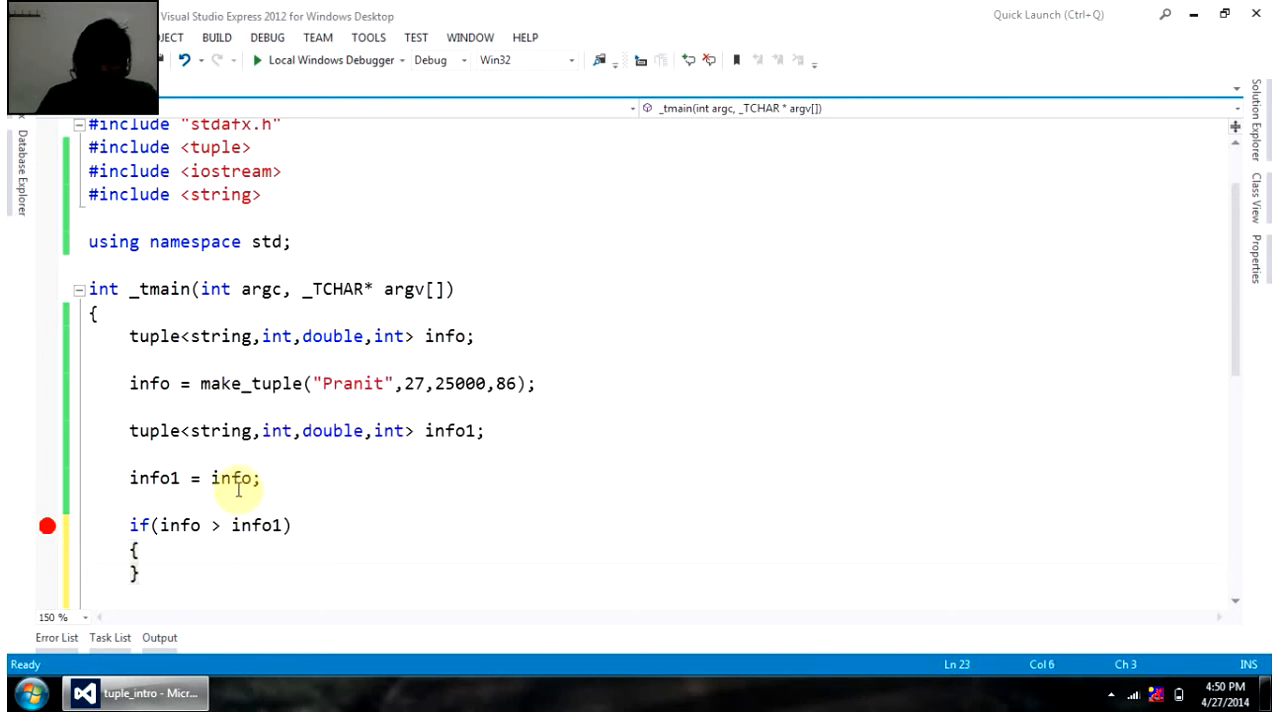
{"action": "type", "text": "else"}
{"action": "type", "text": "{"}
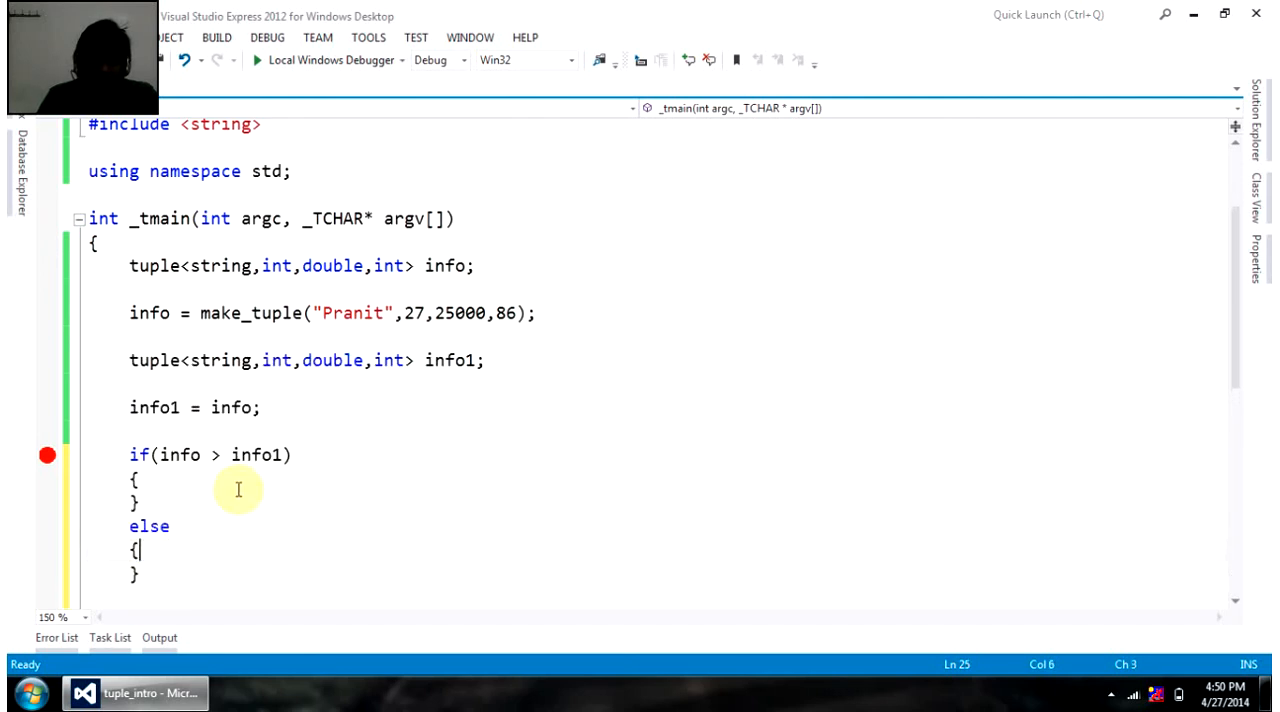
{"action": "type", "text": "co"}
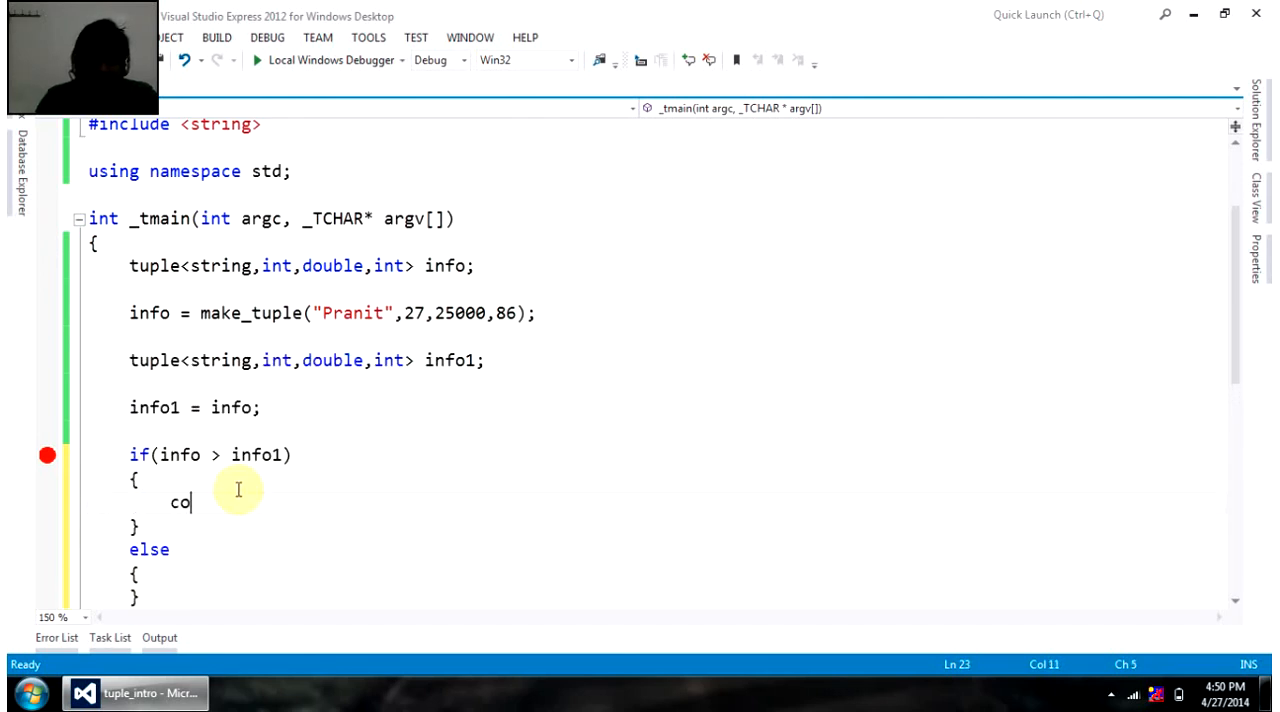
{"action": "type", "text": "ut<<\""}
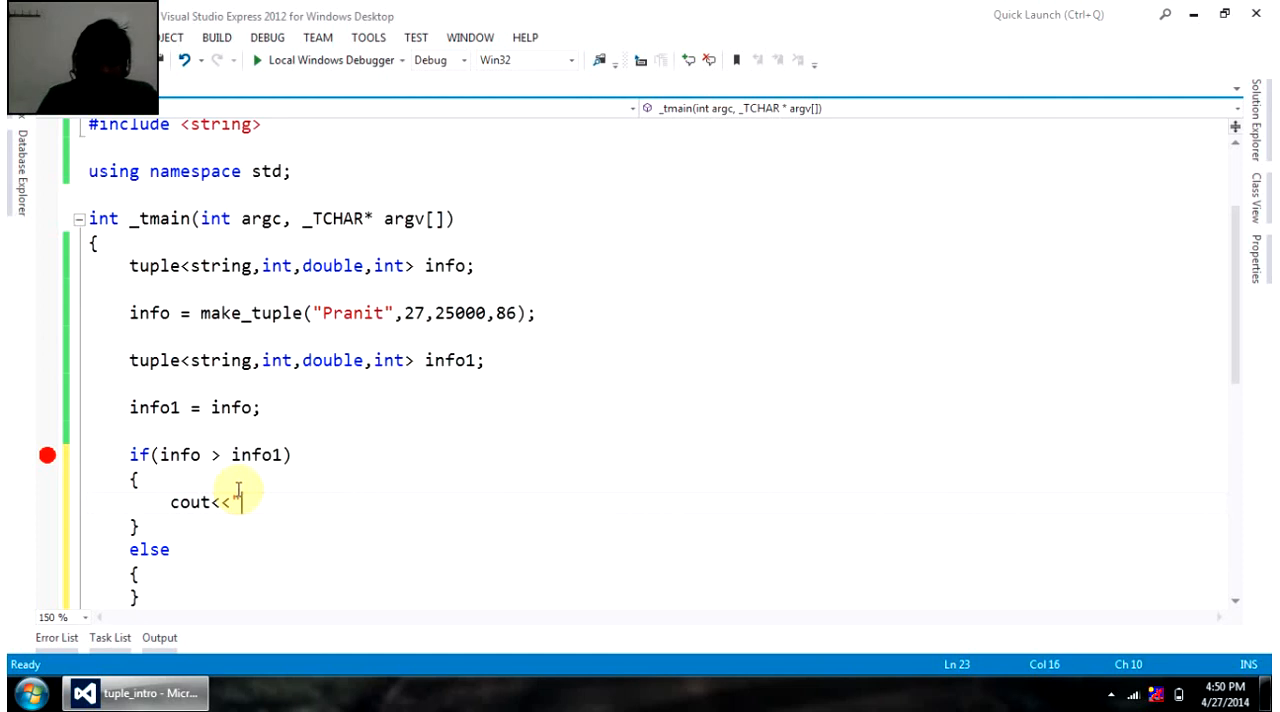
{"action": "type", "text": "Info is great"}
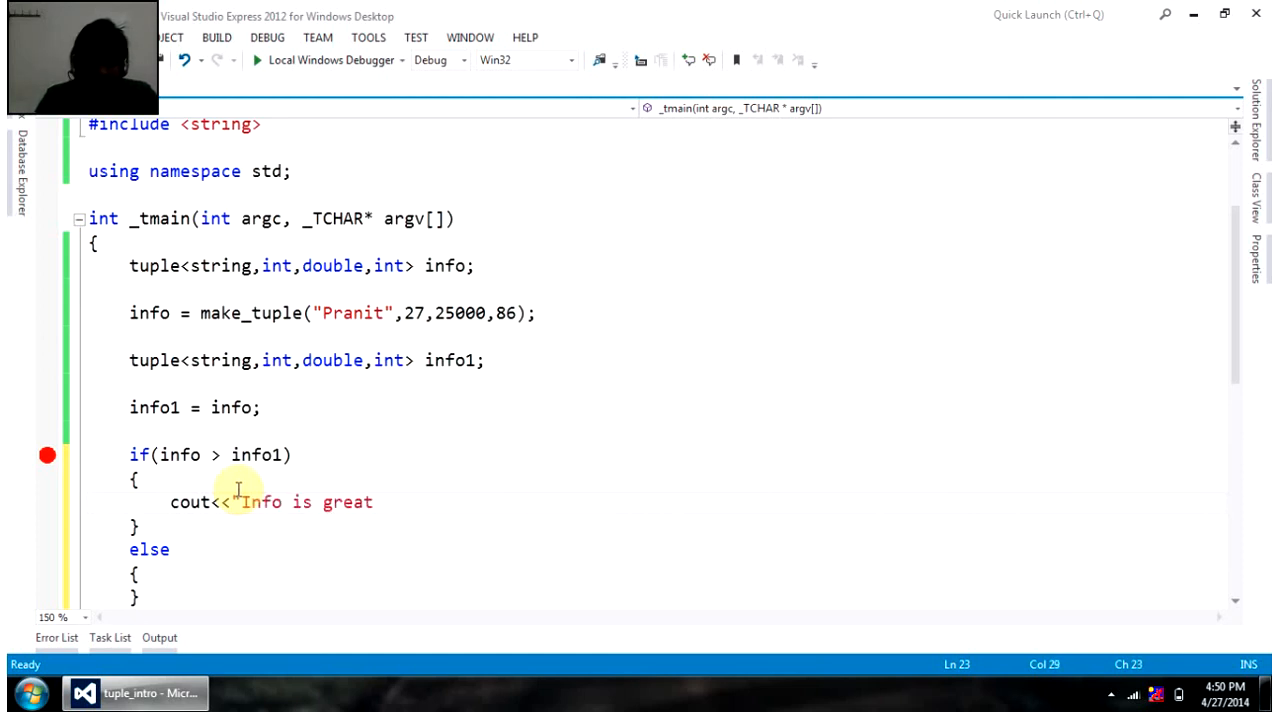
{"action": "type", "text": "er\";"}
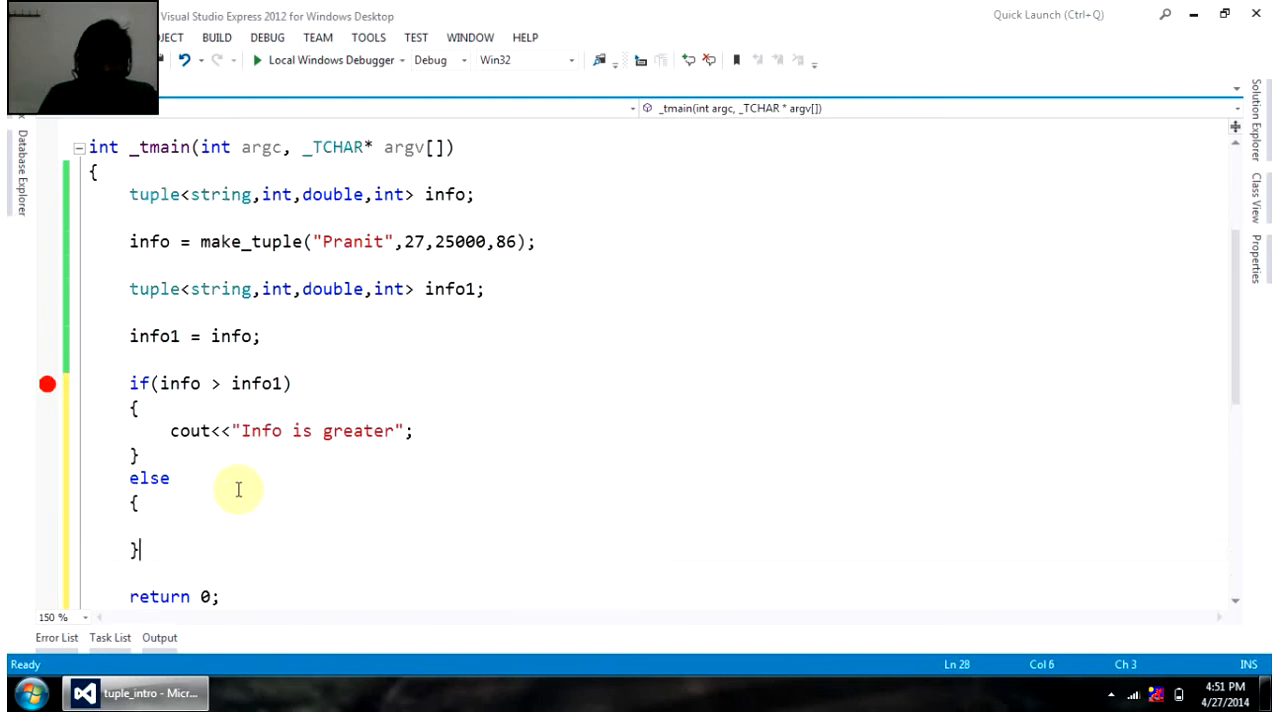
- Add the other branch printing "Info is smaller"
{"action": "type", "text": "cout<"}
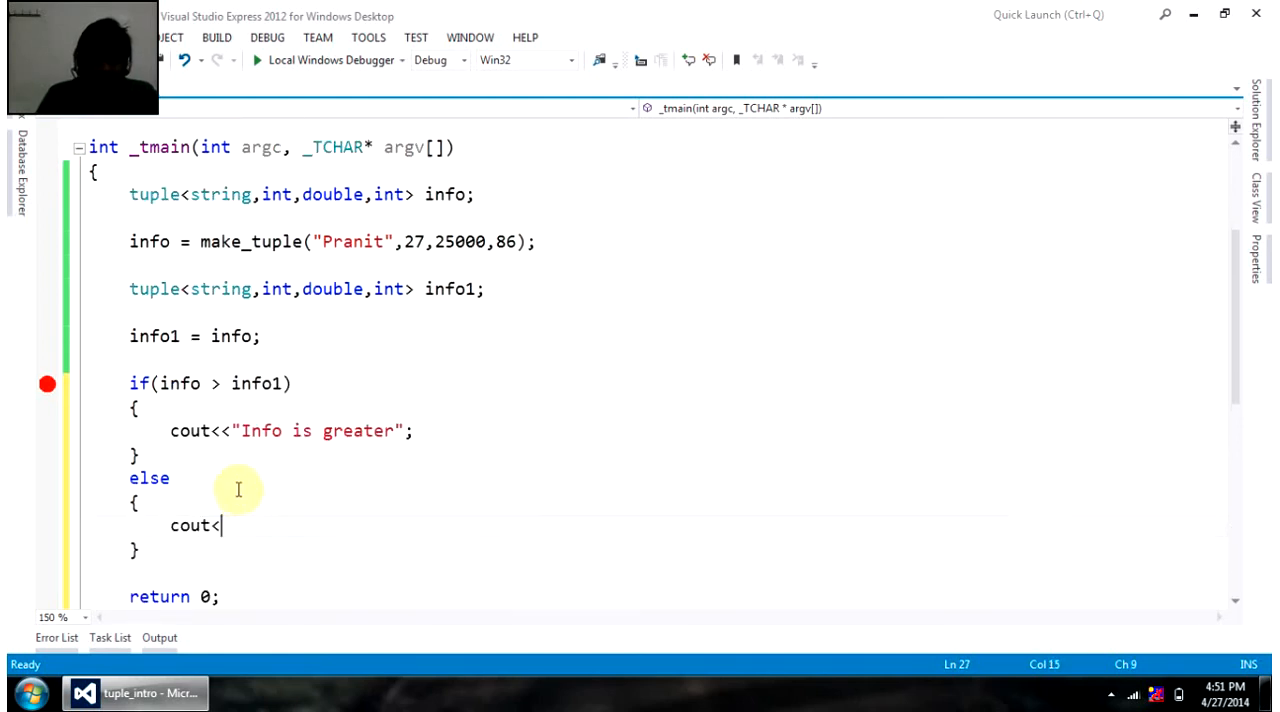
{"action": "type", "text": "<\"Info"}
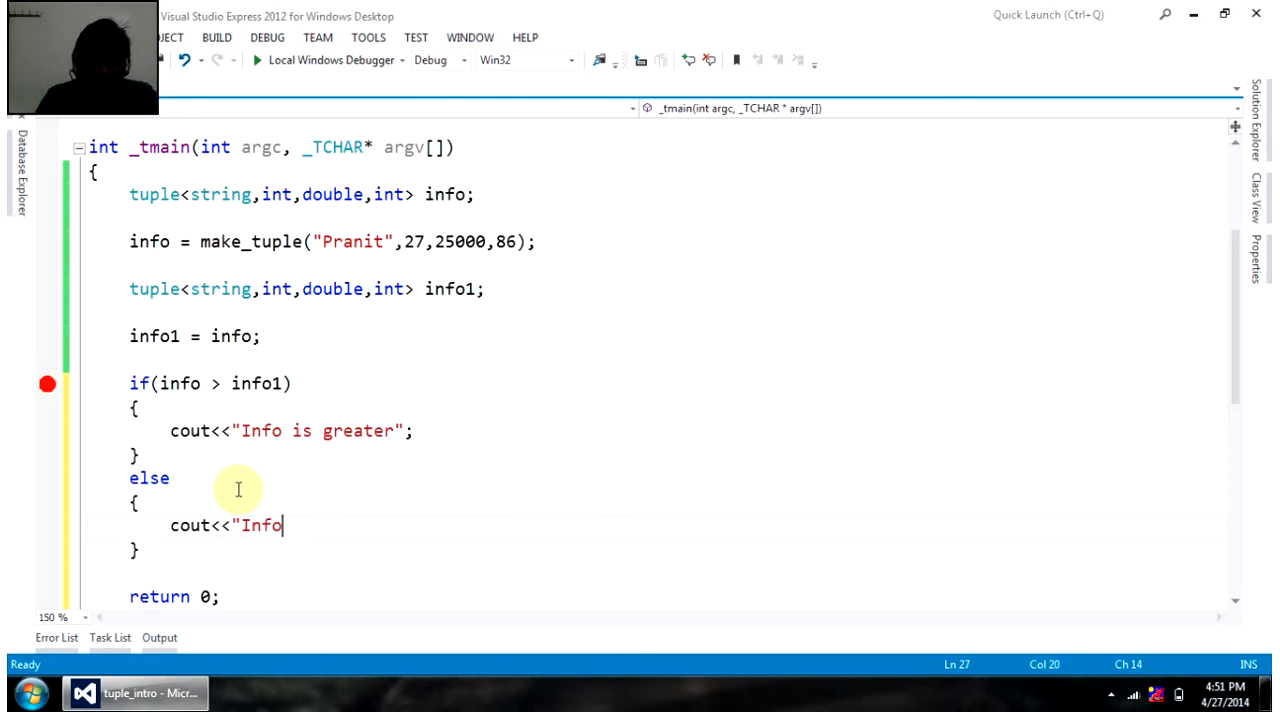
{"action": "type", "text": "is smaller"}
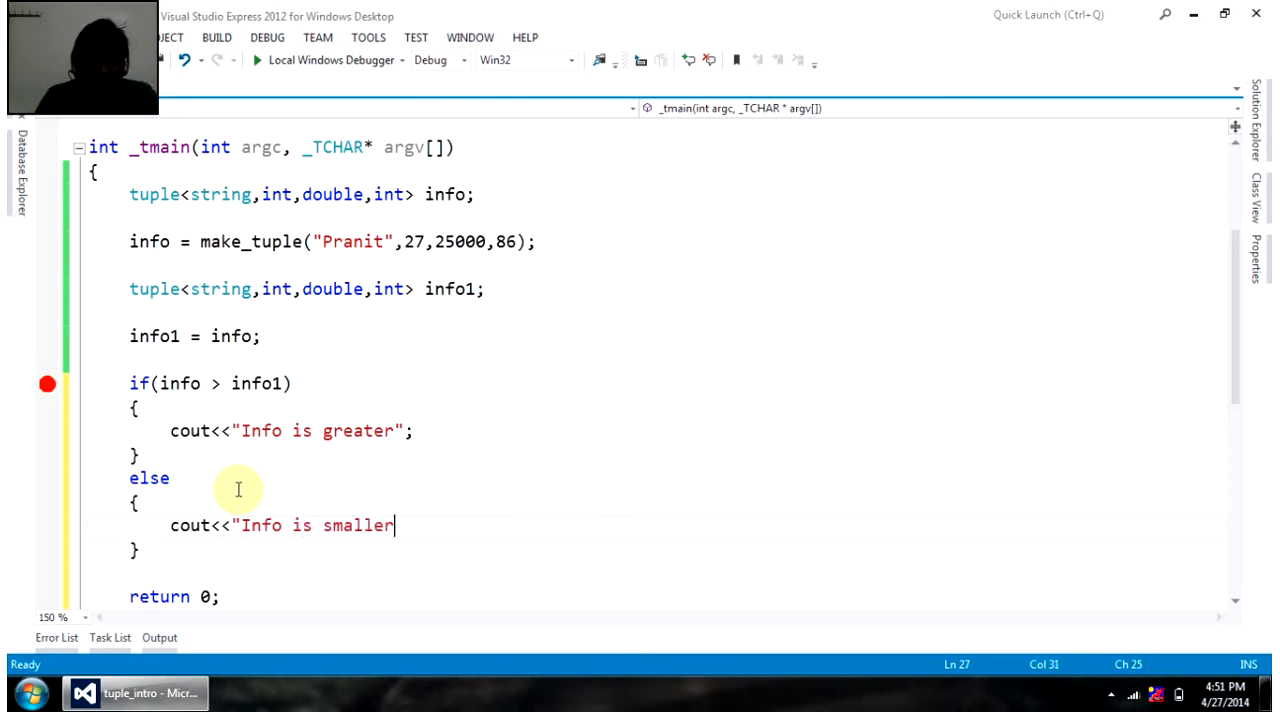
{"action": "type", "text": "\";"}
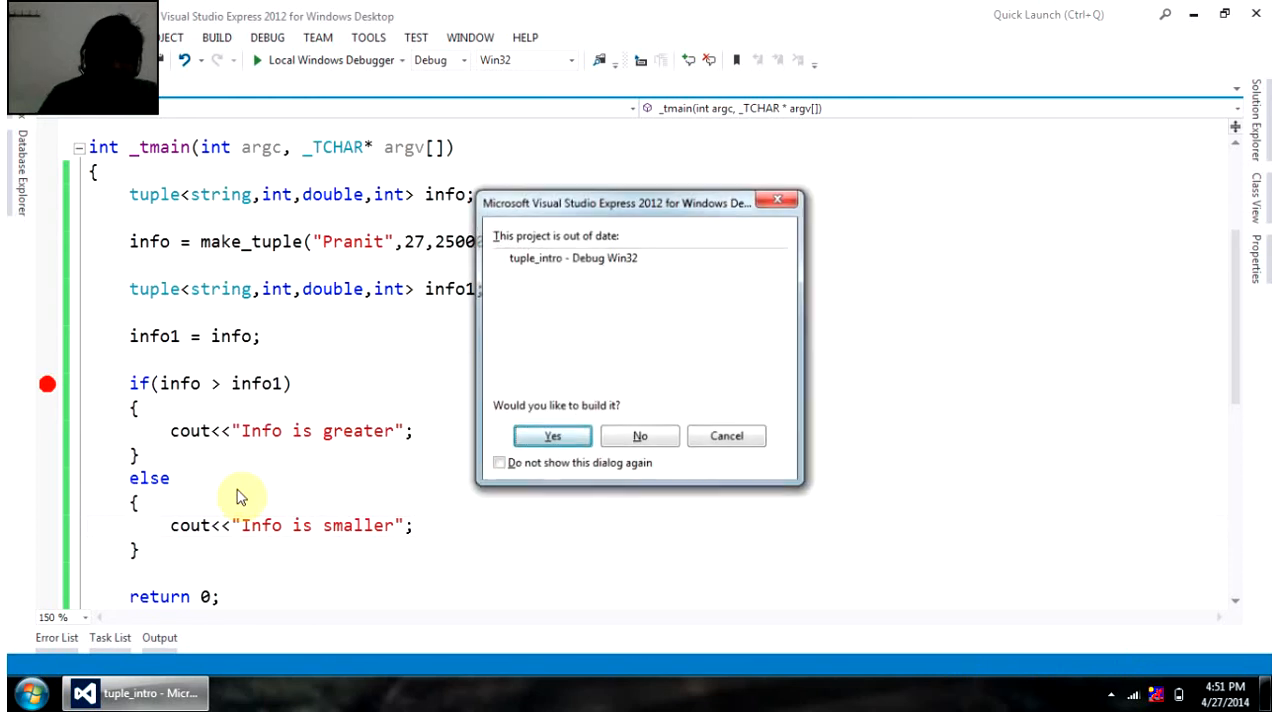
- Dismiss the out-of-date prompt and change the make_tuple age from 27 to 28
{"action": "left_click", "coordinate": [552, 435]}
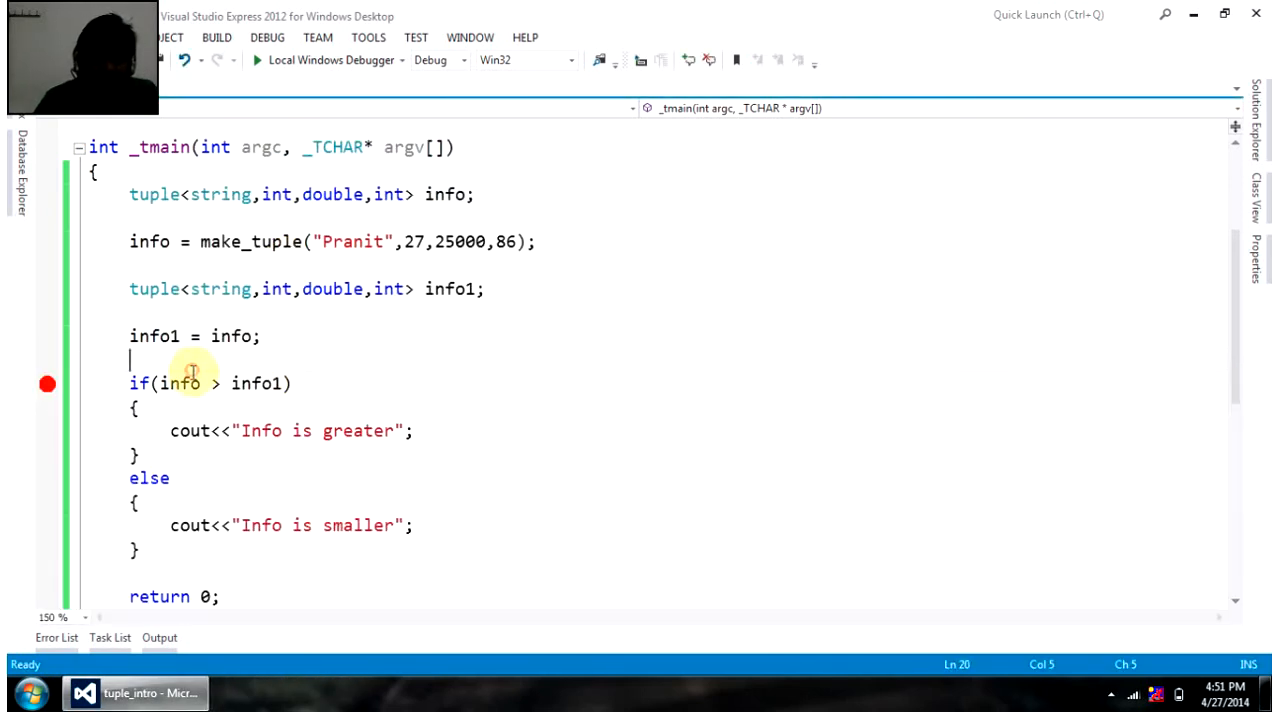
{"action": "left_click", "coordinate": [130, 361]}
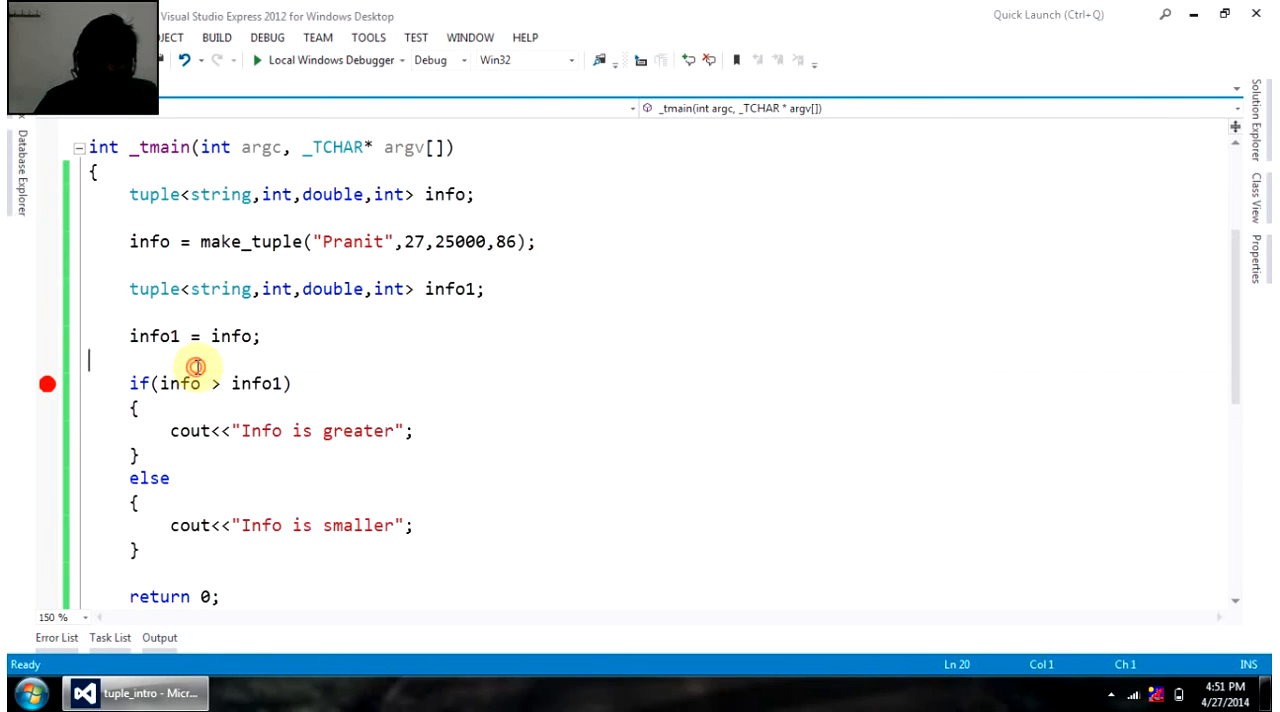
{"action": "left_click", "coordinate": [217, 383]}
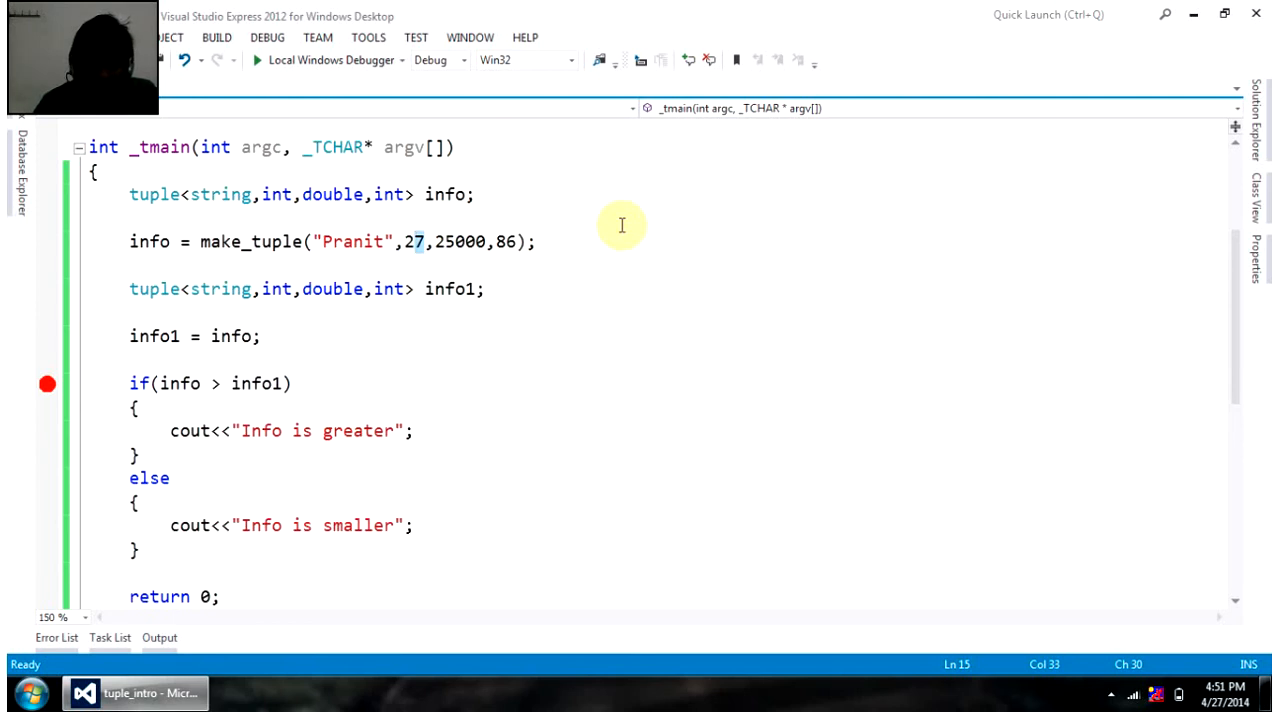
{"action": "type", "text": "4"}
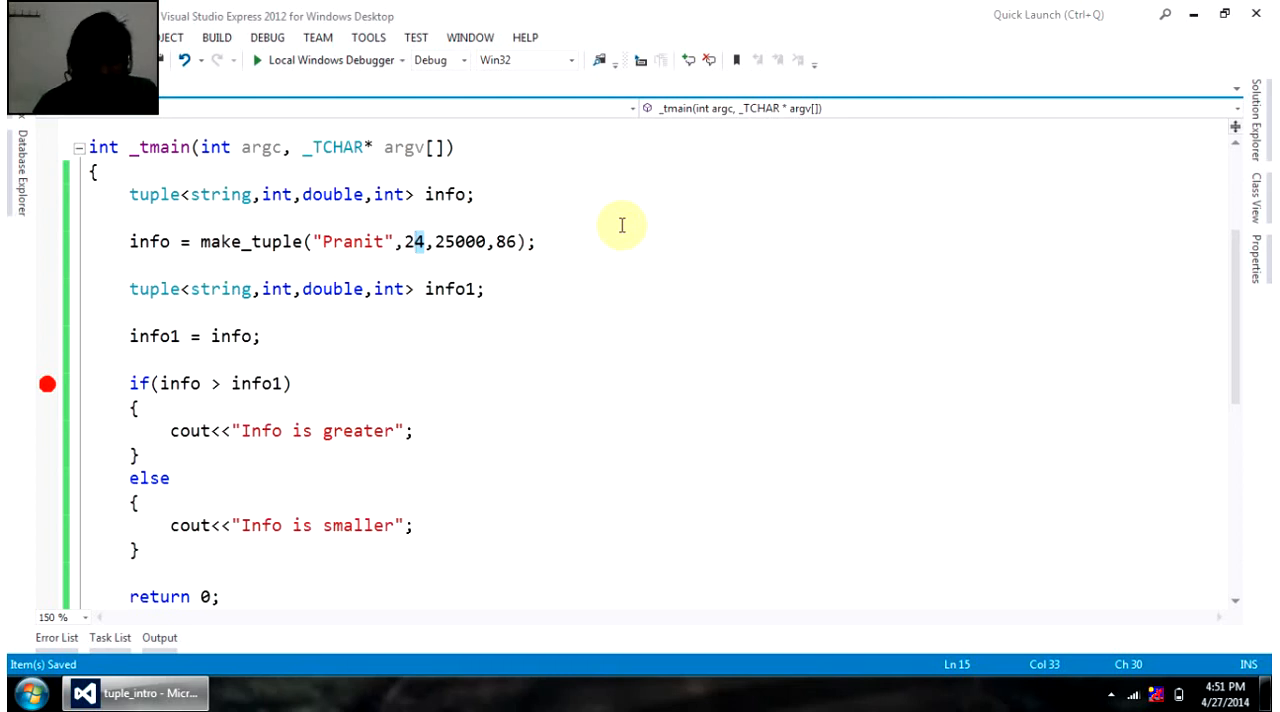
{"action": "type", "text": "8"}
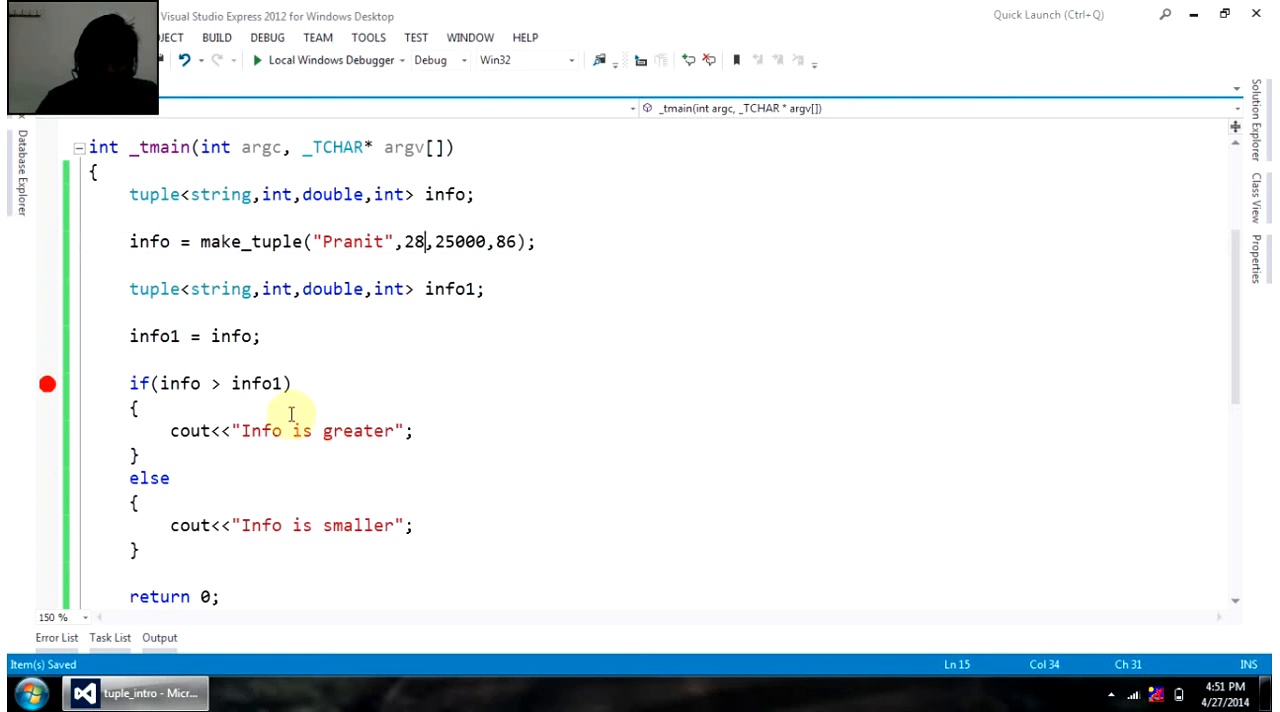
{"action": "key", "text": "F7"}
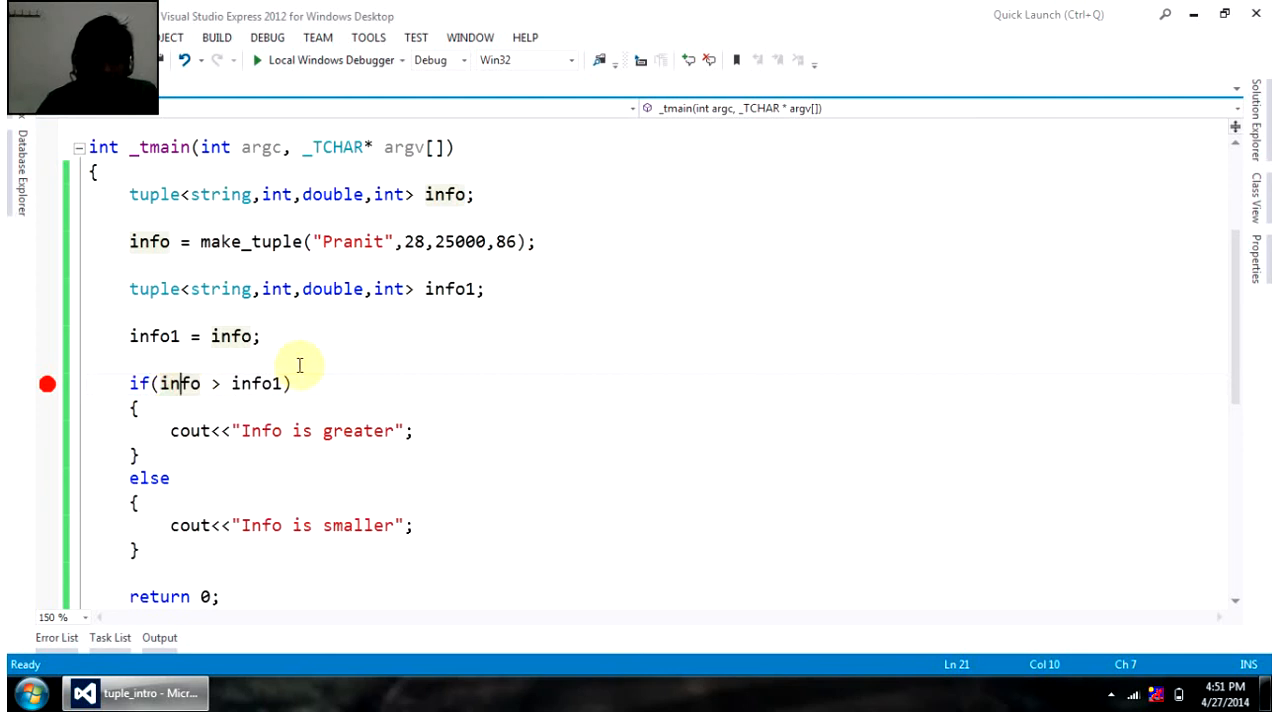
{"action": "mouse_move", "coordinate": [413, 298]}
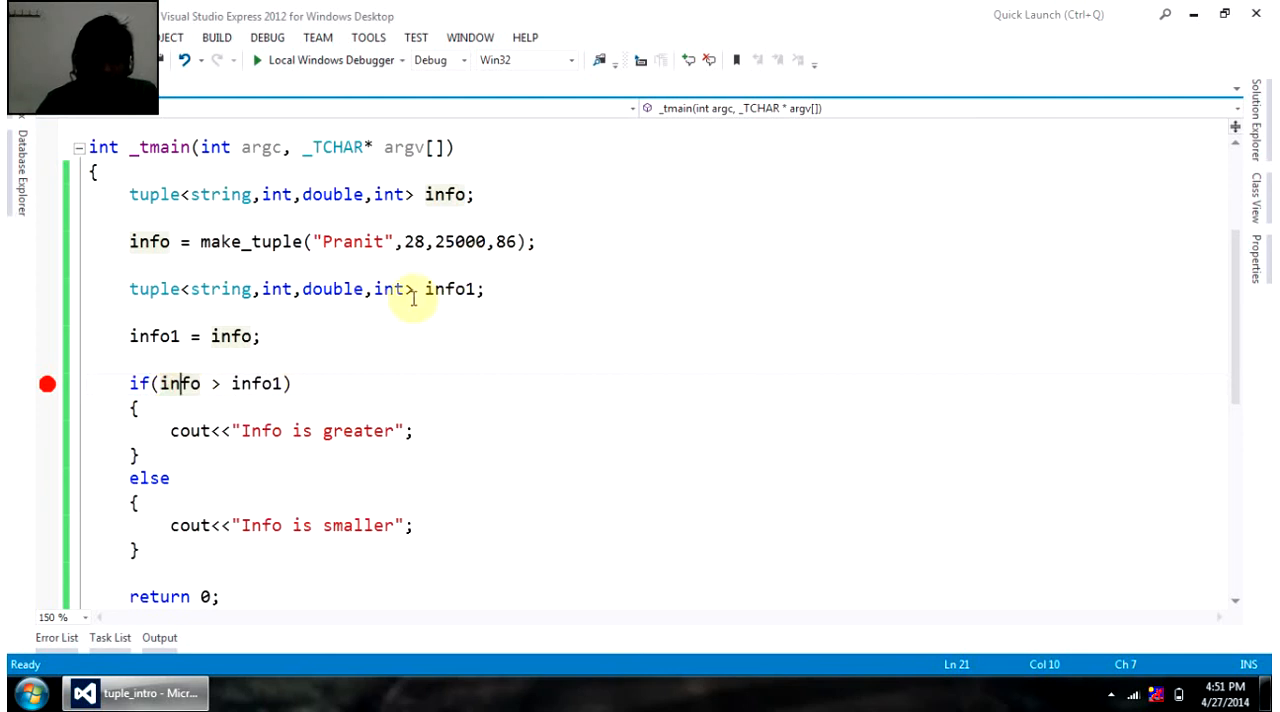
{"action": "left_click", "coordinate": [313, 335]}
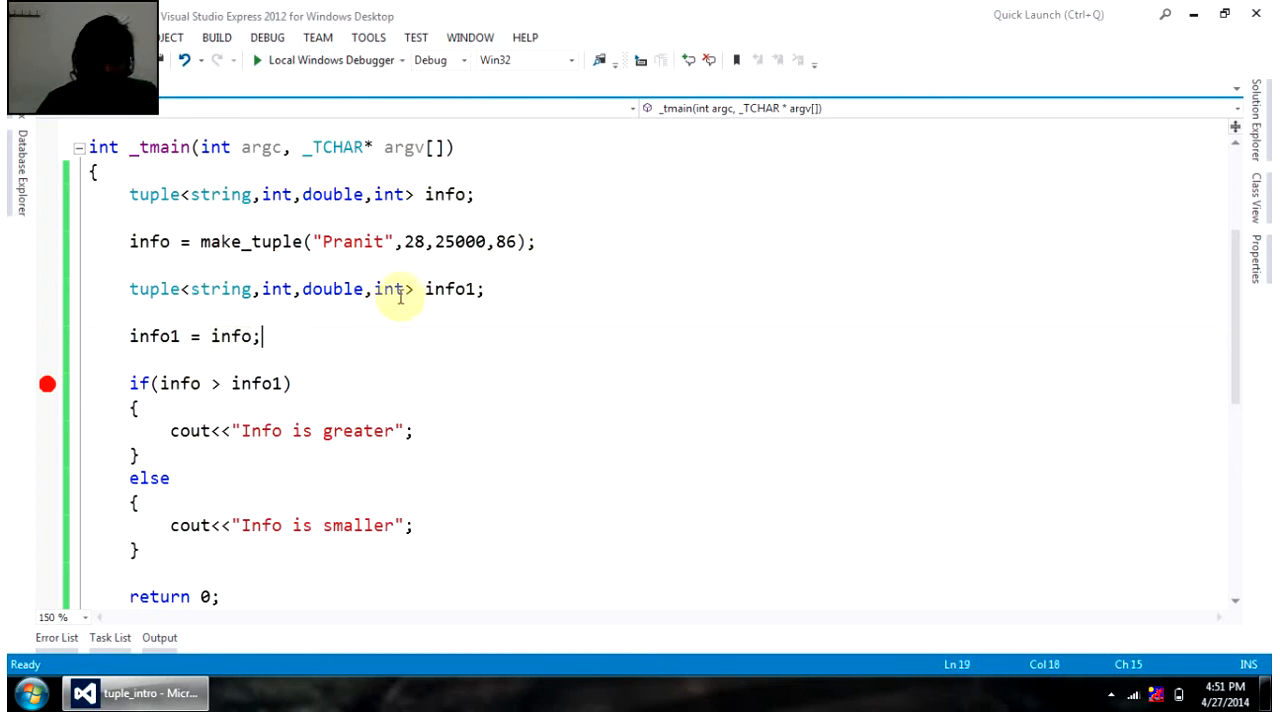
{"action": "mouse_move", "coordinate": [287, 314]}
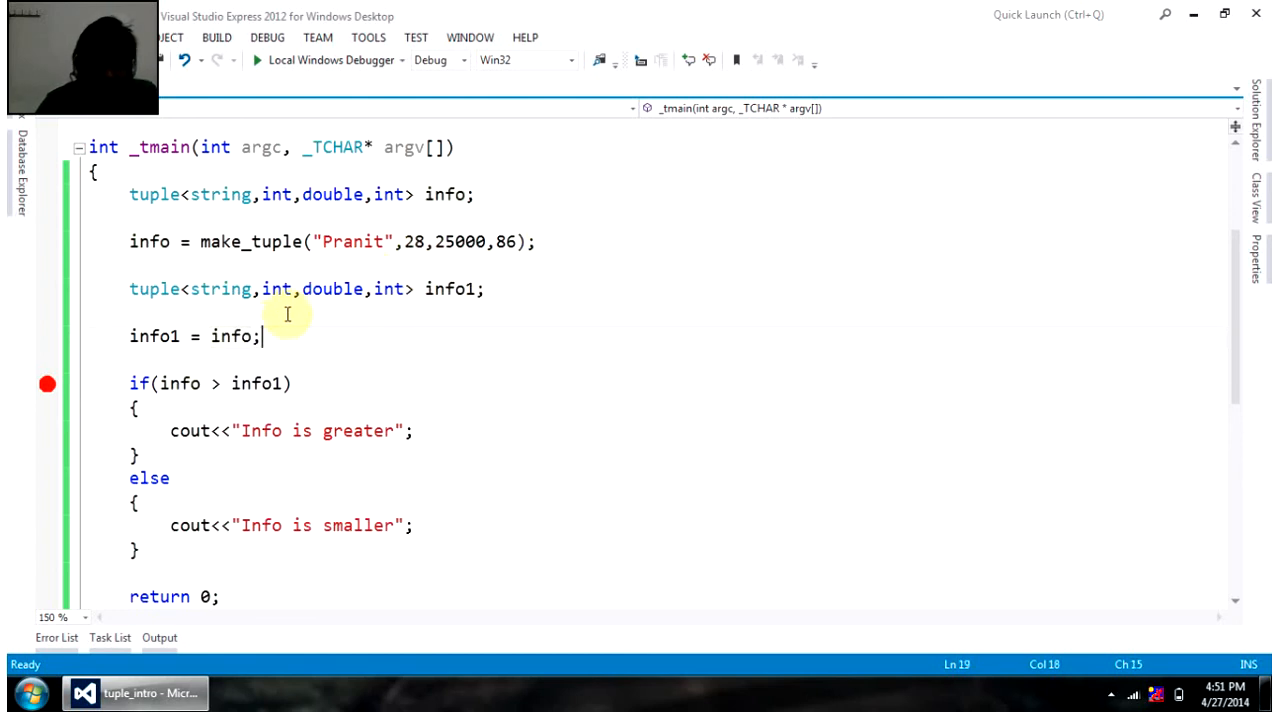
- Add the statement get<1>(info) = 28; after the info assignment
{"action": "key", "text": "enter"}
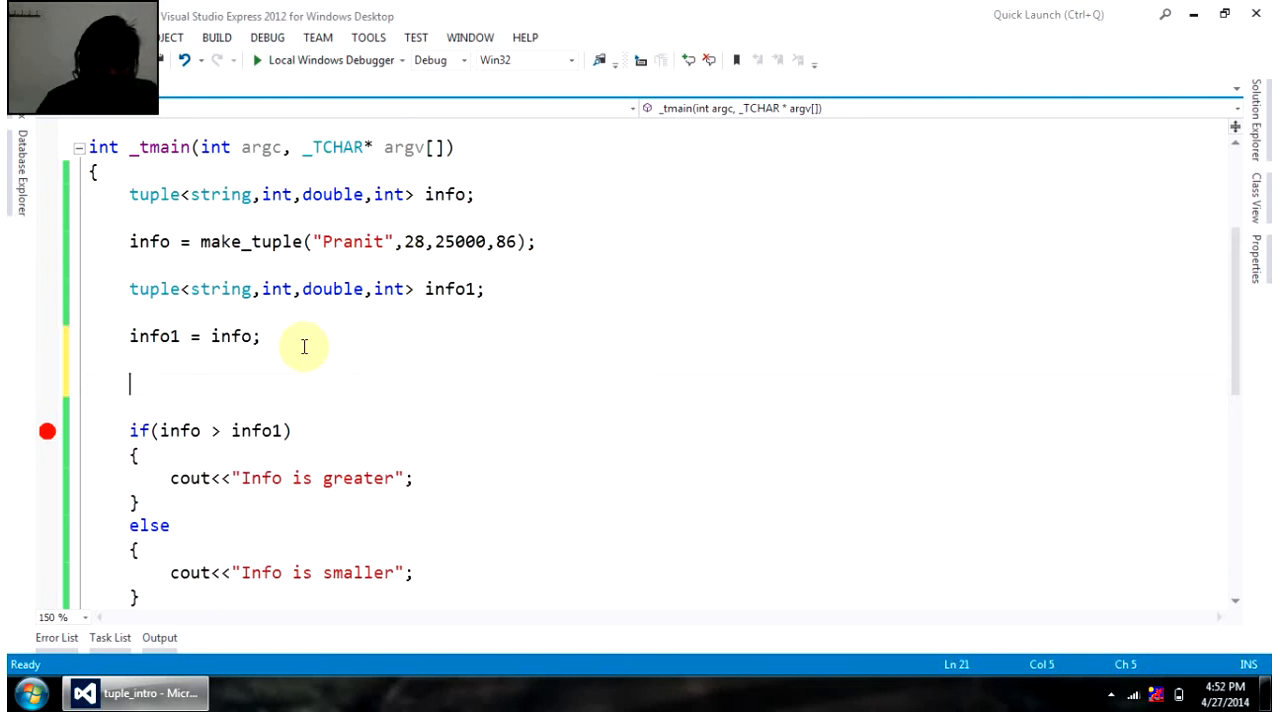
{"action": "type", "text": "inf"}
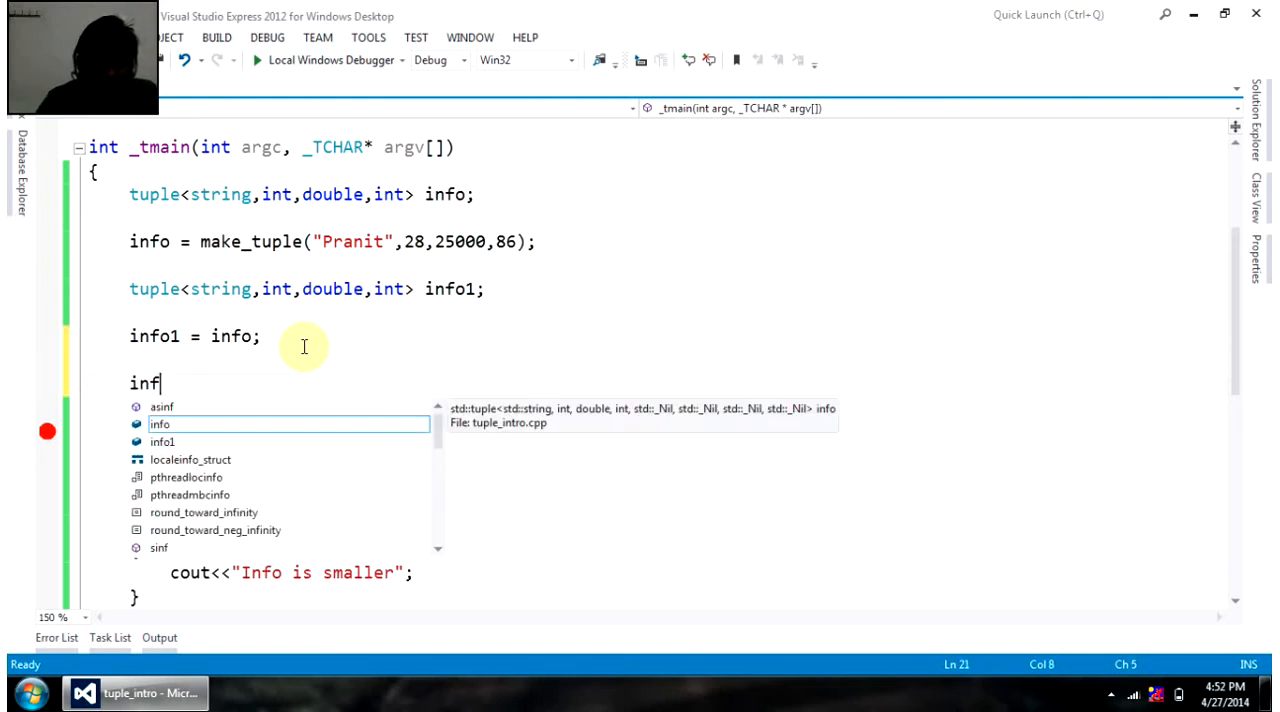
{"action": "key", "text": "BackSpace"}
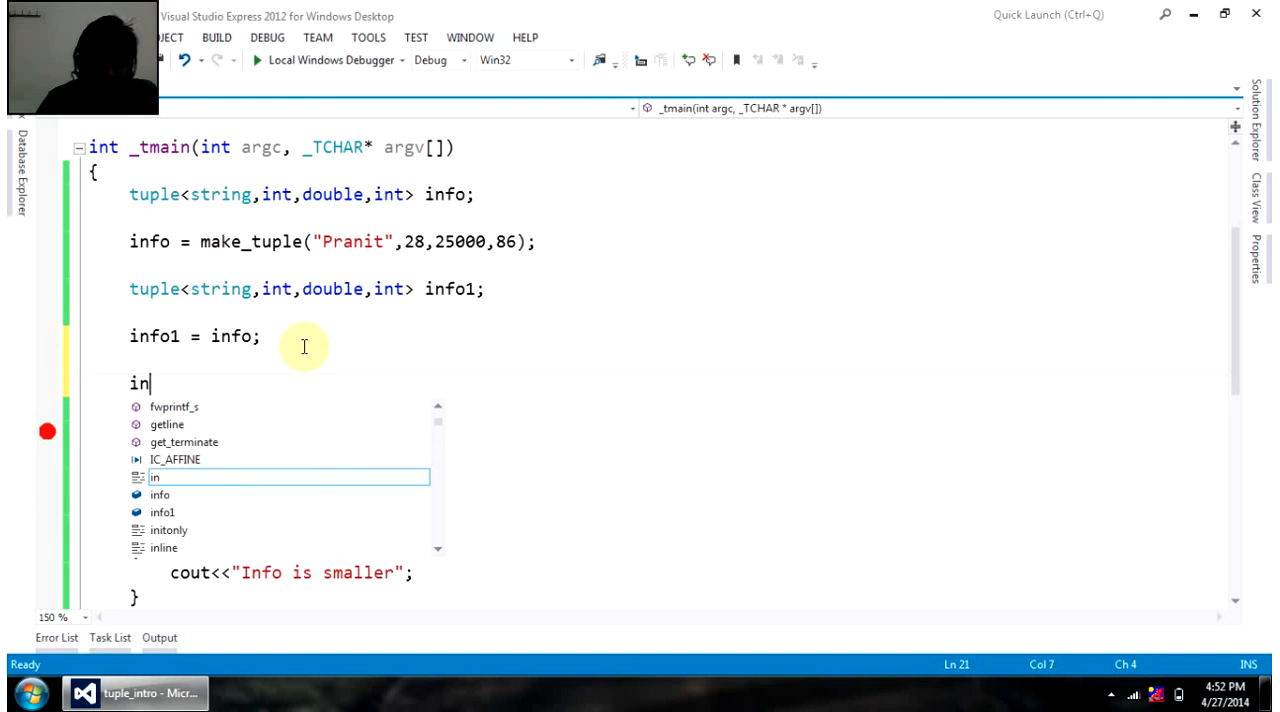
{"action": "type", "text": "f"}
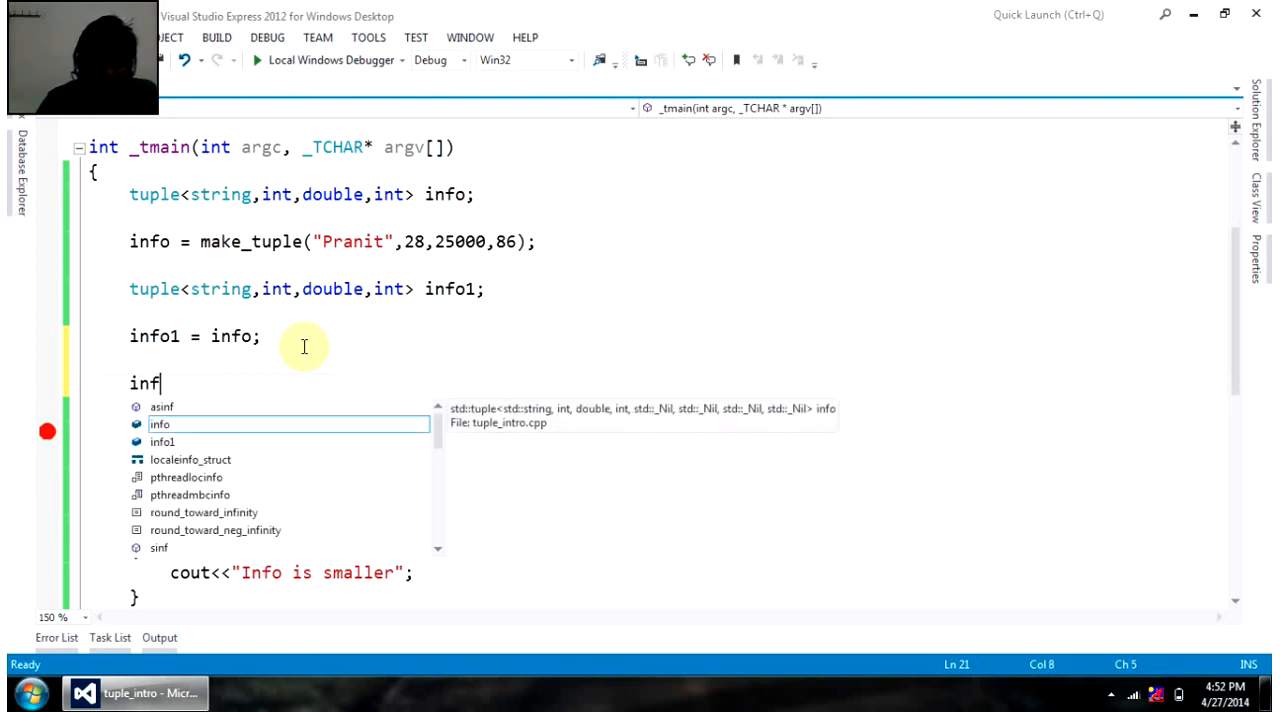
{"action": "type", "text": "get"}
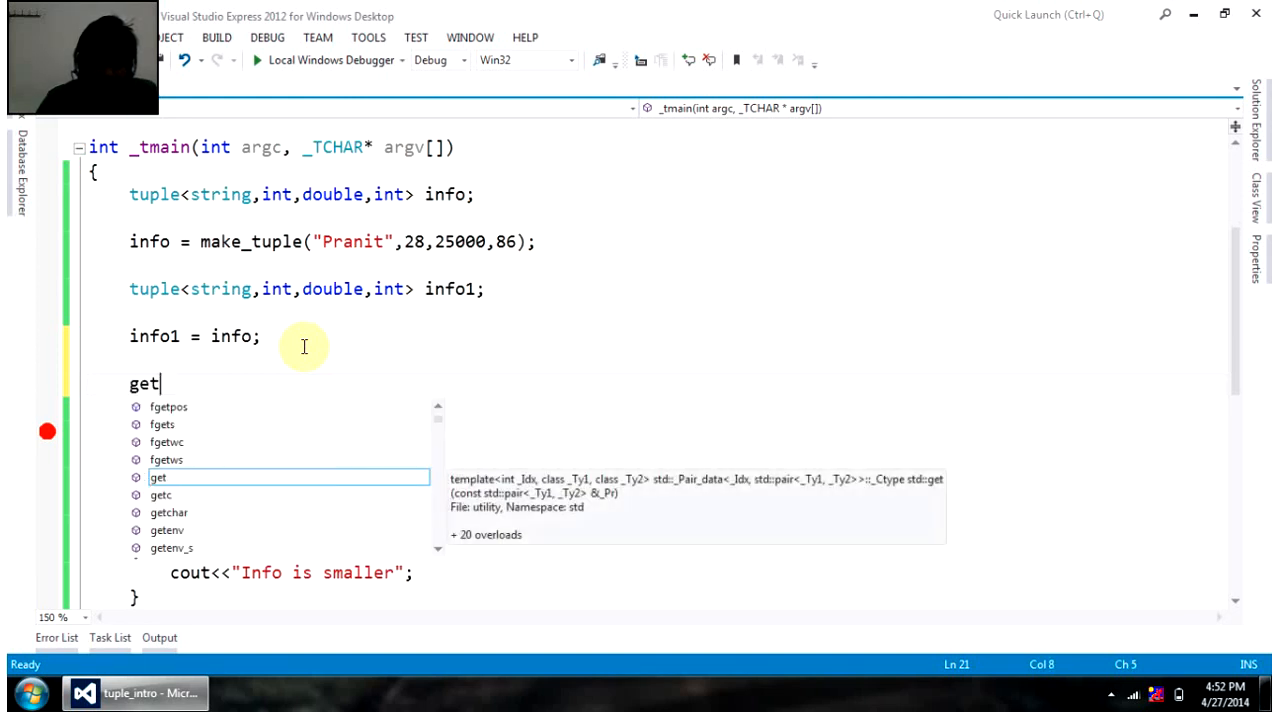
{"action": "type", "text": "<1"}
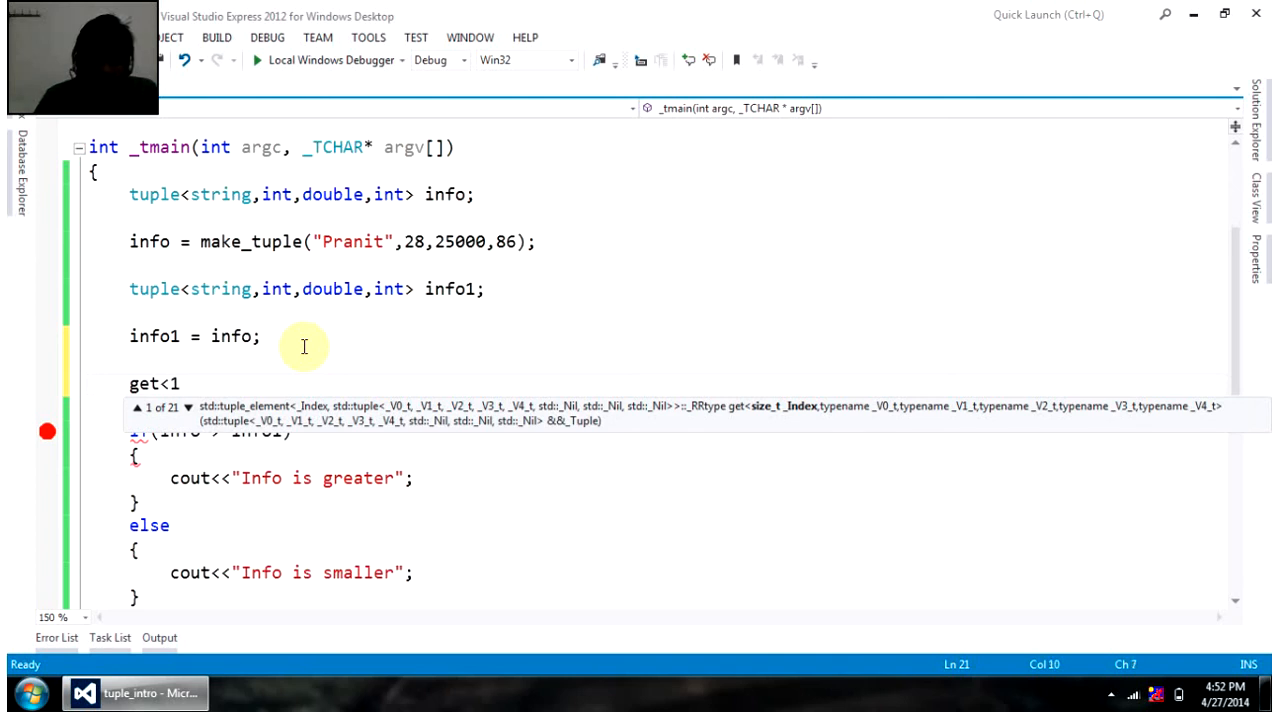
{"action": "type", "text": ">"}
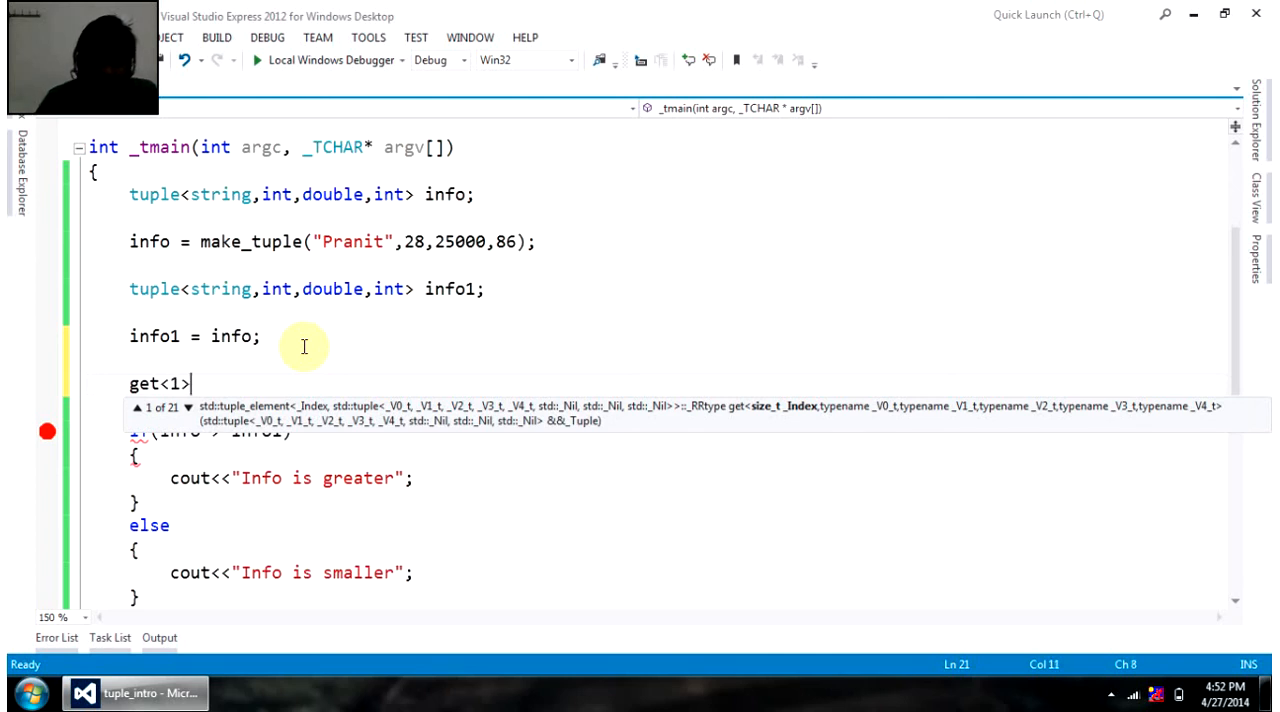
{"action": "type", "text": "(info)"}
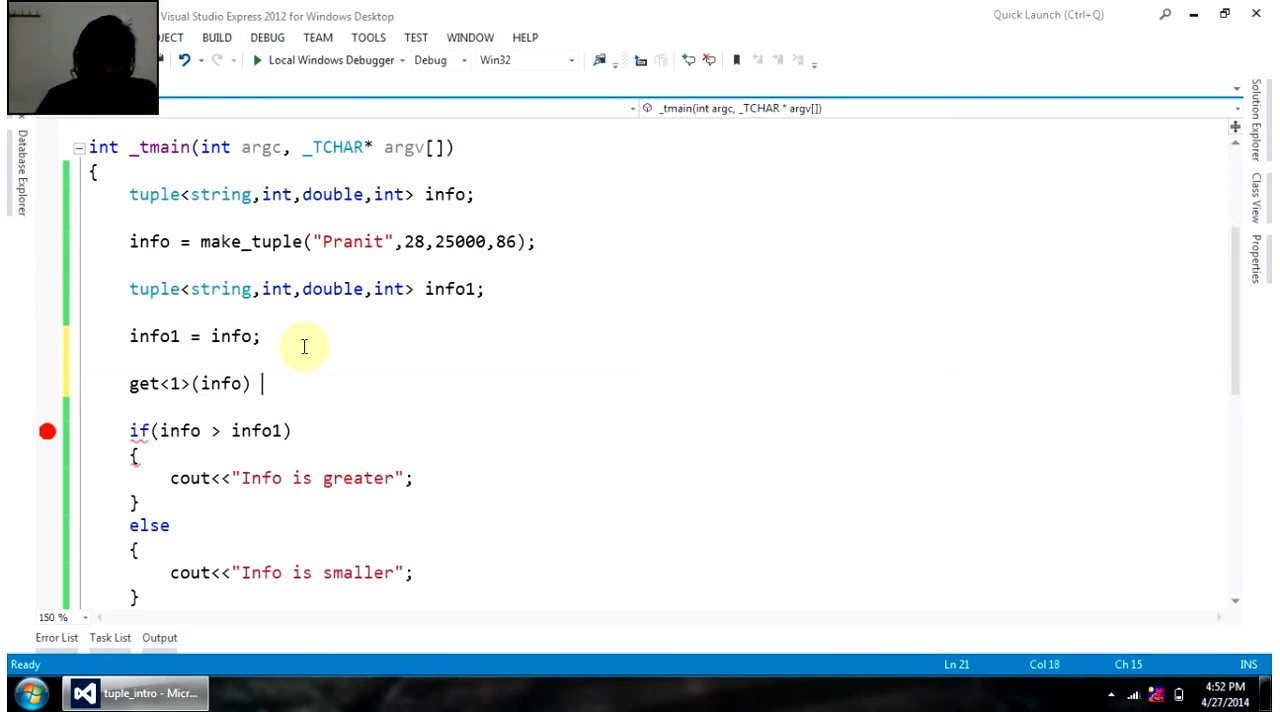
{"action": "type", "text": "28;"}
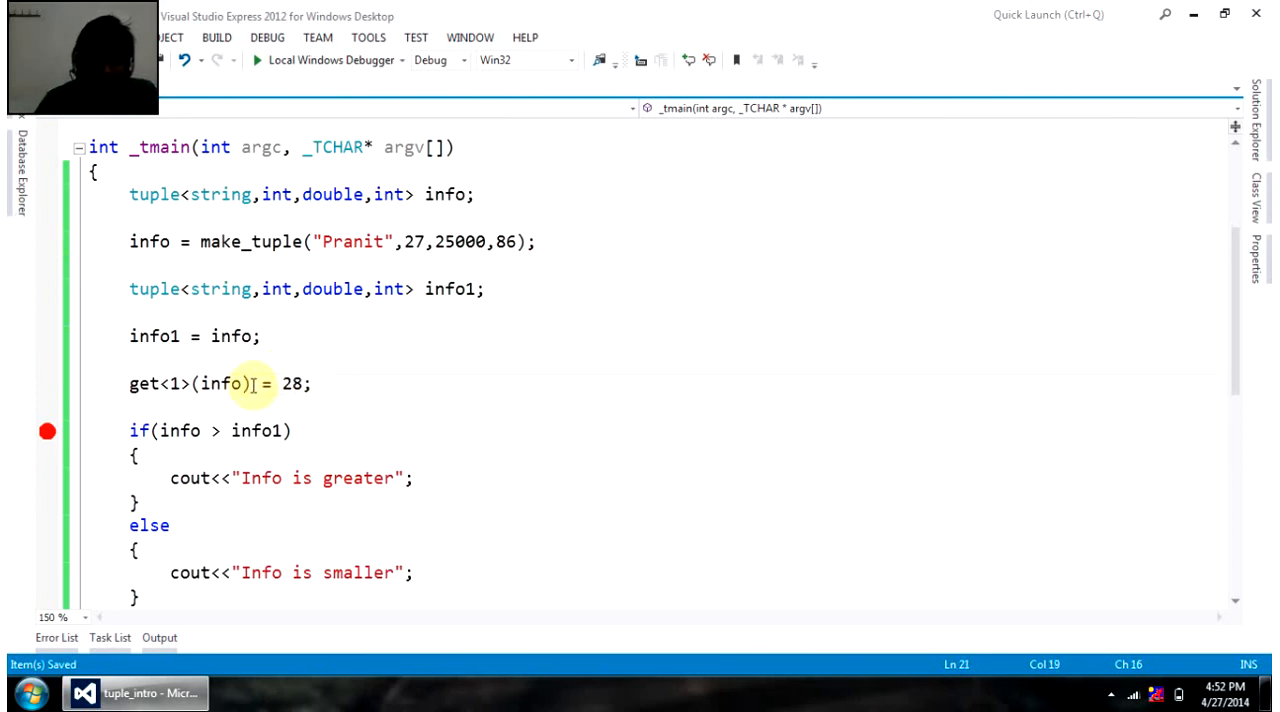
- Reset the make_tuple age to 27, build and run, and trim main to the info tuple
{"action": "left_click", "coordinate": [218, 383]}
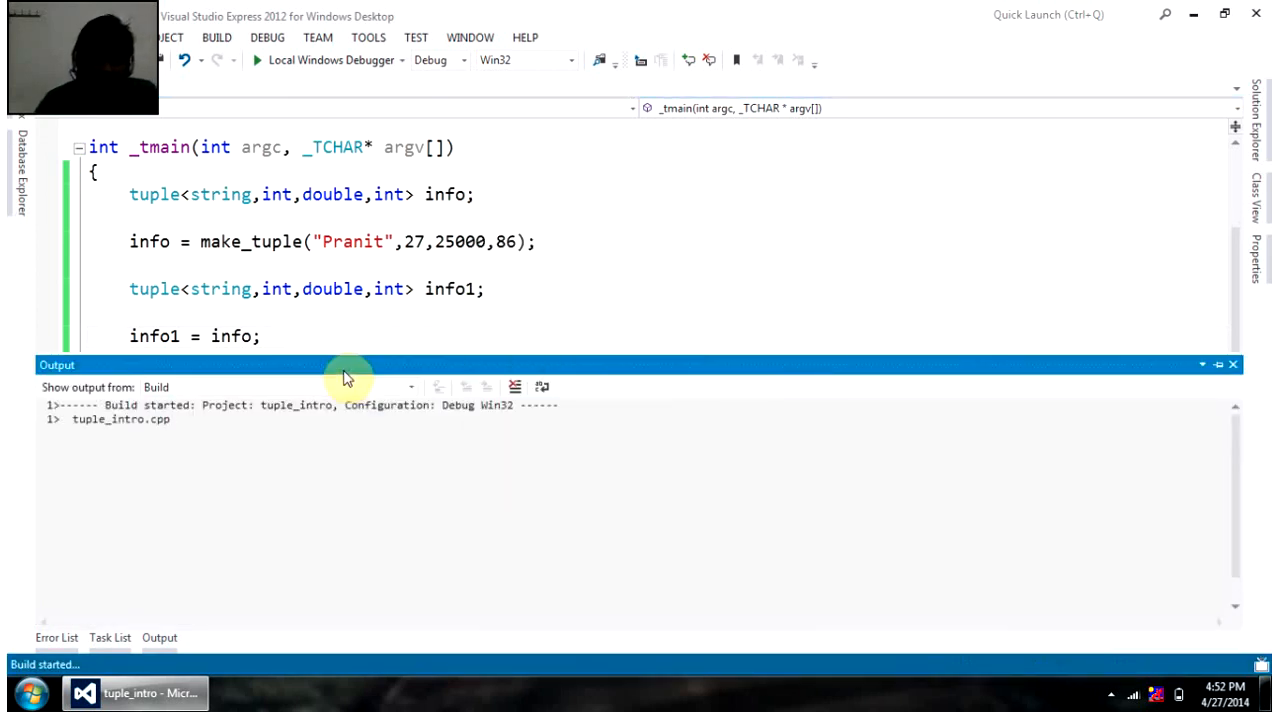
{"action": "left_click", "coordinate": [256, 60]}
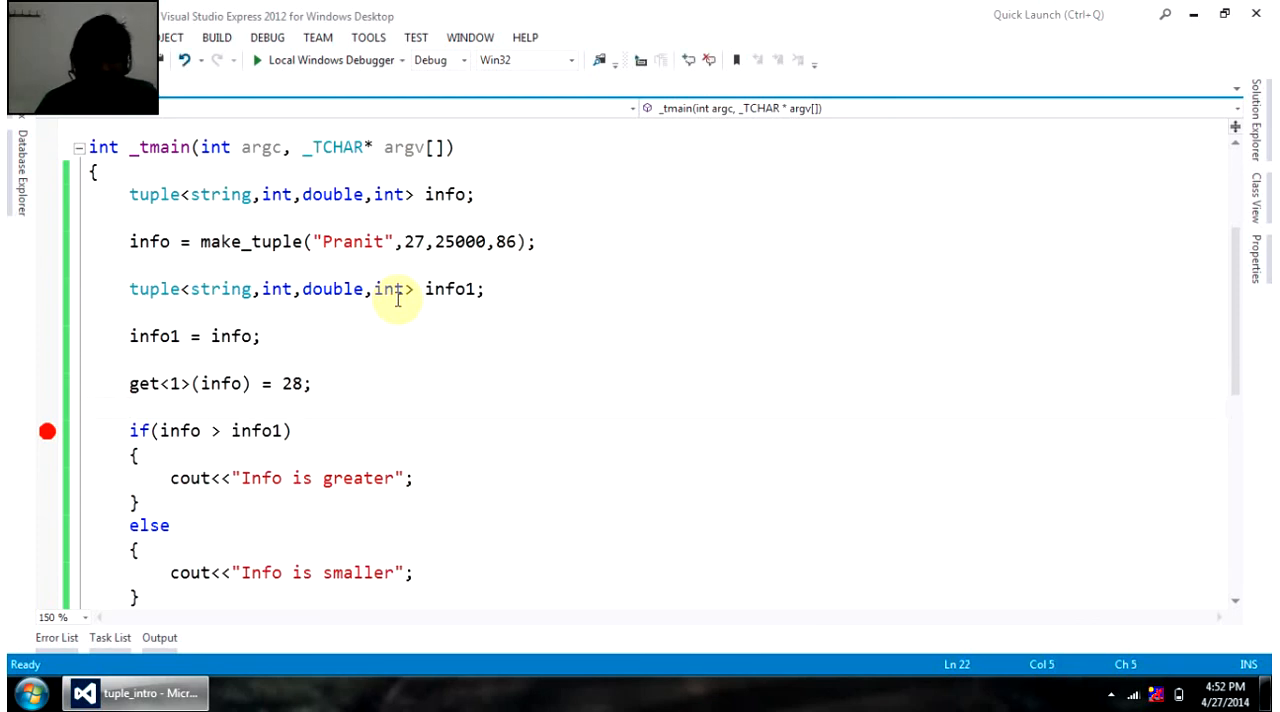
{"action": "scroll", "scroll_direction": "down", "scroll_amount": 3}
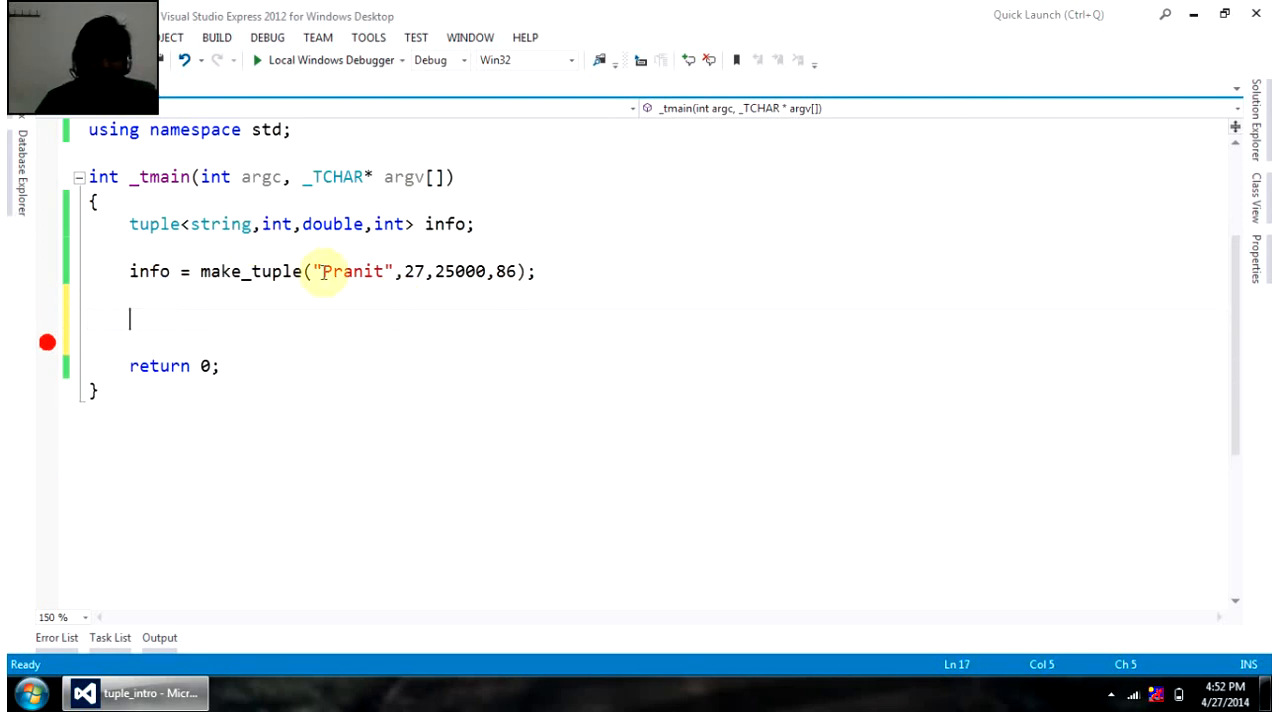
- Declare string name; int age; double sal; int year; in main
{"action": "type", "text": "string n"}
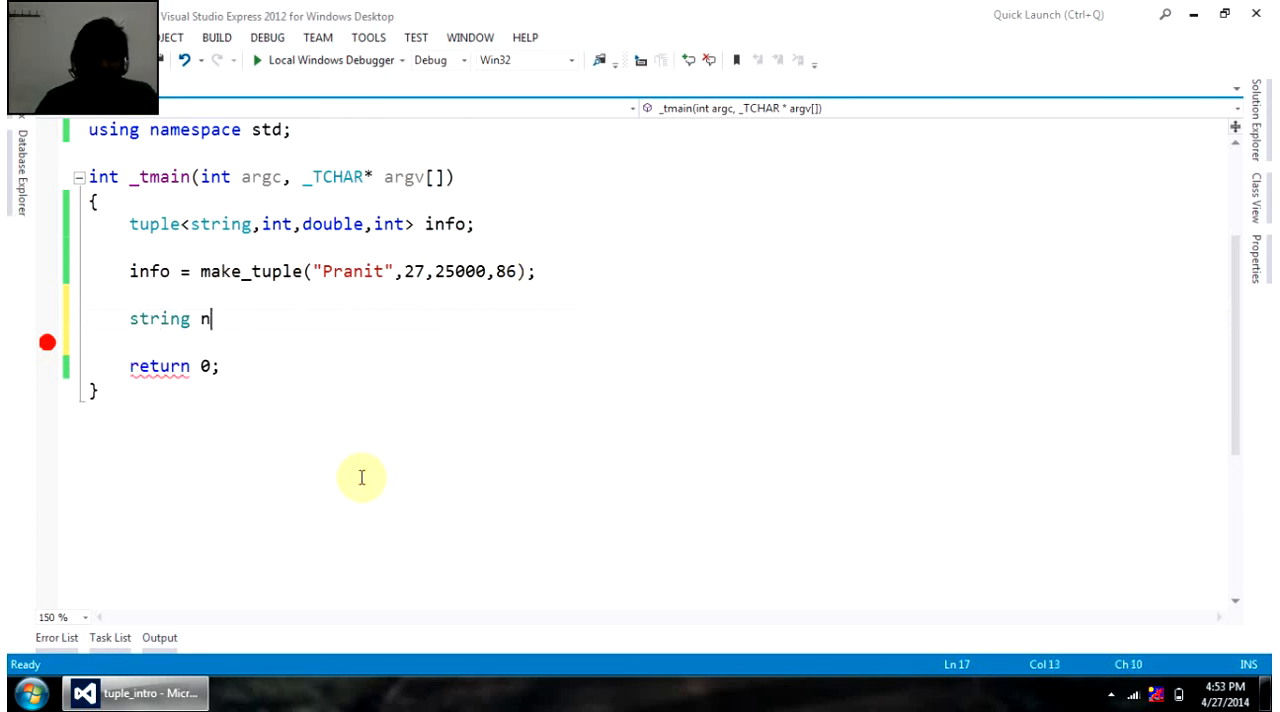
{"action": "type", "text": "ame;"}
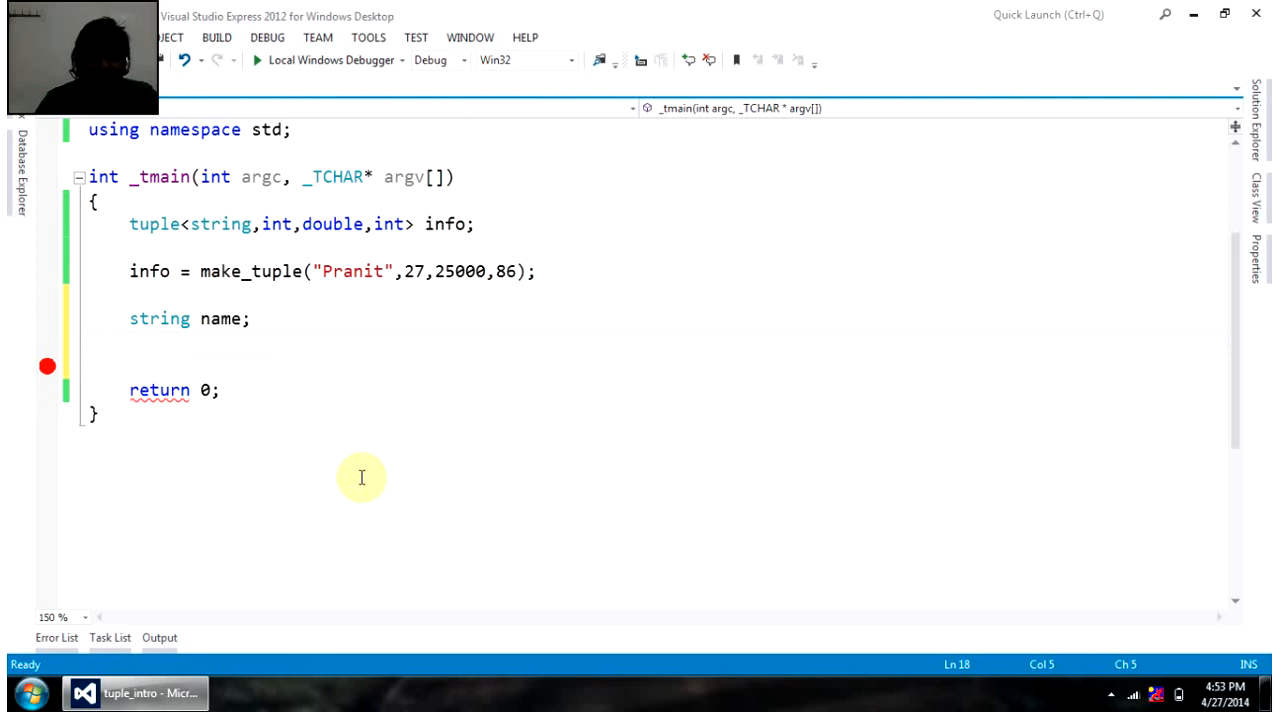
{"action": "type", "text": "int age;"}
{"action": "type", "text": "dou"}
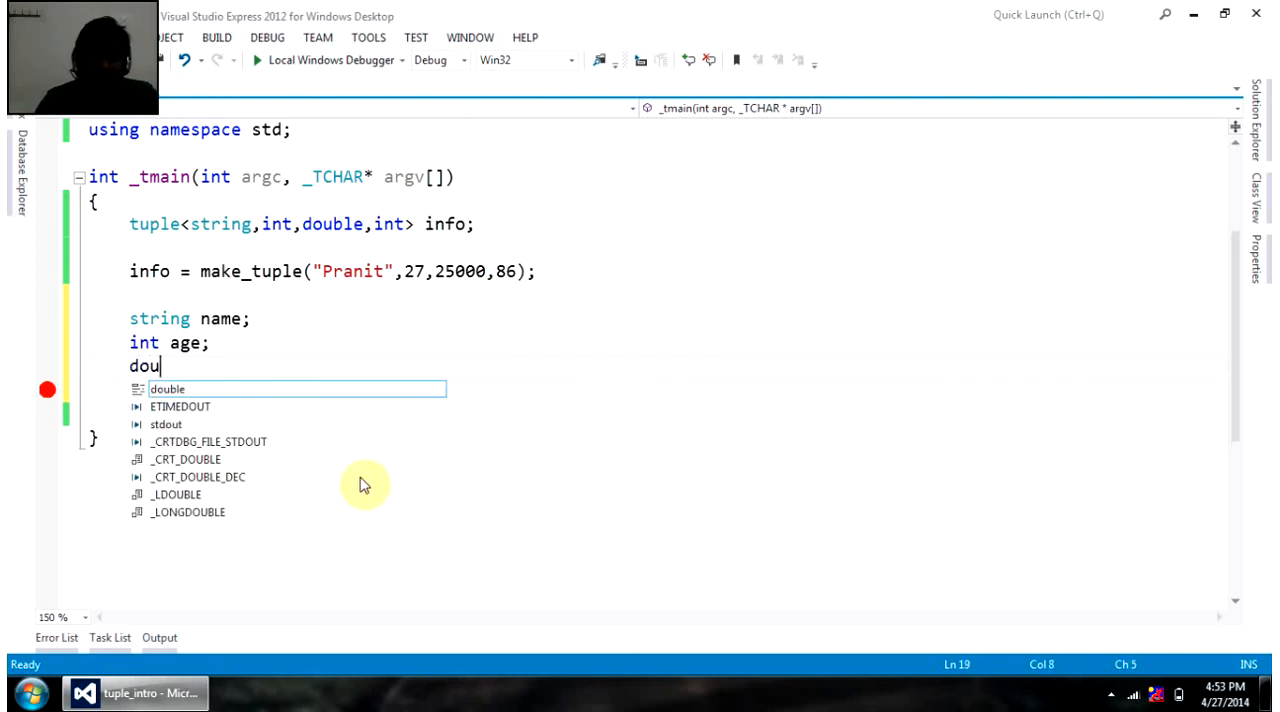
{"action": "type", "text": "ble sa"}
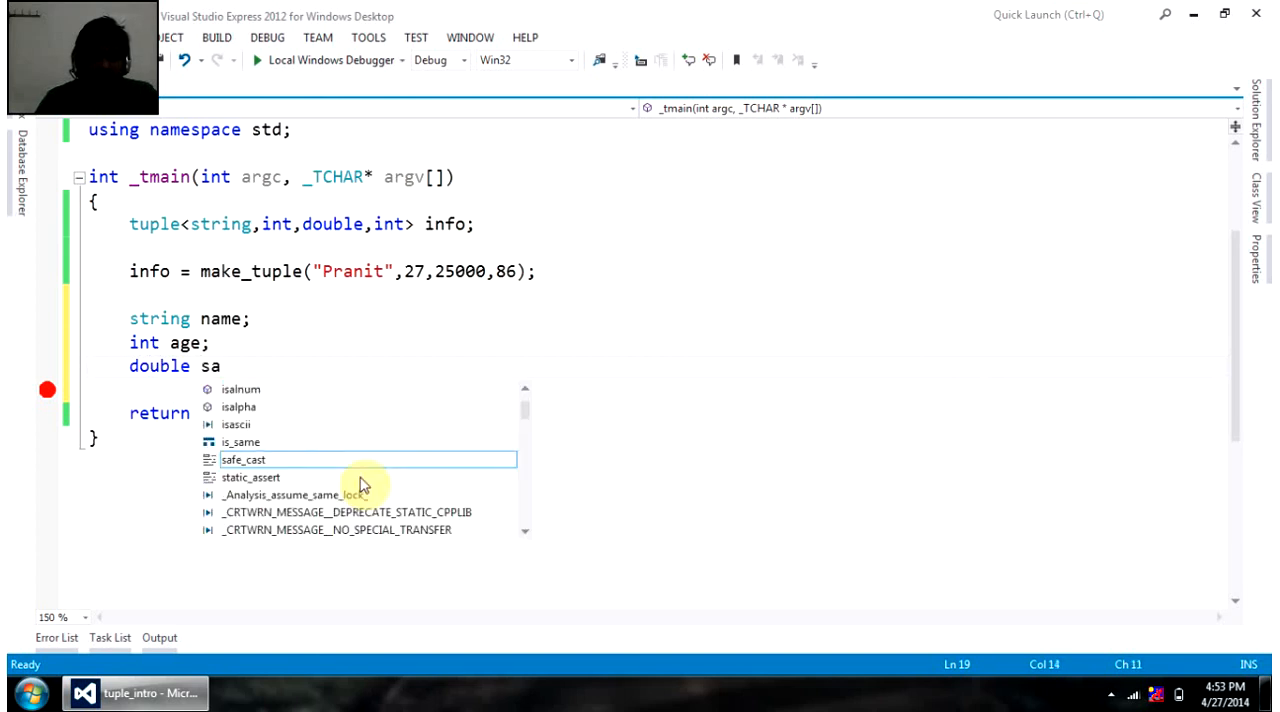
{"action": "type", "text": "l;"}
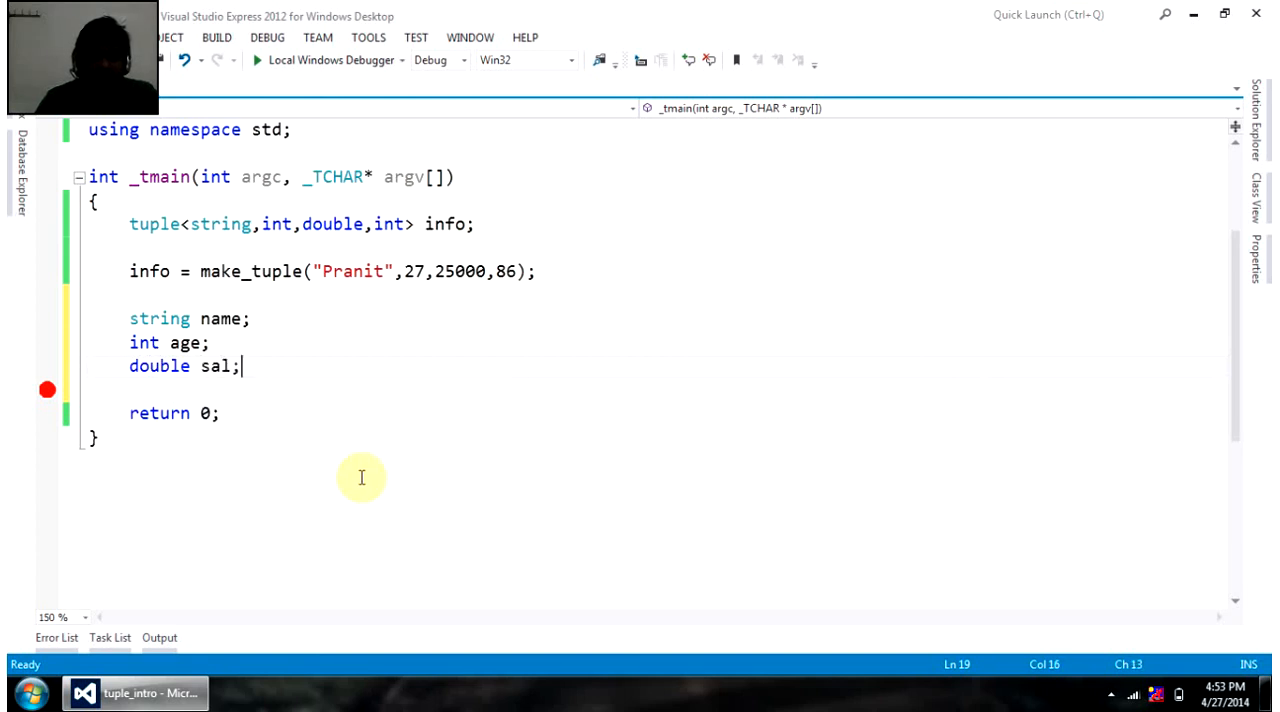
{"action": "type", "text": "int"}
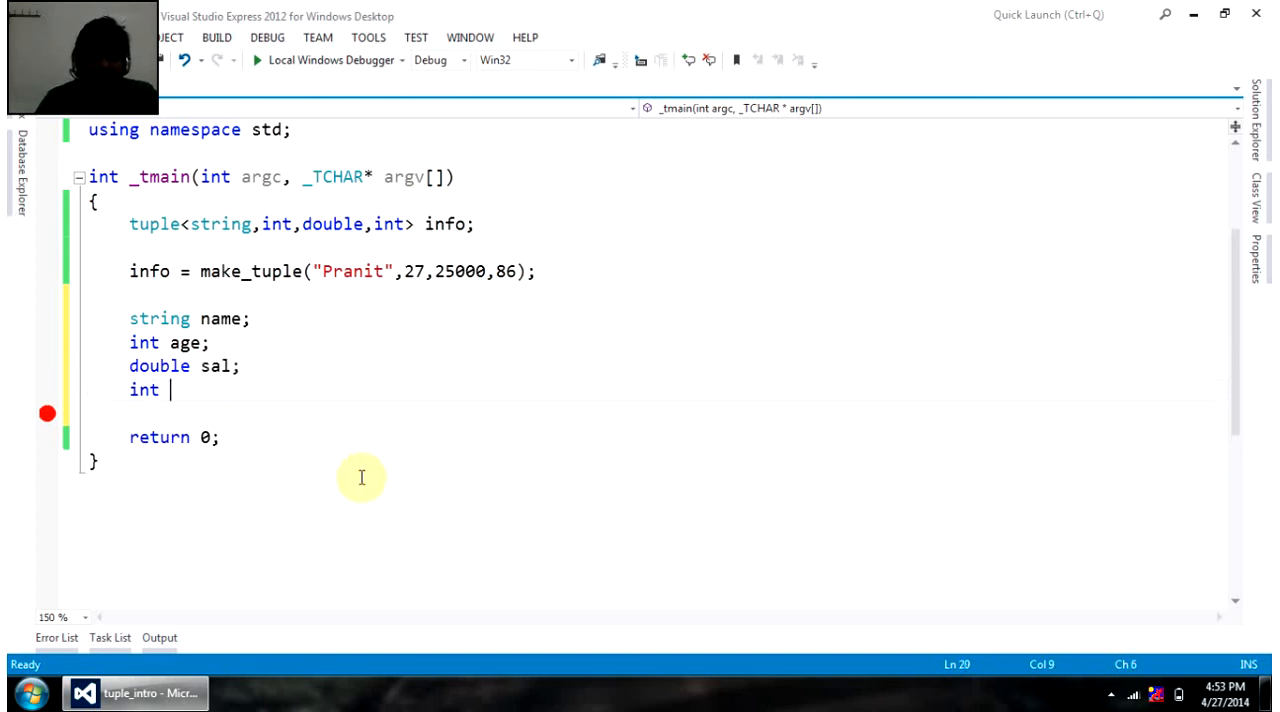
{"action": "type", "text": "year;"}
{"action": "type", "text": "std::"}
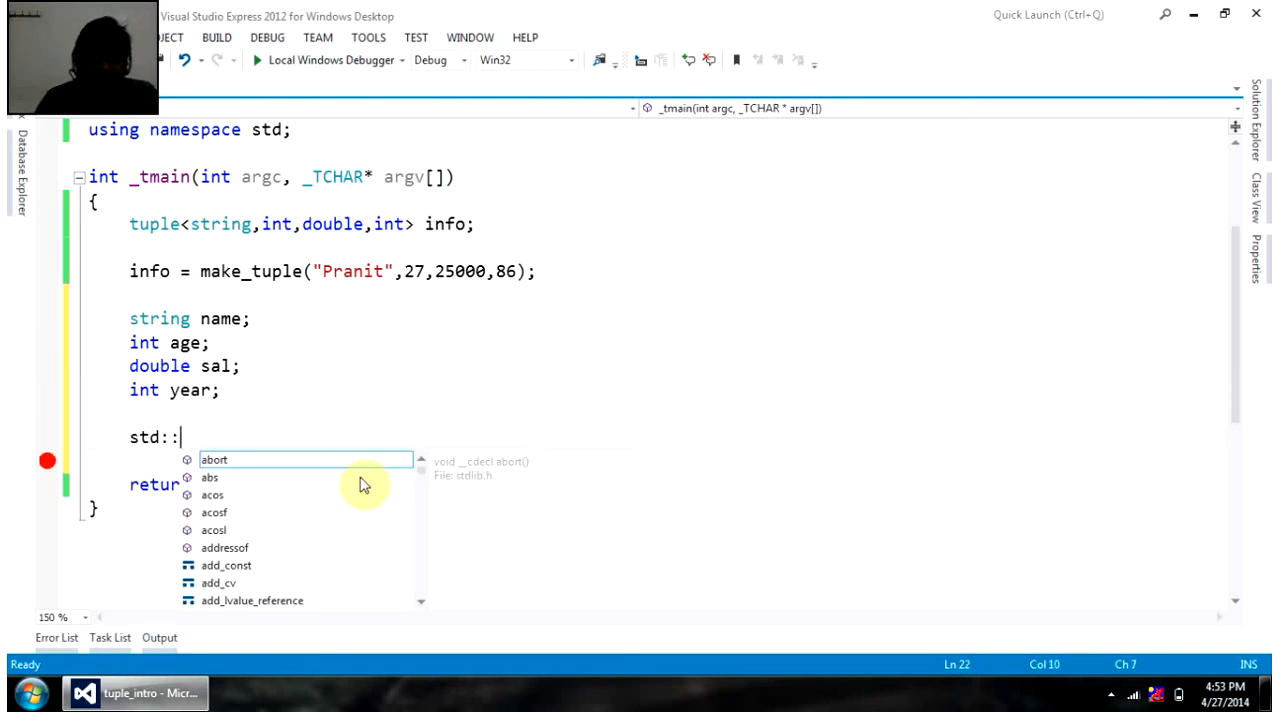
- Unpack the tuple with std::tie(name,age,sal,year) = info; and begin a cout of age
{"action": "type", "text": "tie("}
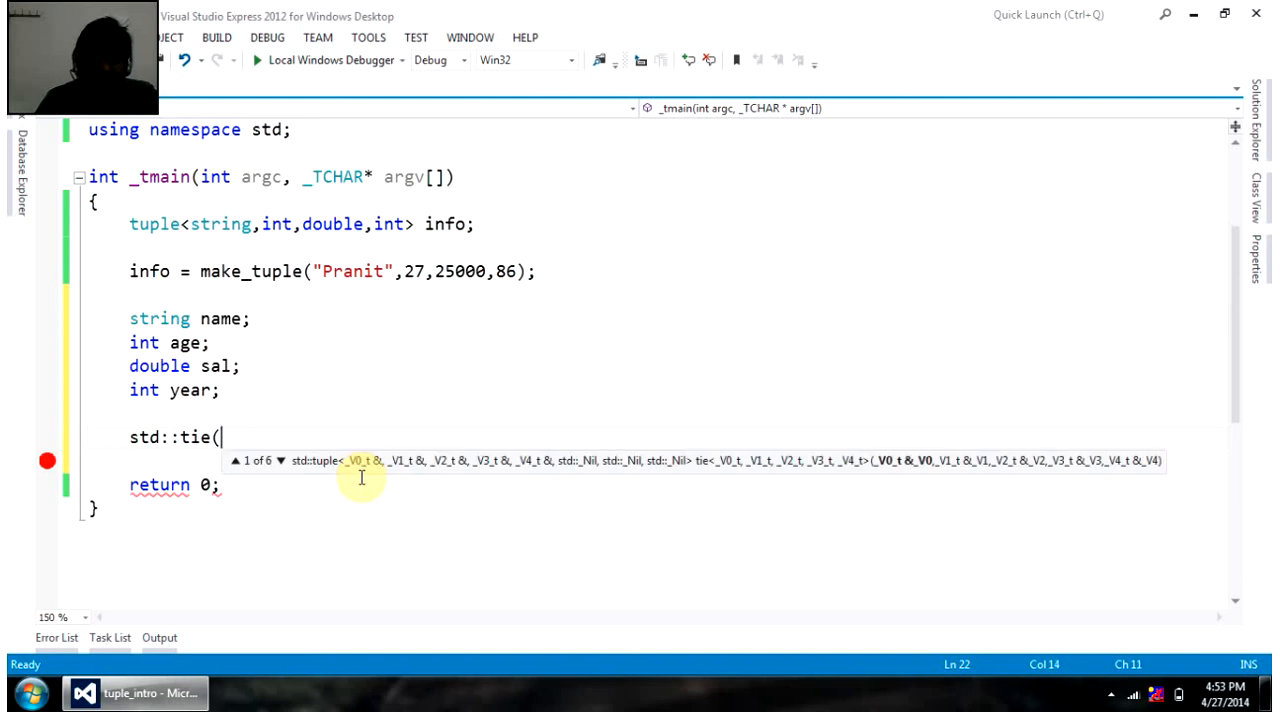
{"action": "type", "text": "name,"}
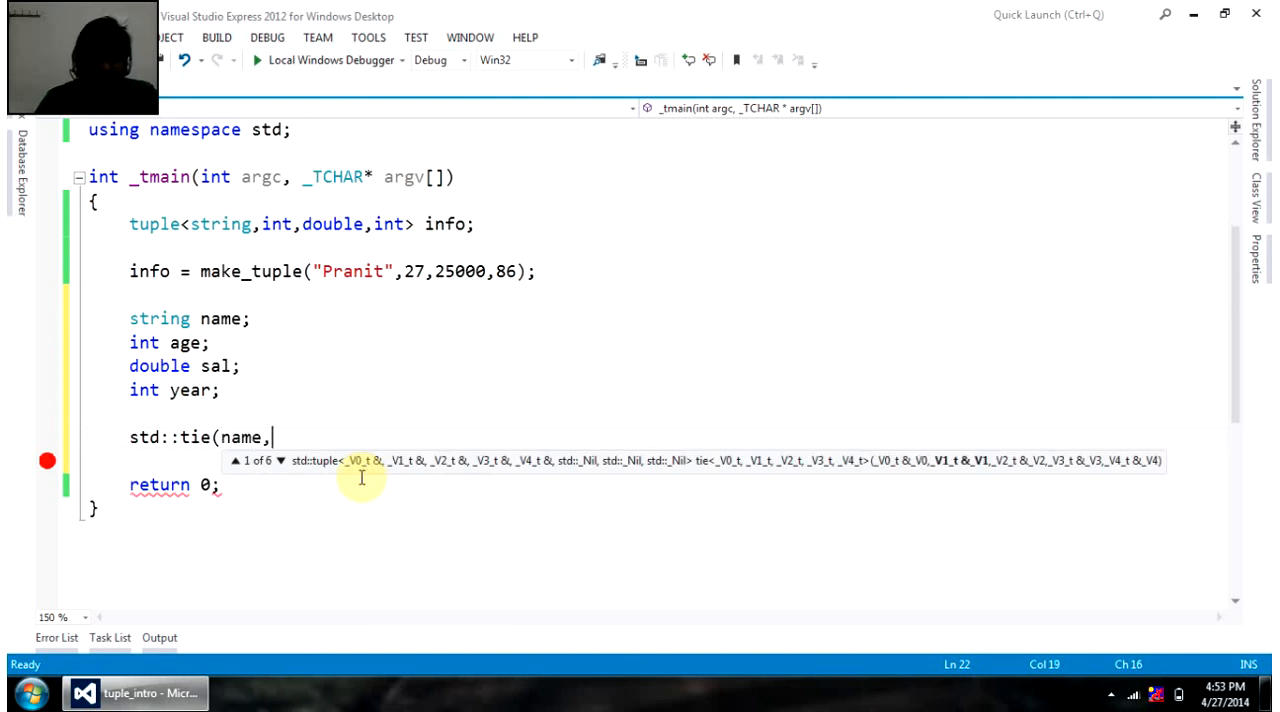
{"action": "type", "text": "age,sal"}
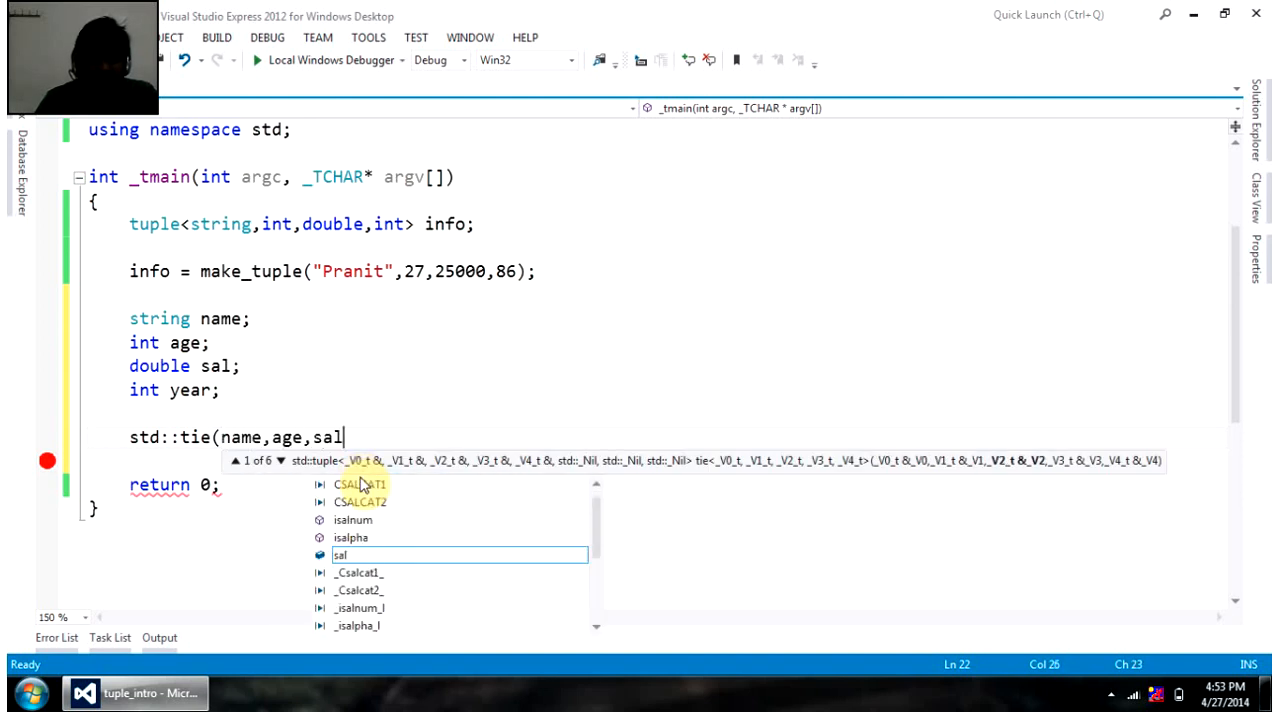
{"action": "type", "text": ",year) ="}
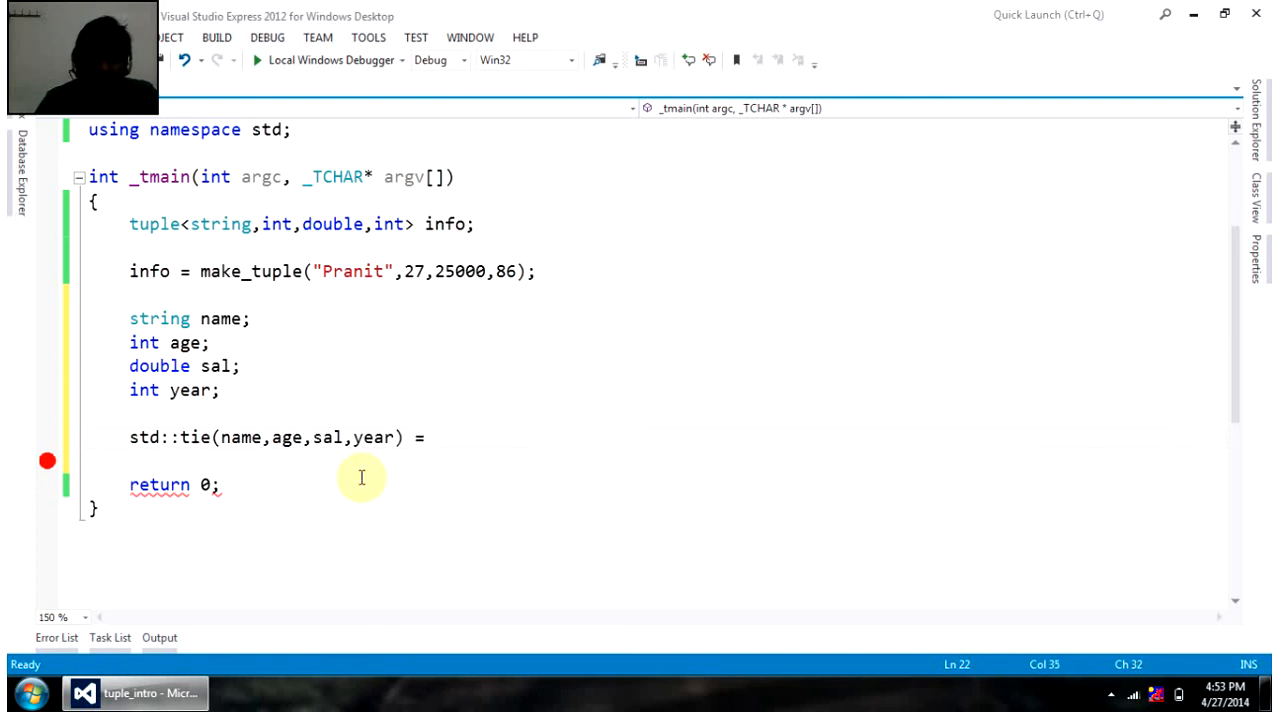
{"action": "type", "text": "info;"}
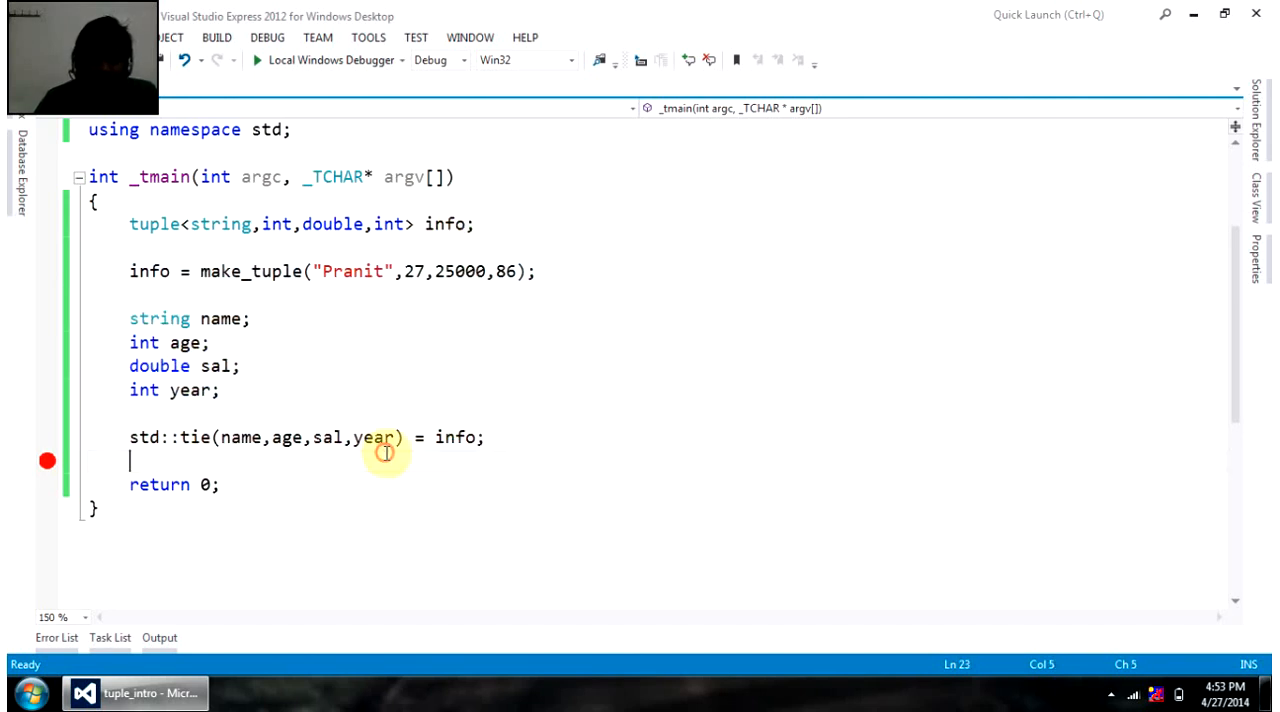
{"action": "type", "text": "cout<<a"}
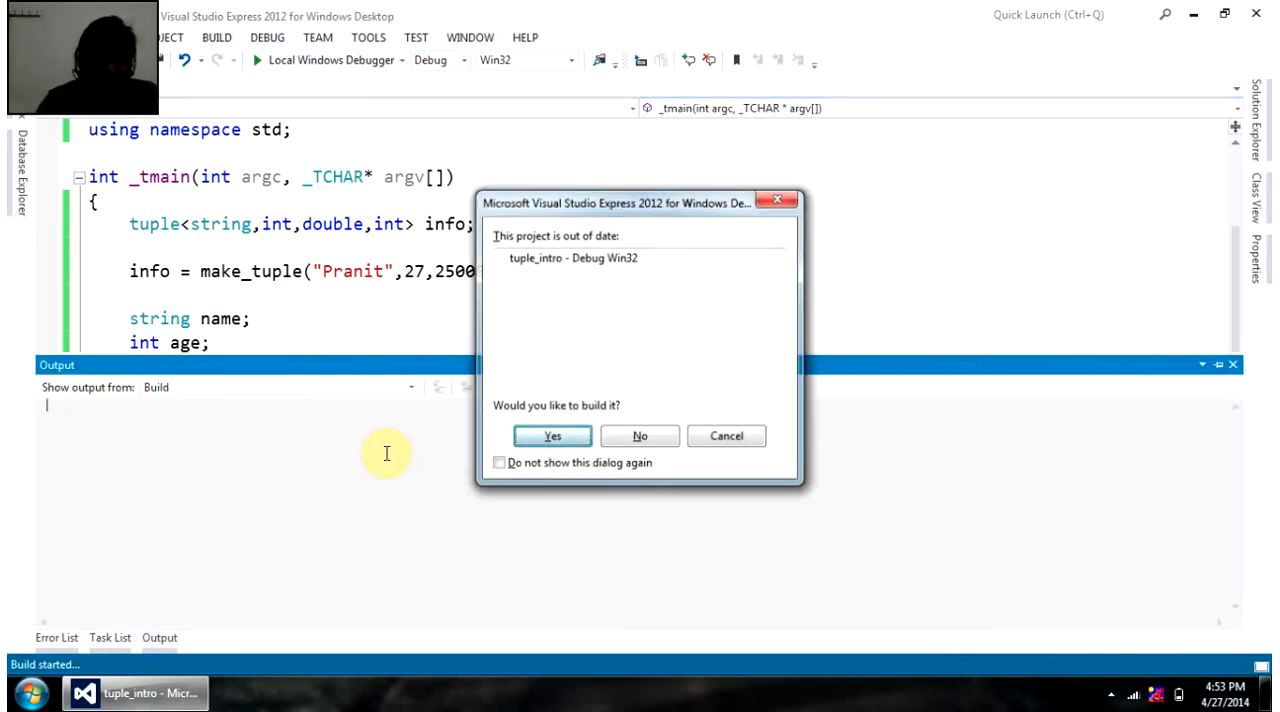
- Accept the rebuild prompt so the program builds and prints the extracted age
{"action": "left_click", "coordinate": [552, 436]}
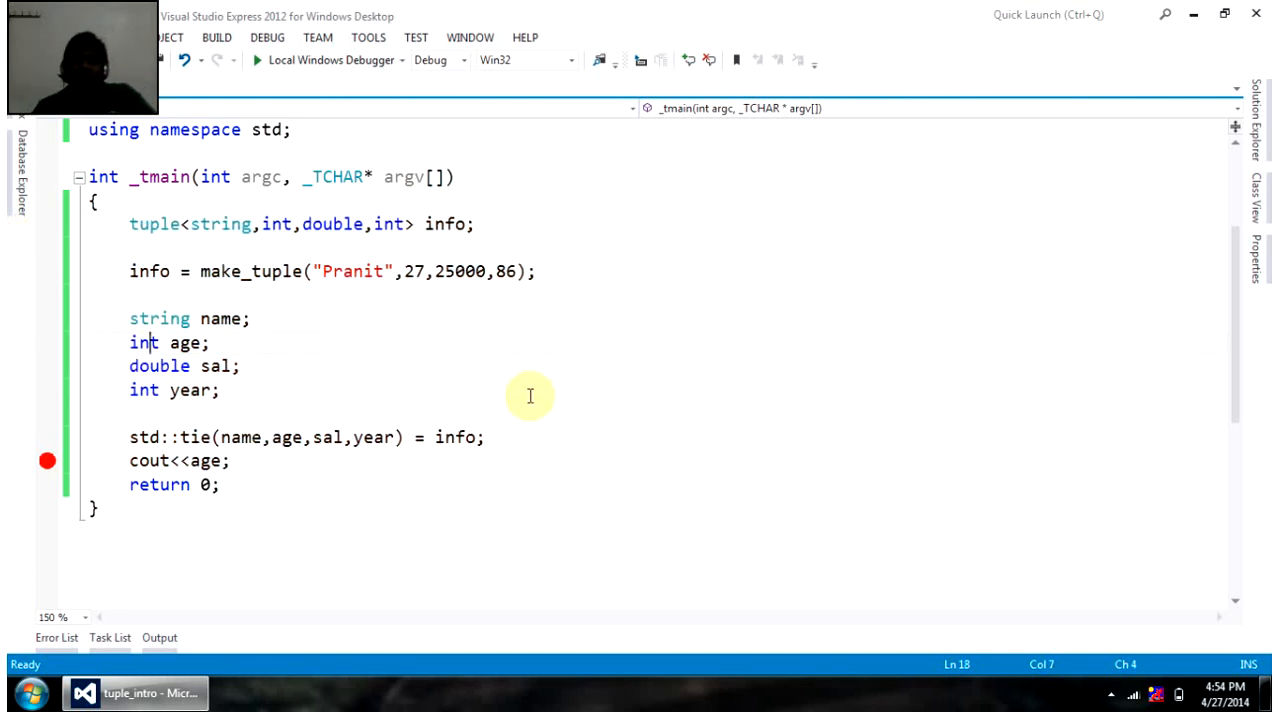
{"action": "mouse_move", "coordinate": [585, 386]}
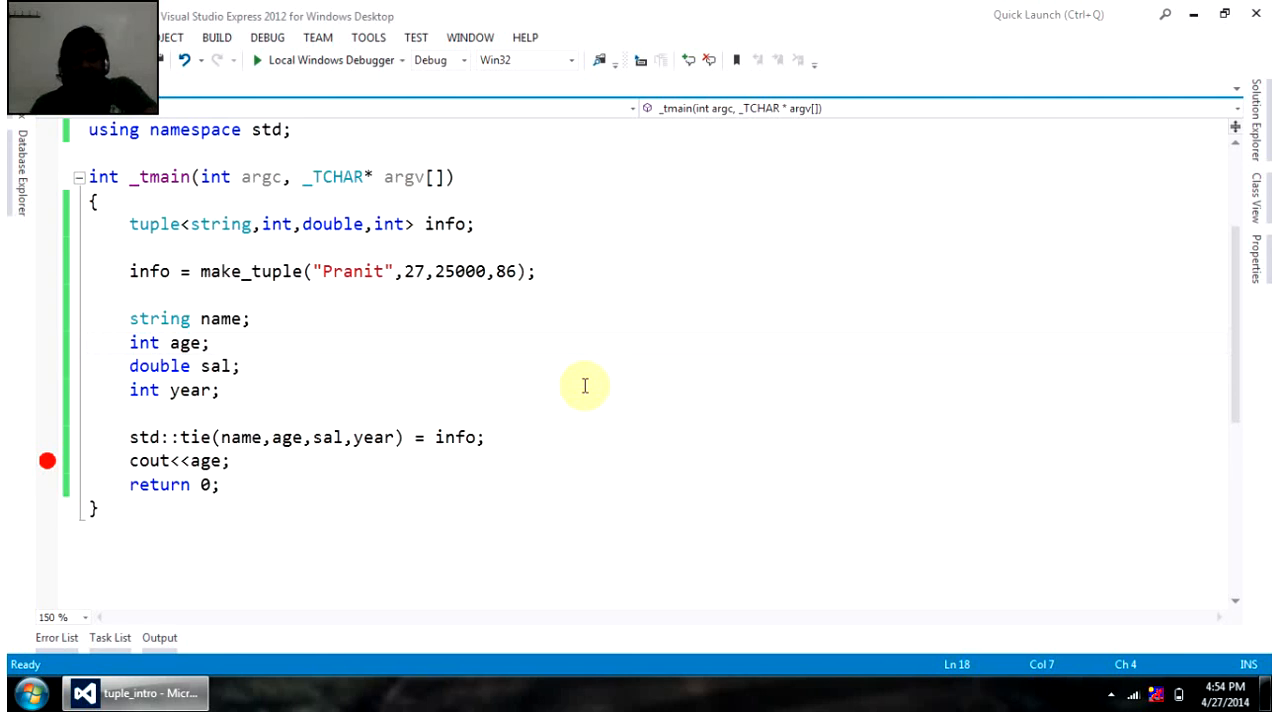